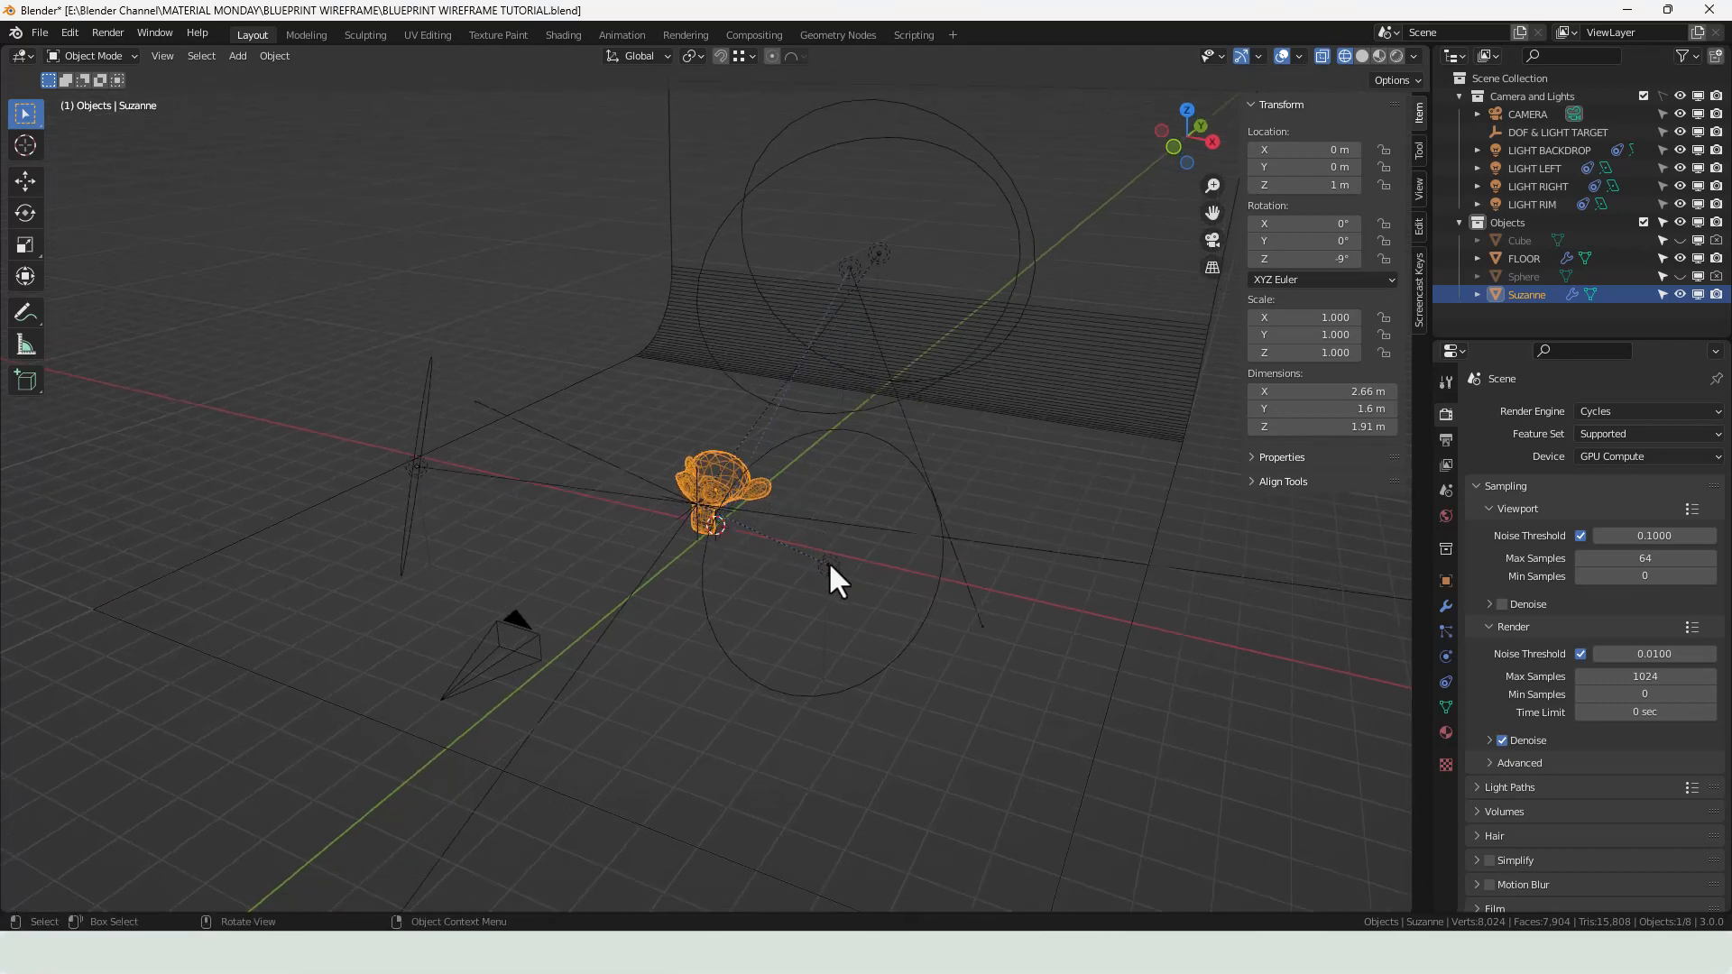
mouse_move(819, 561)
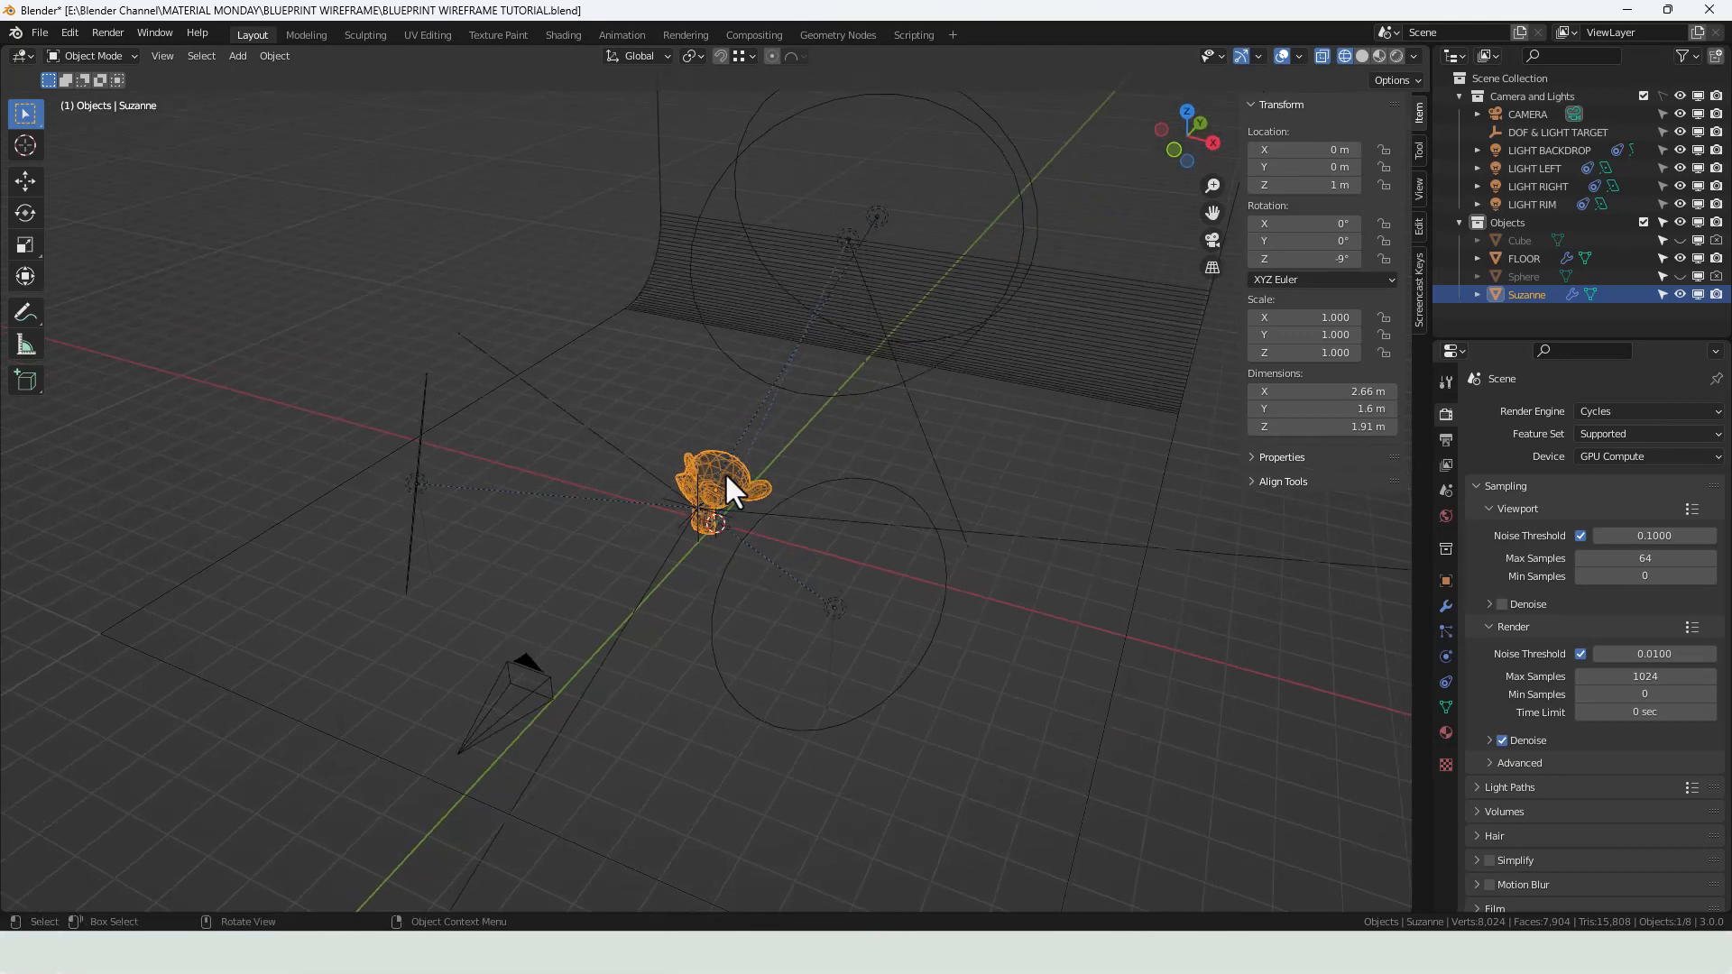
mouse_move(732, 476)
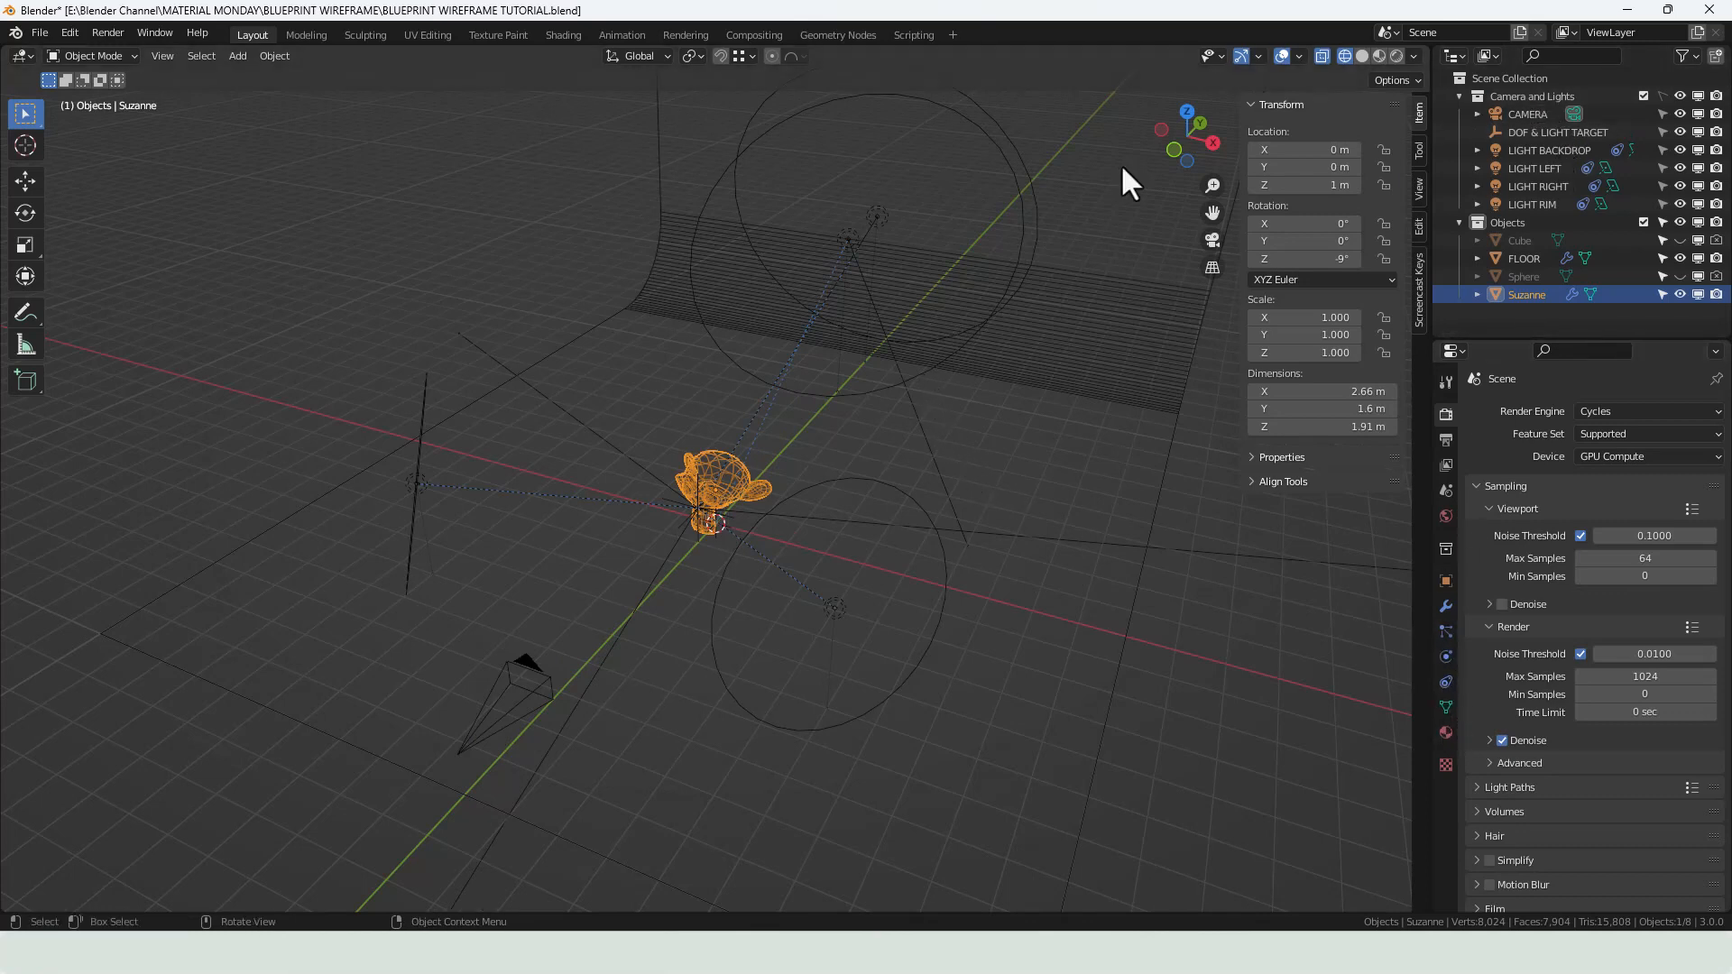
mouse_move(987, 465)
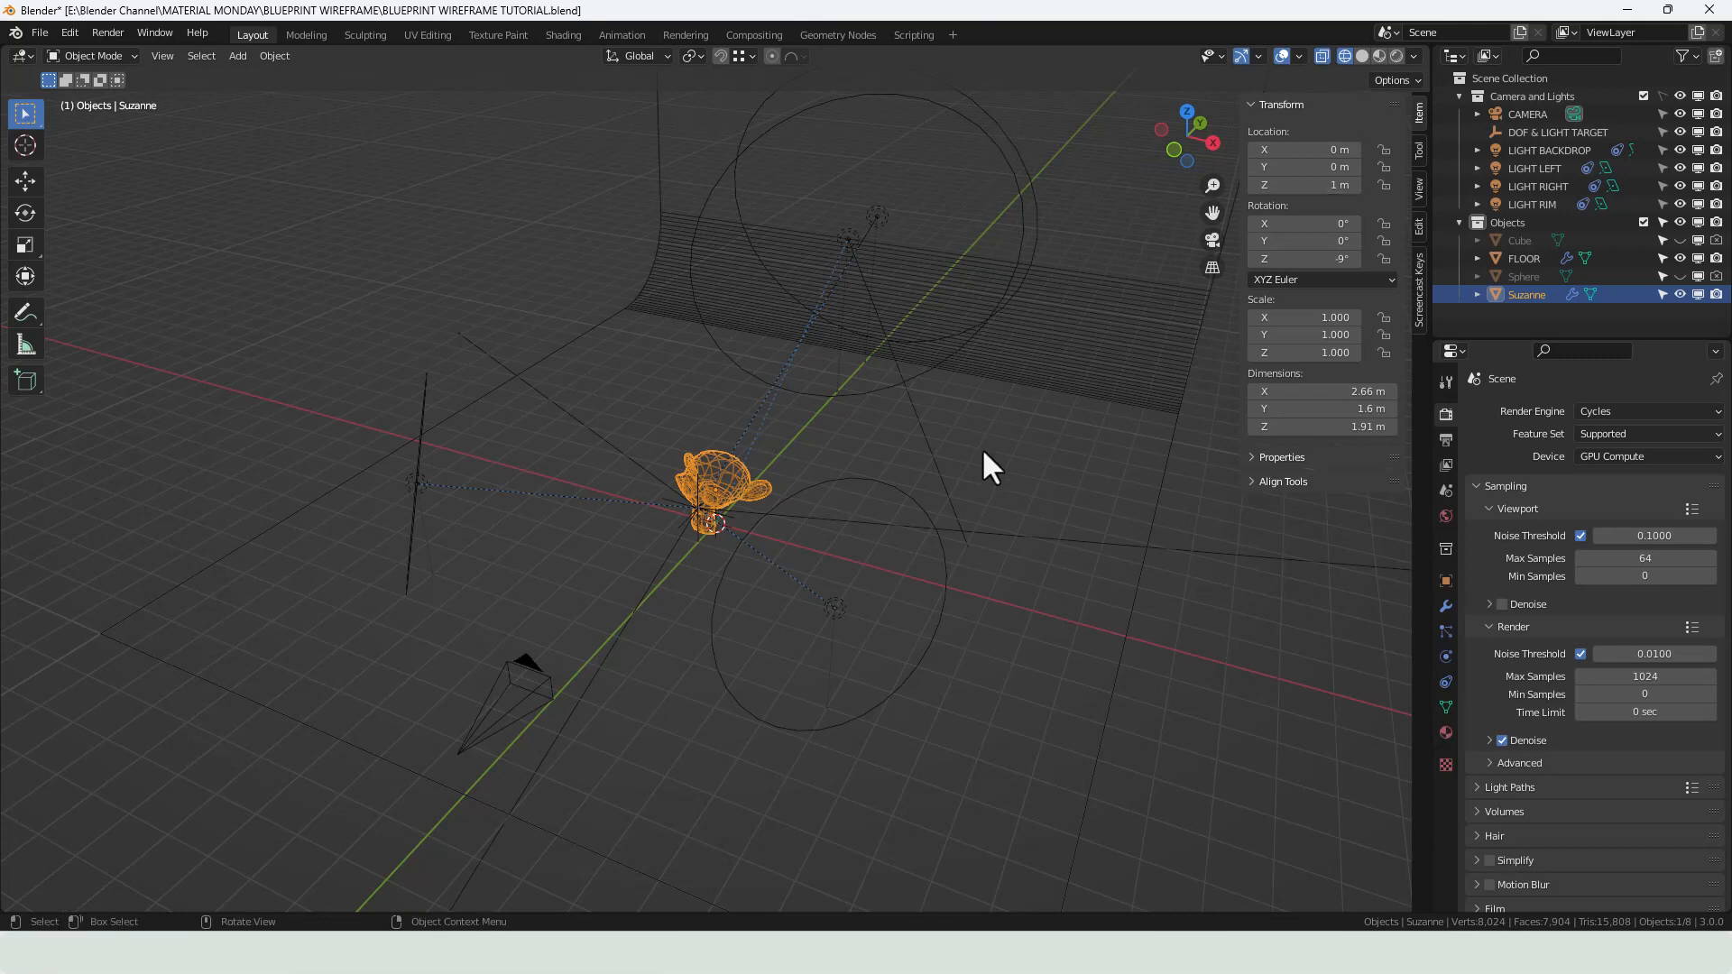
mouse_move(1006, 550)
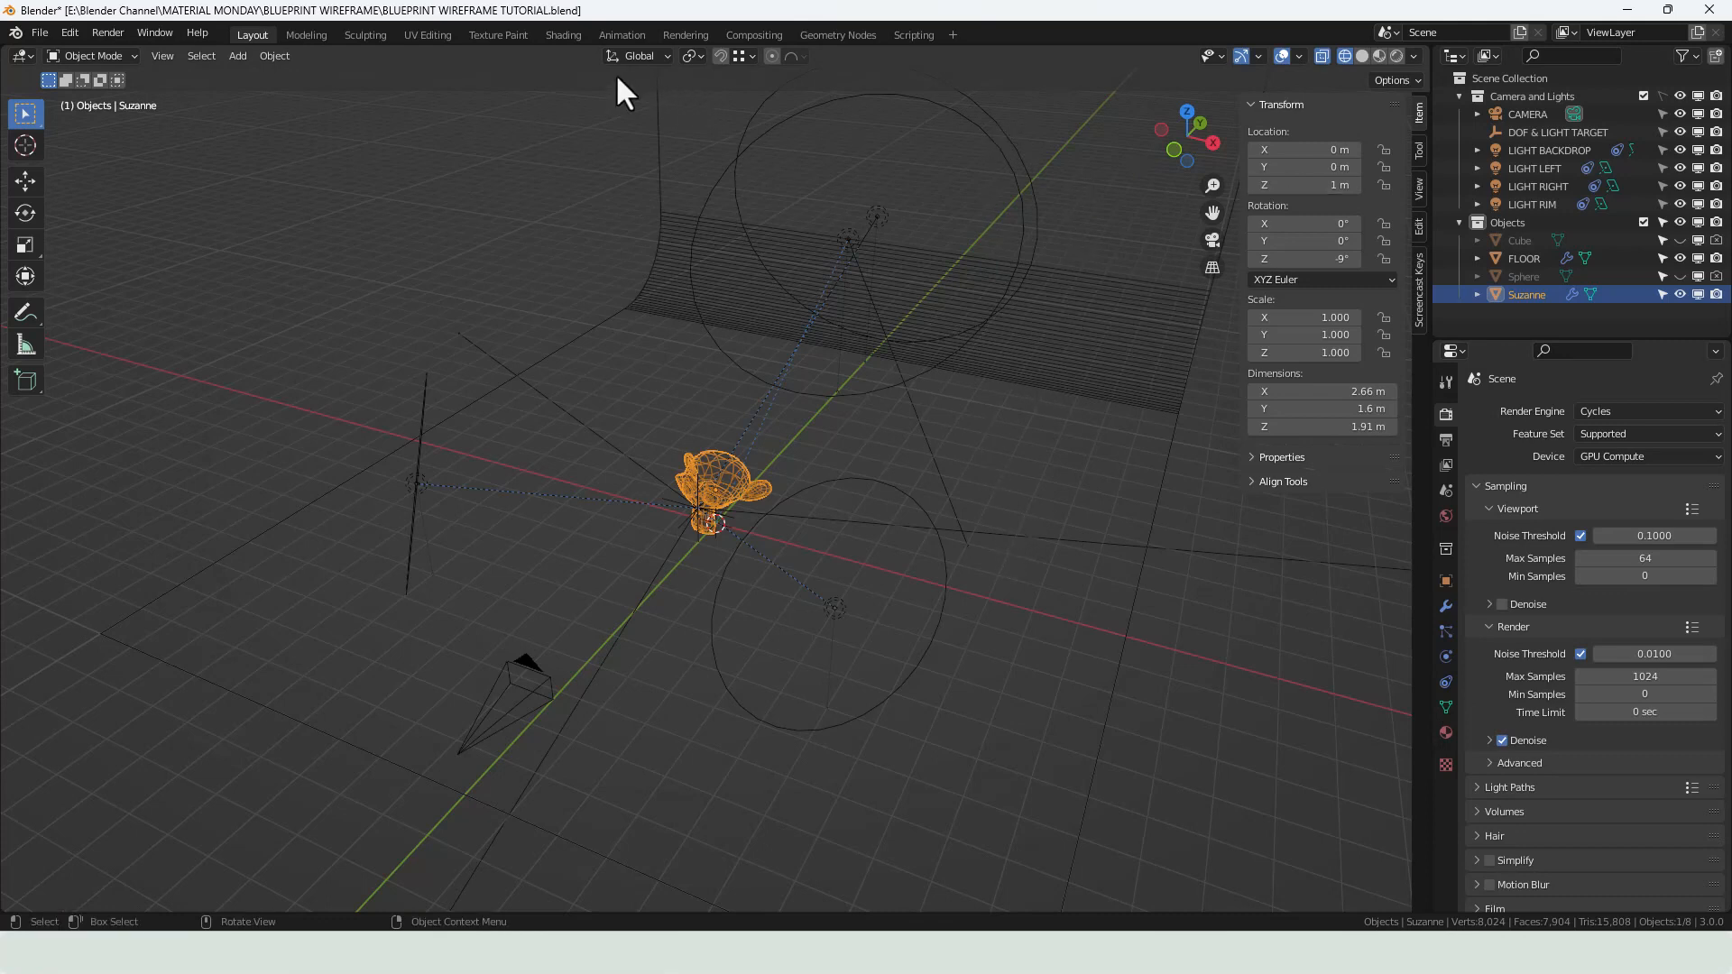
- Switch to the Shading workspace showing Suzanne's preview and the BLUEPRINT WIREFRAME nodes
click(563, 34)
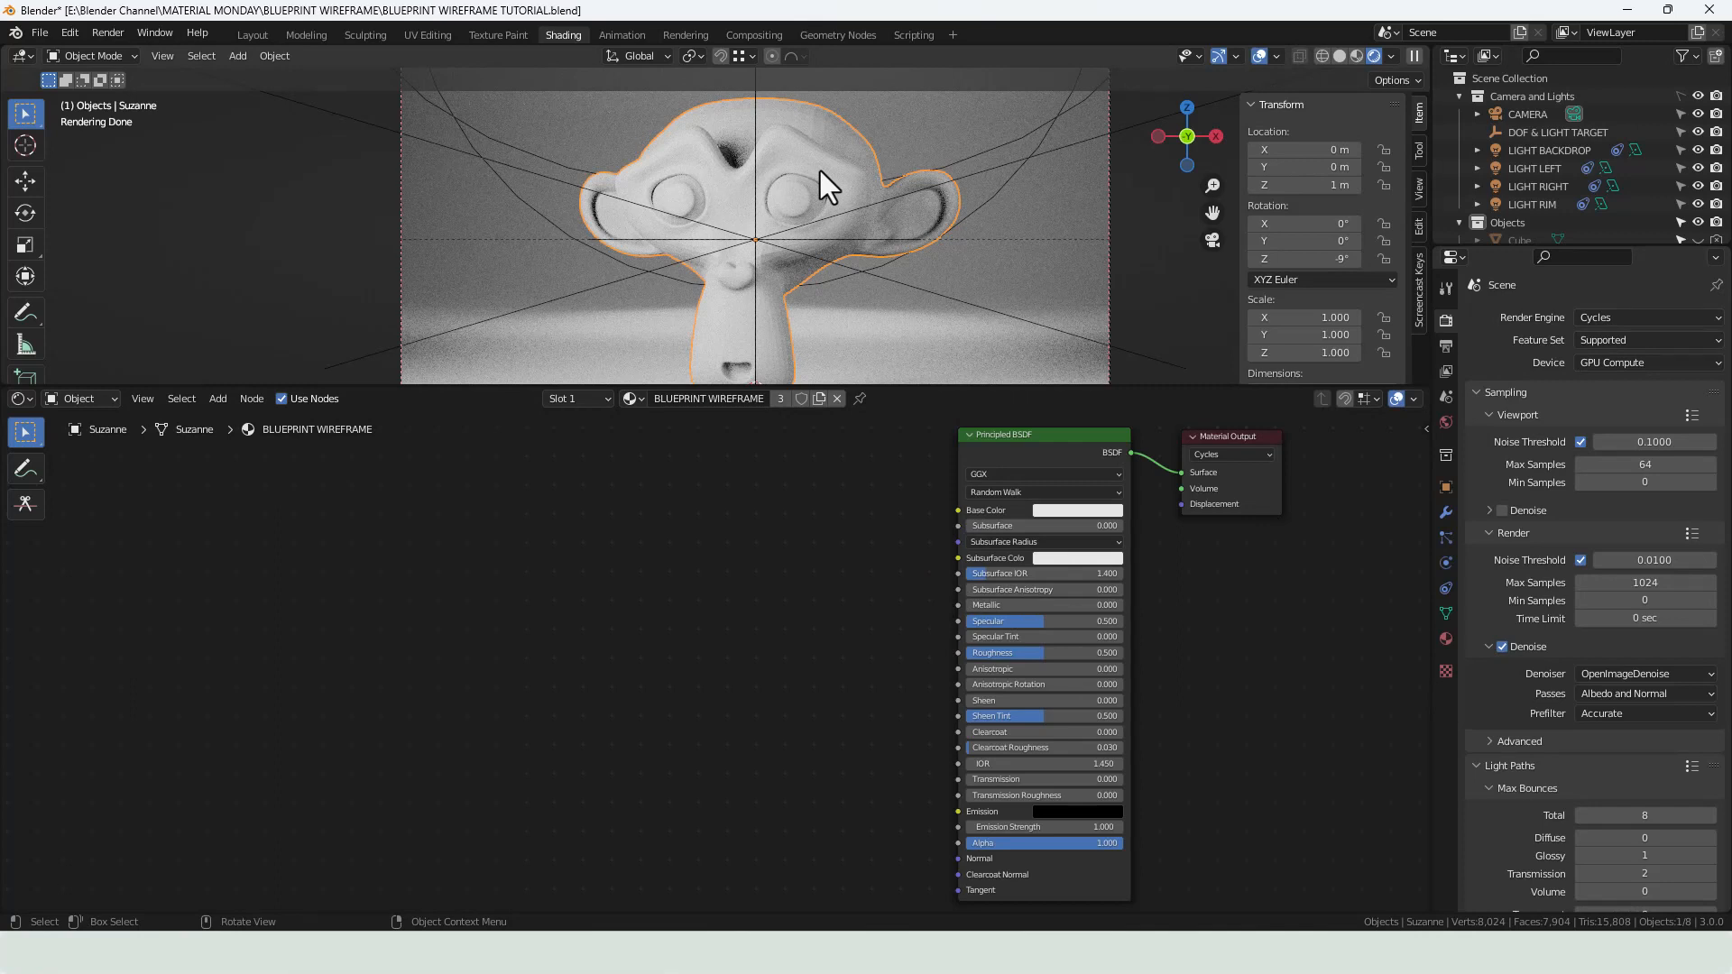
right_click(823, 182)
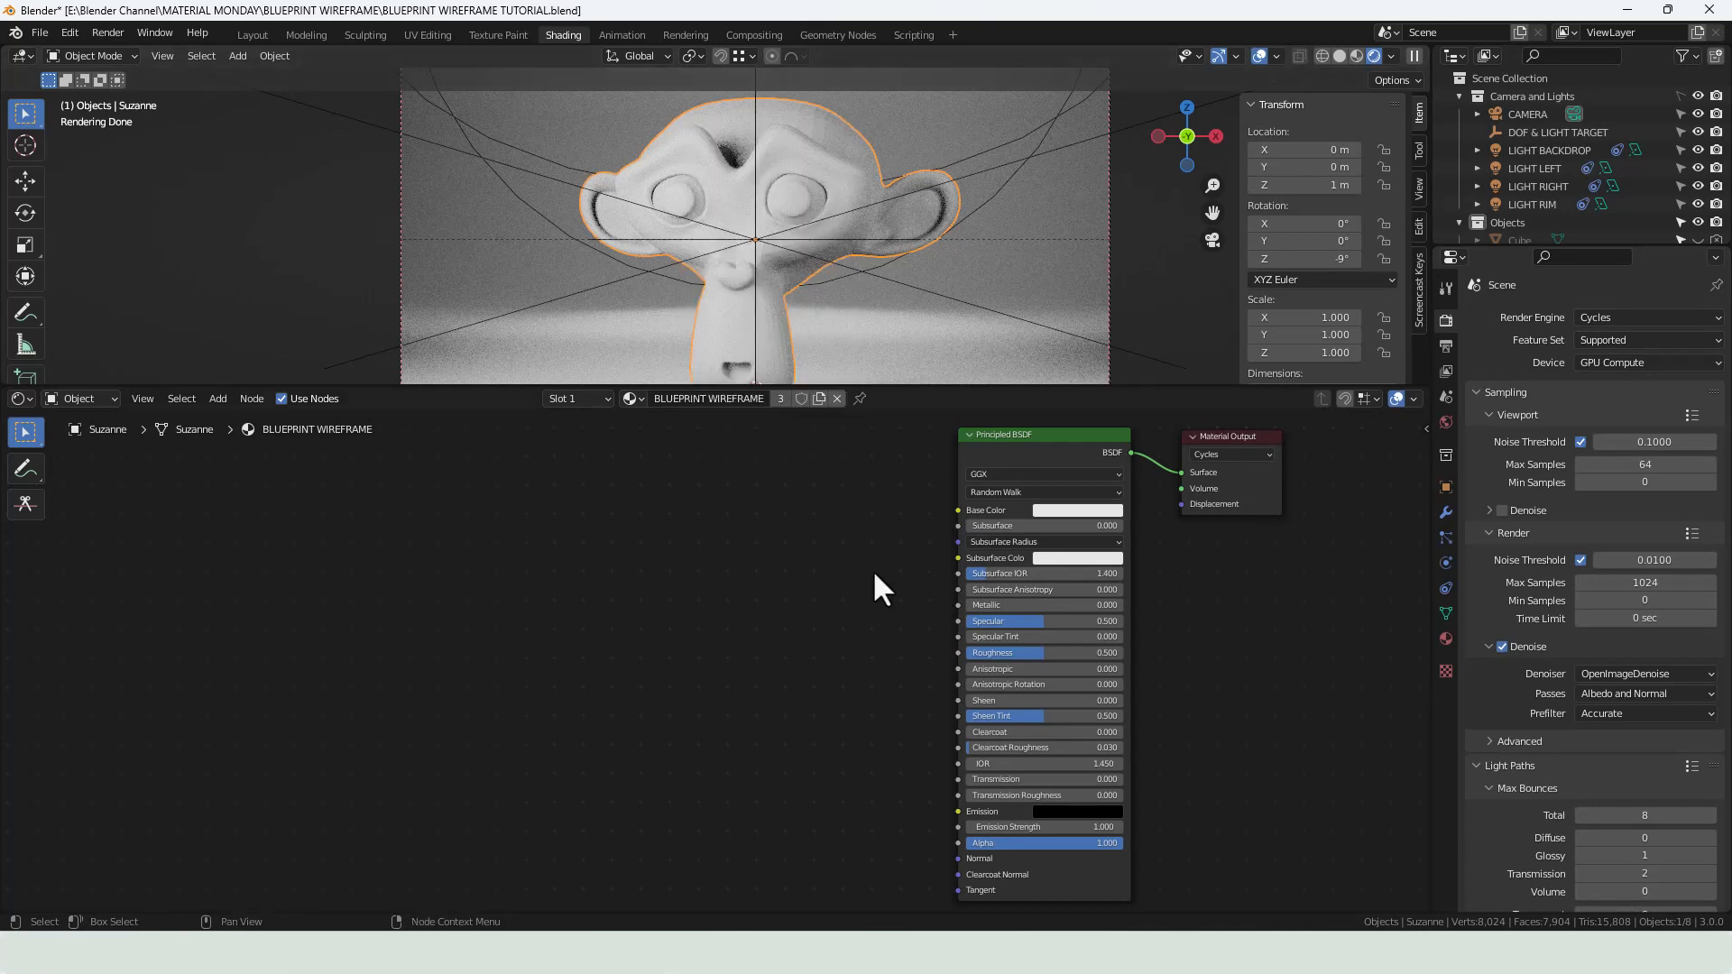
mouse_move(845, 161)
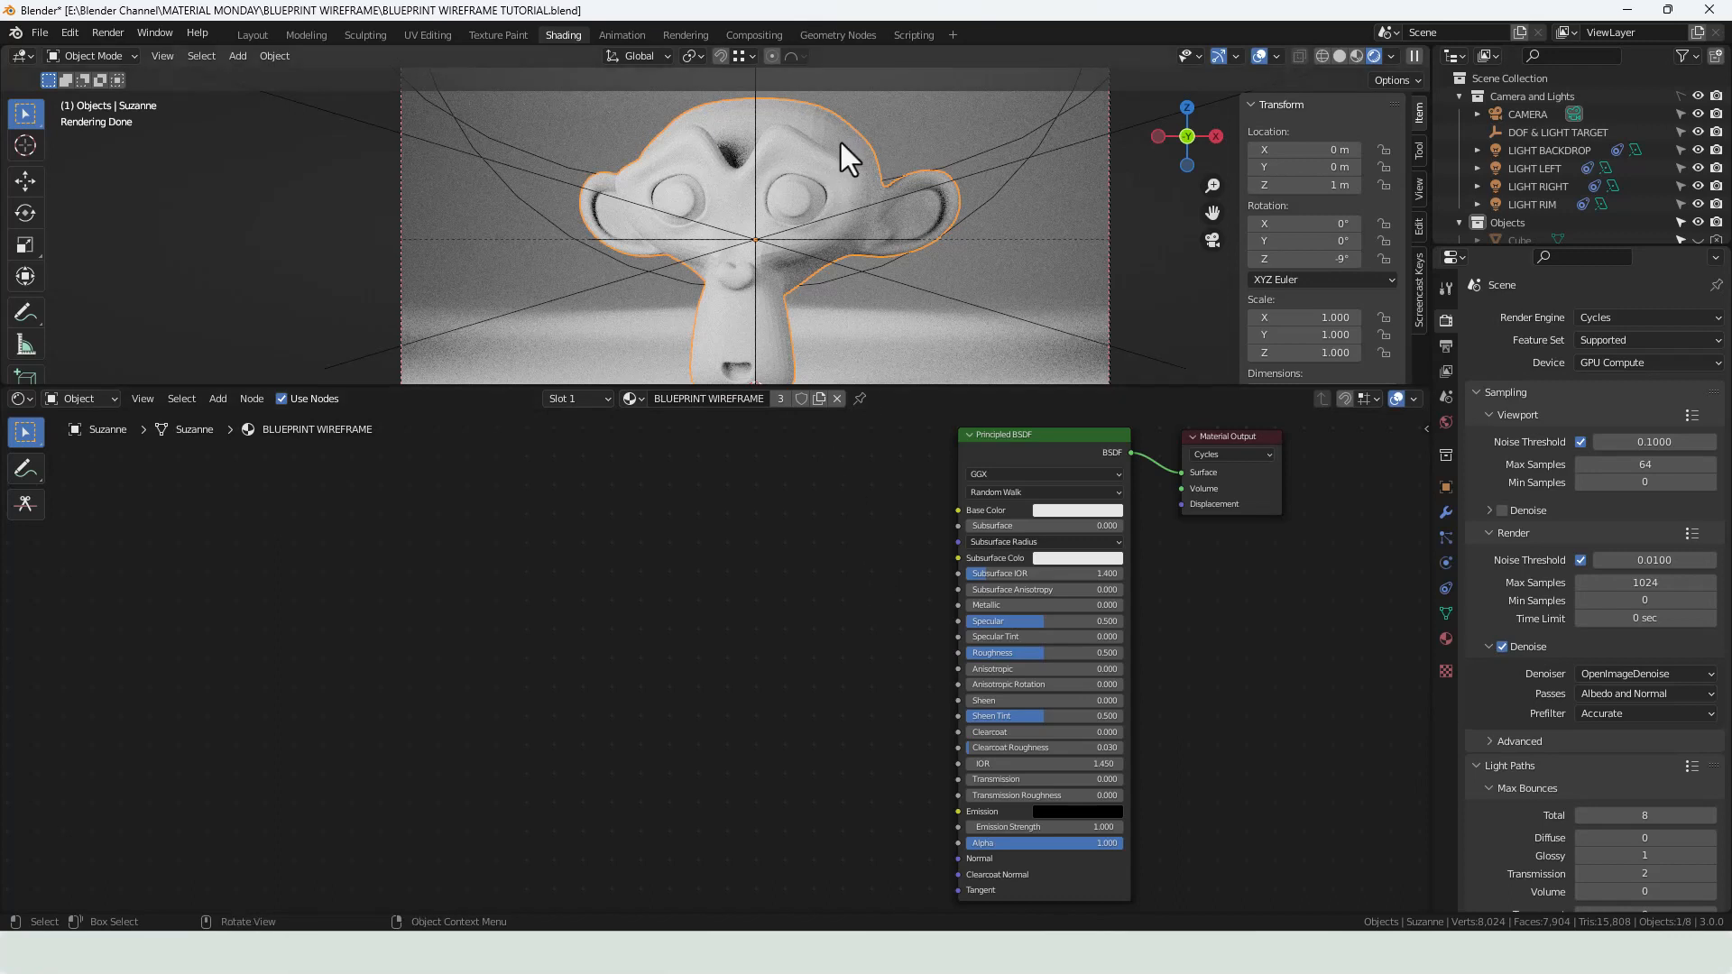
mouse_move(838, 530)
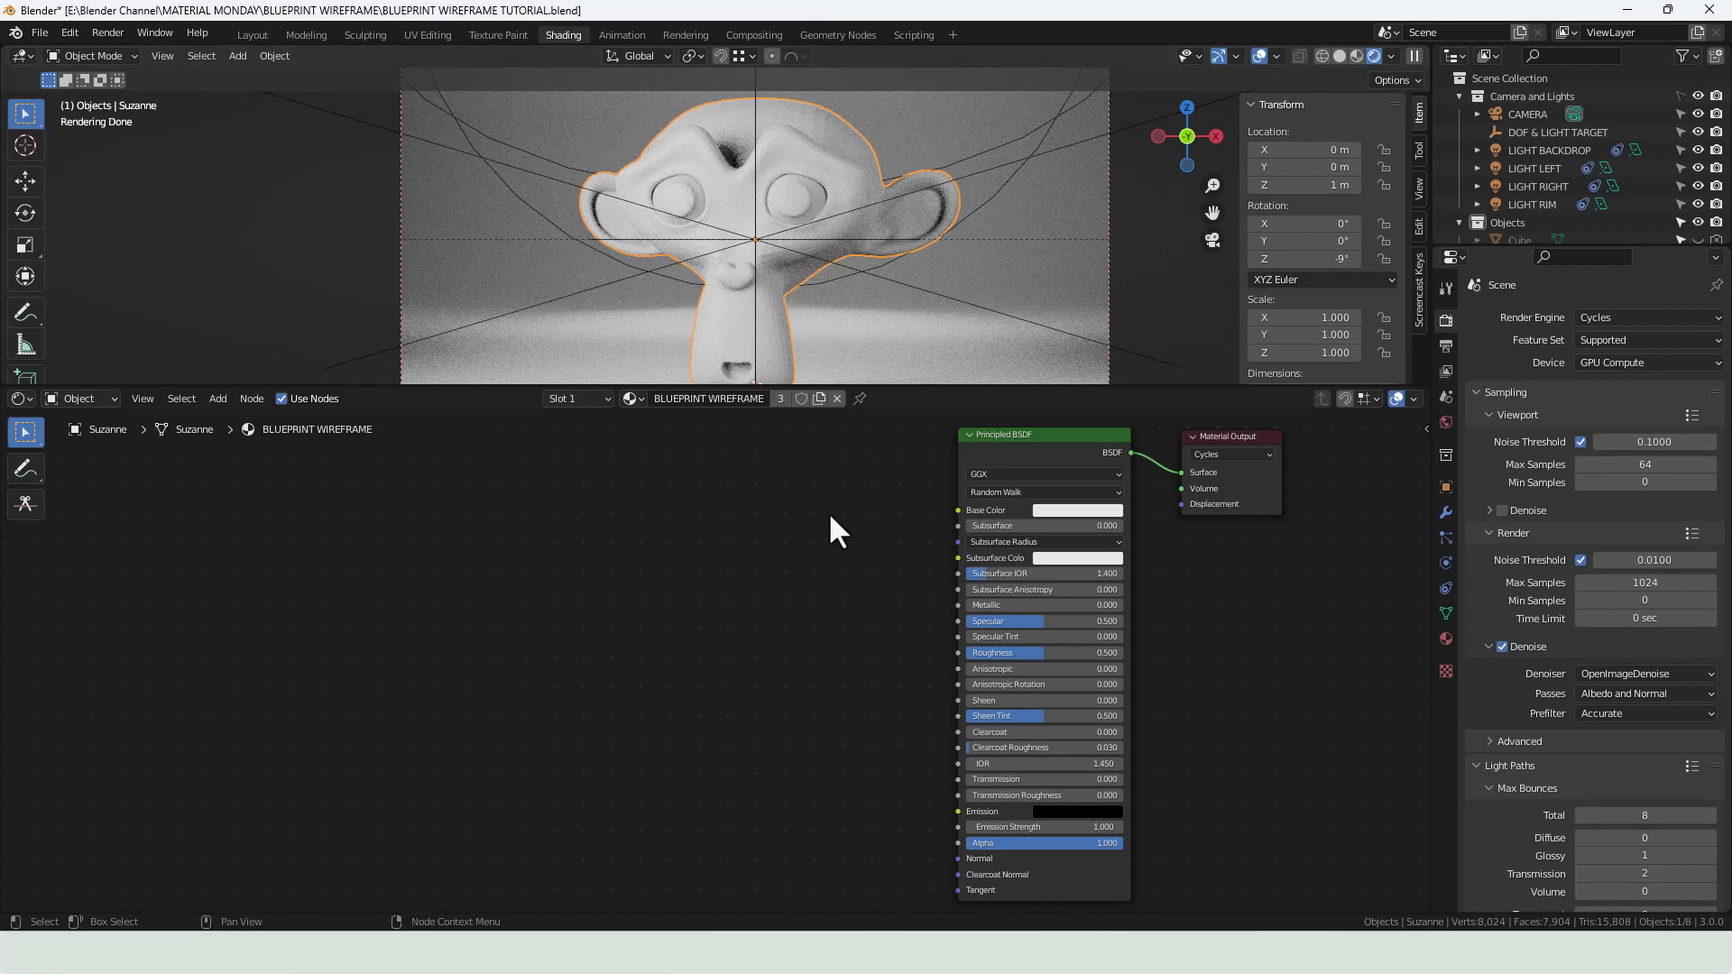
mouse_move(1139, 511)
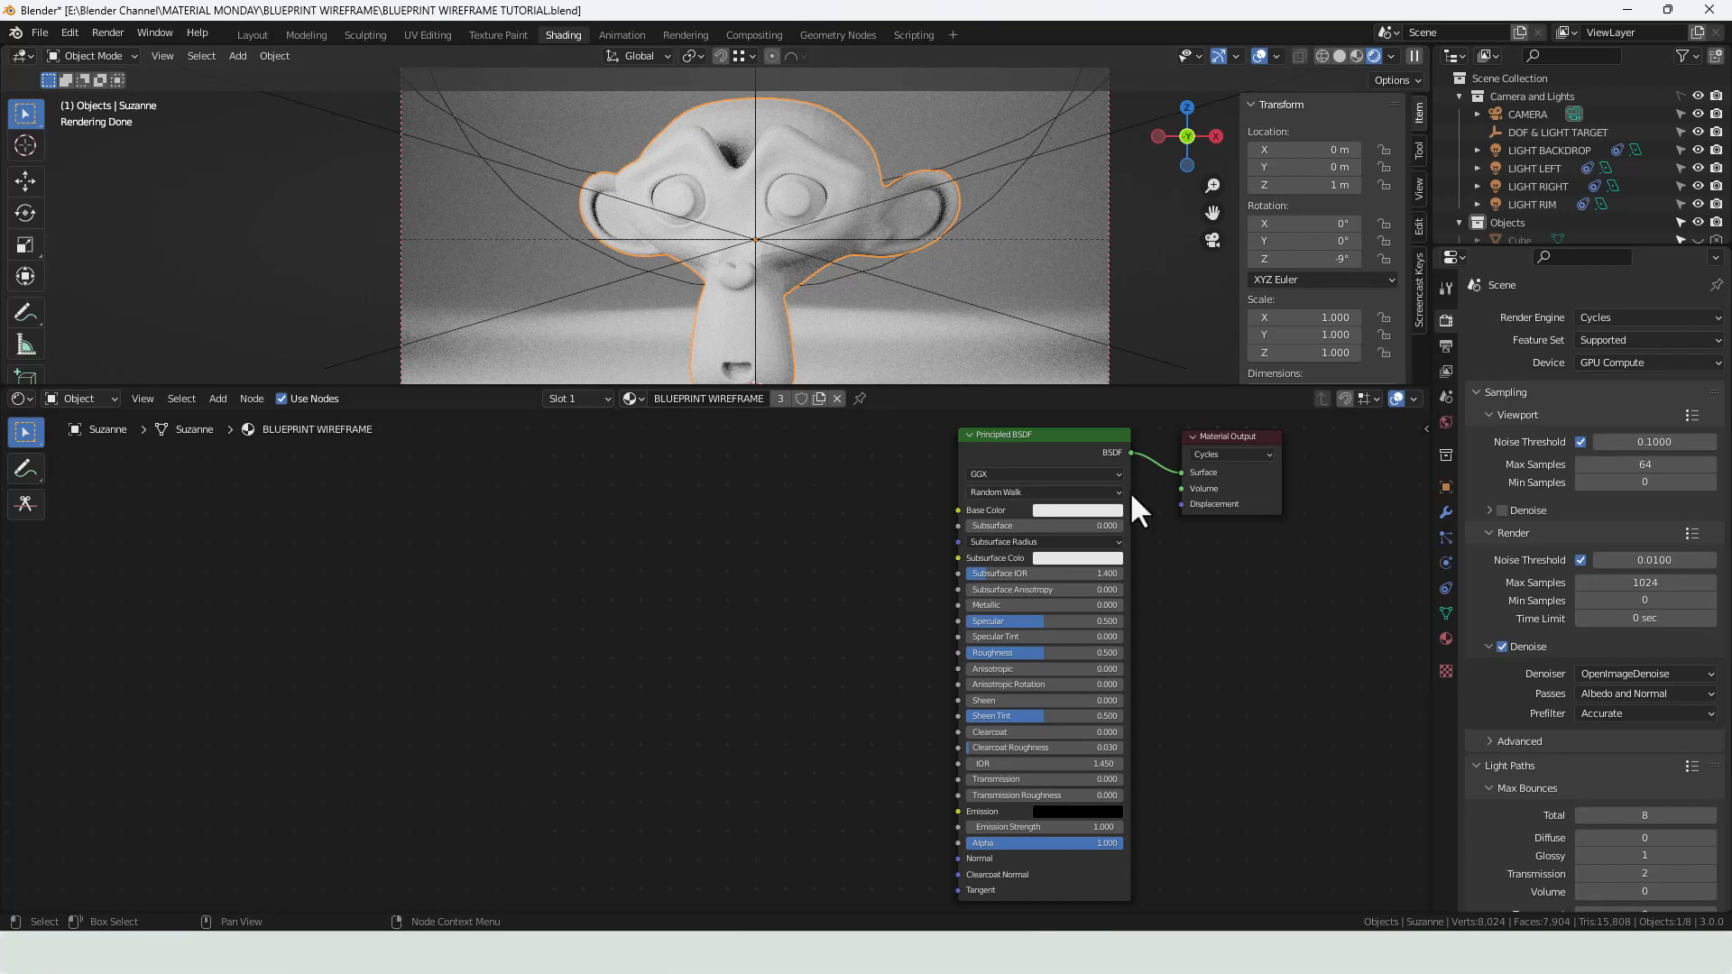
mouse_move(1153, 485)
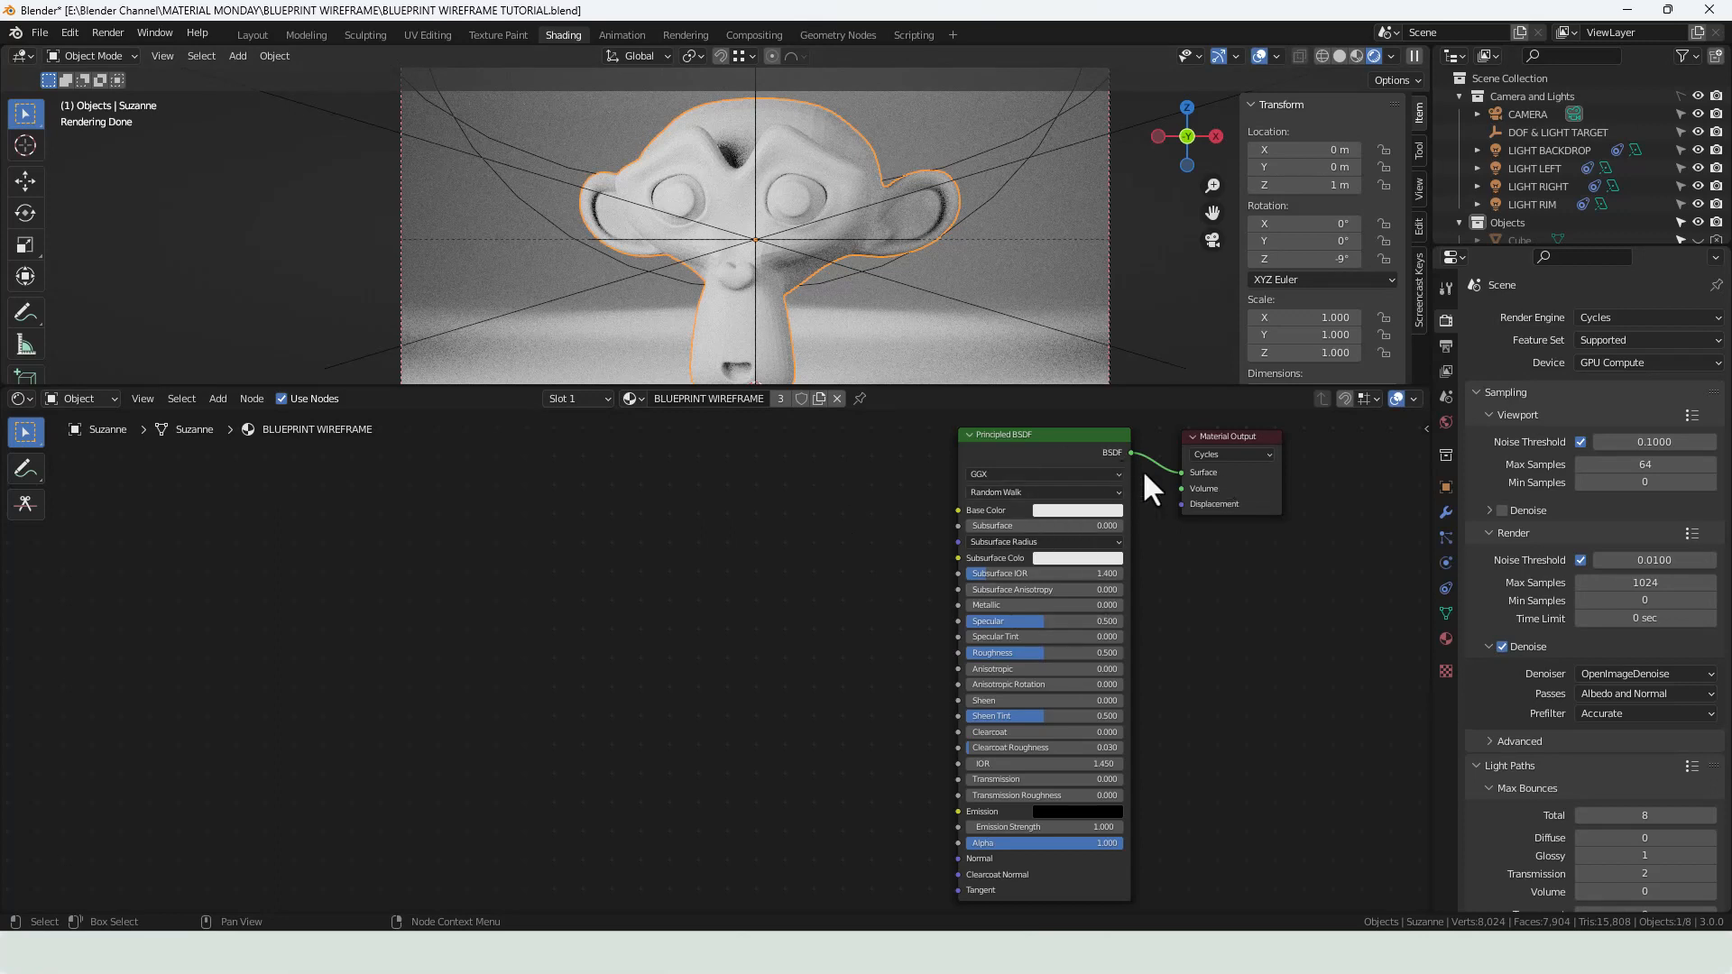
mouse_move(873, 549)
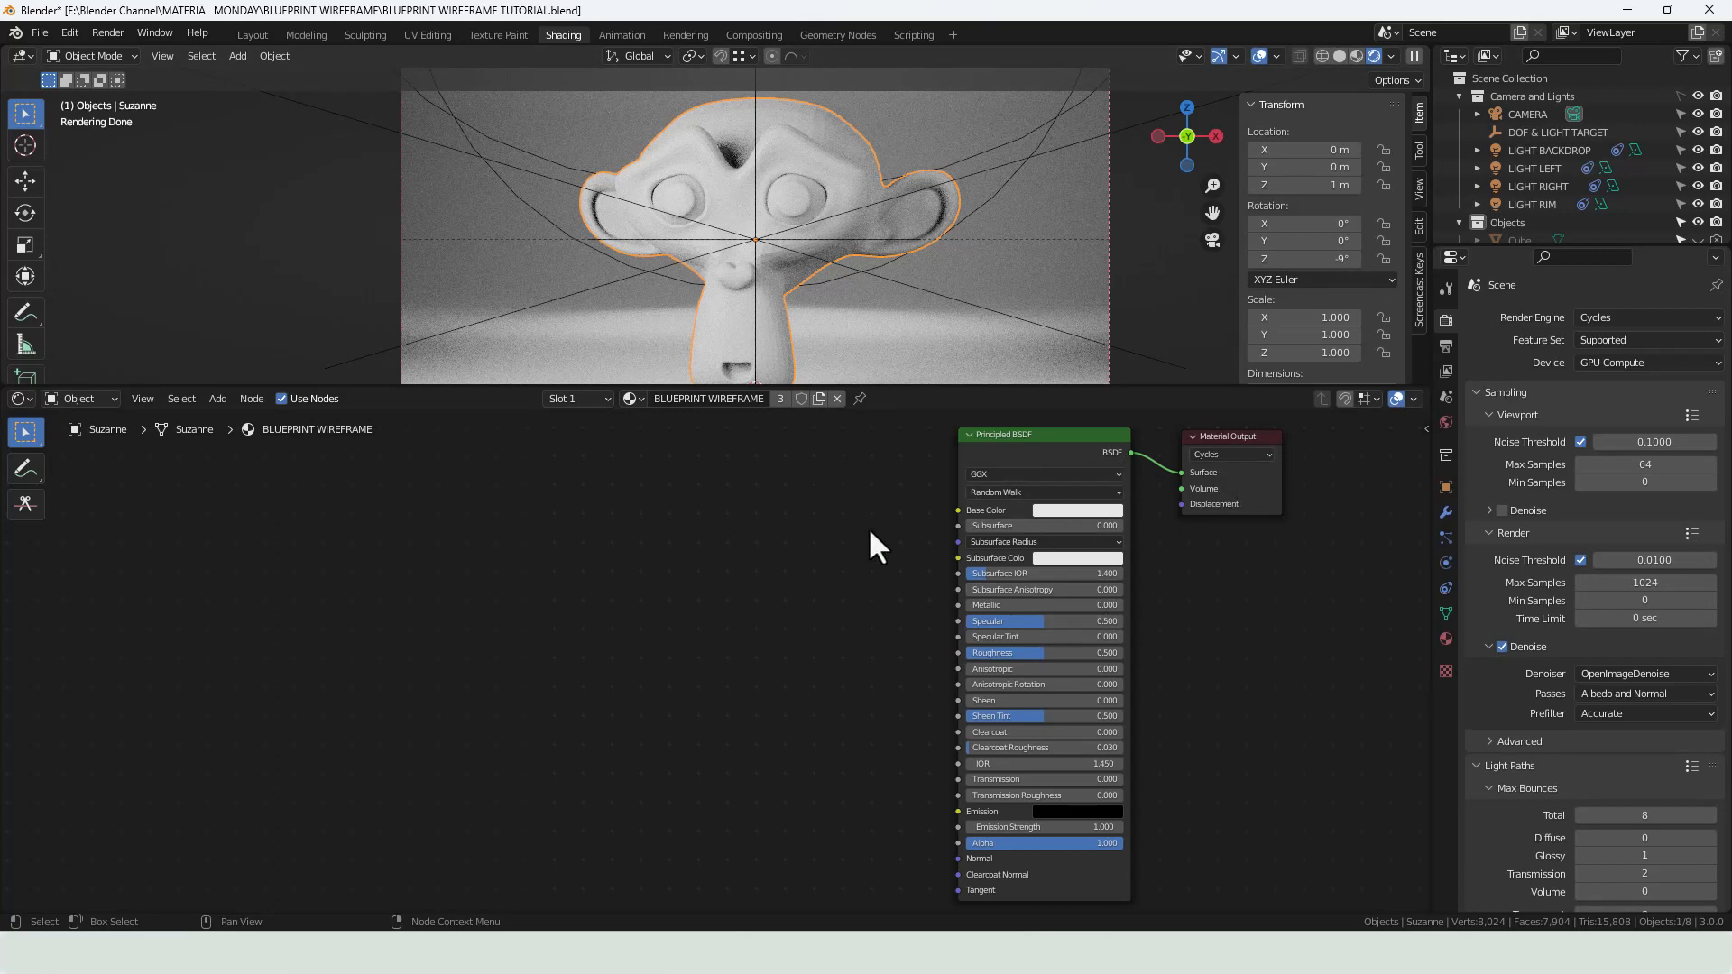
mouse_move(843, 615)
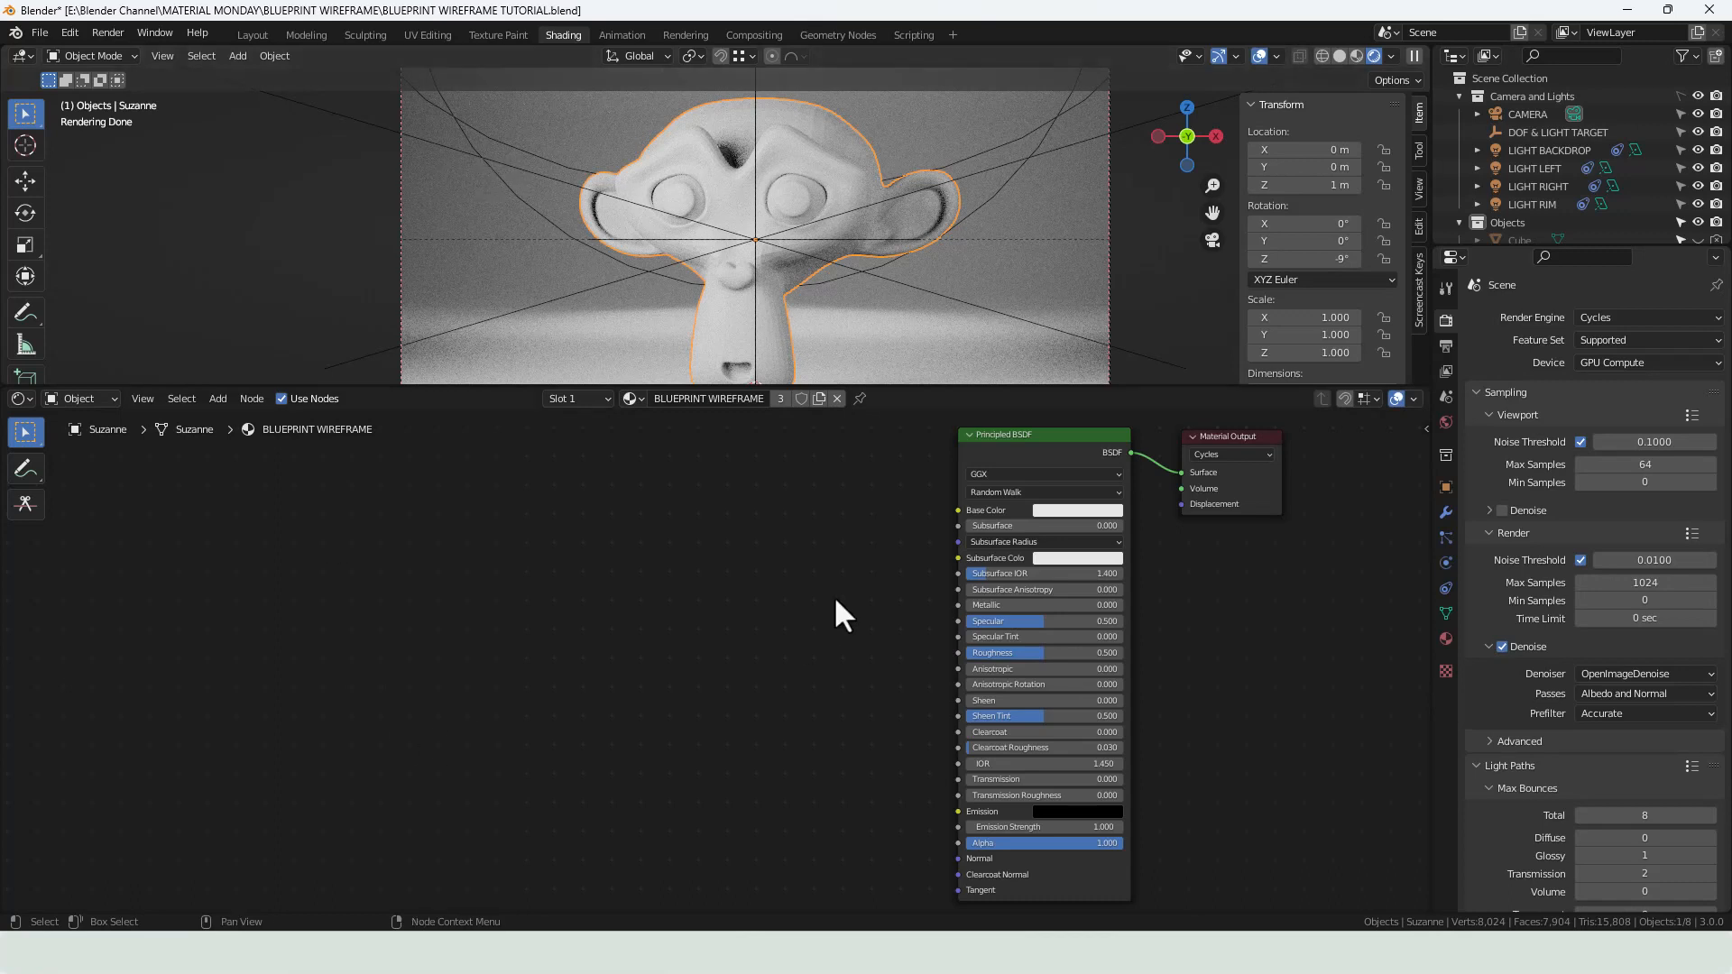
mouse_move(804, 580)
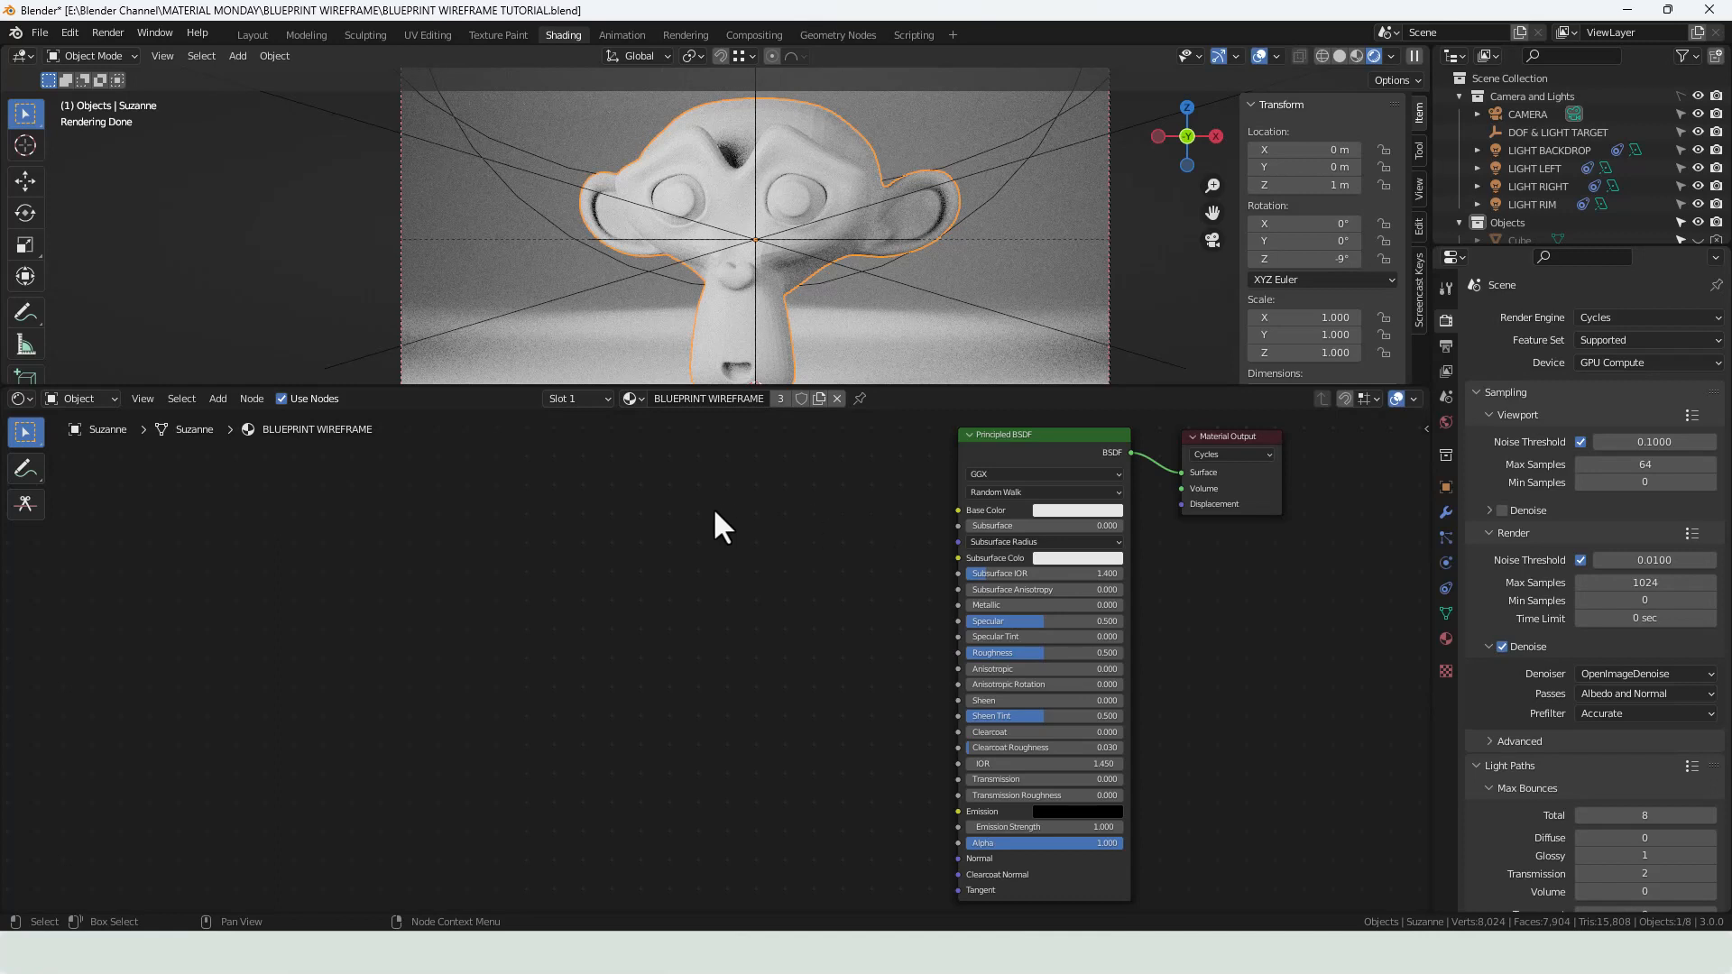
mouse_move(758, 556)
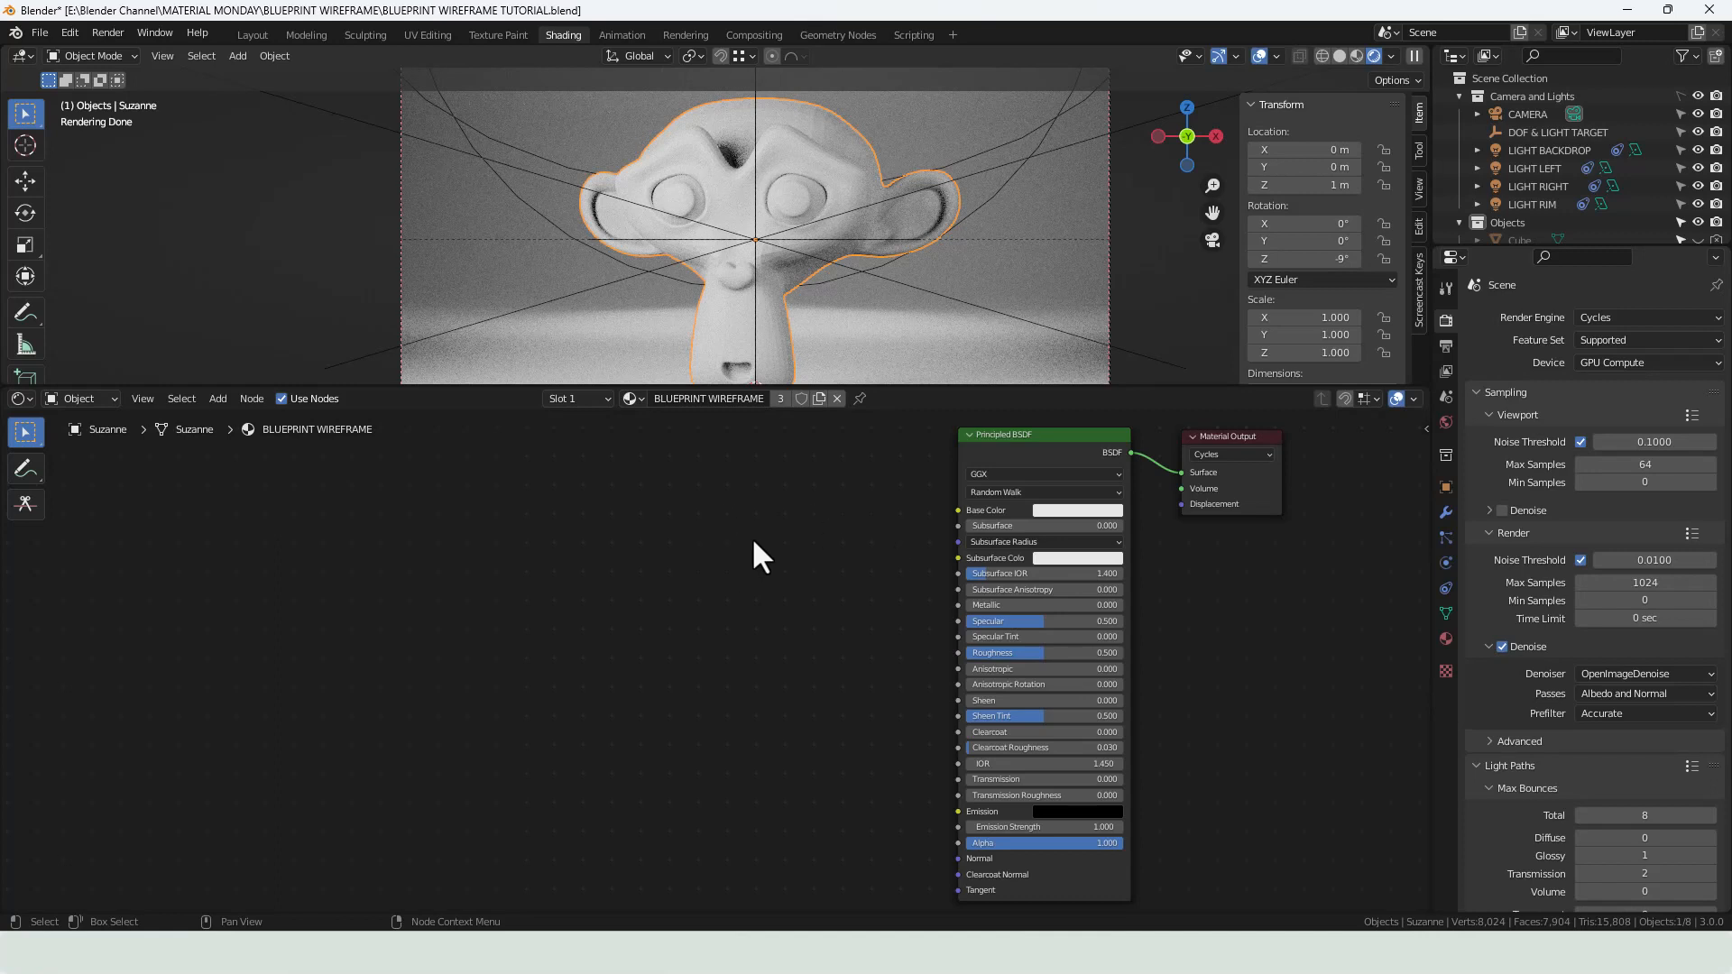
mouse_move(767, 579)
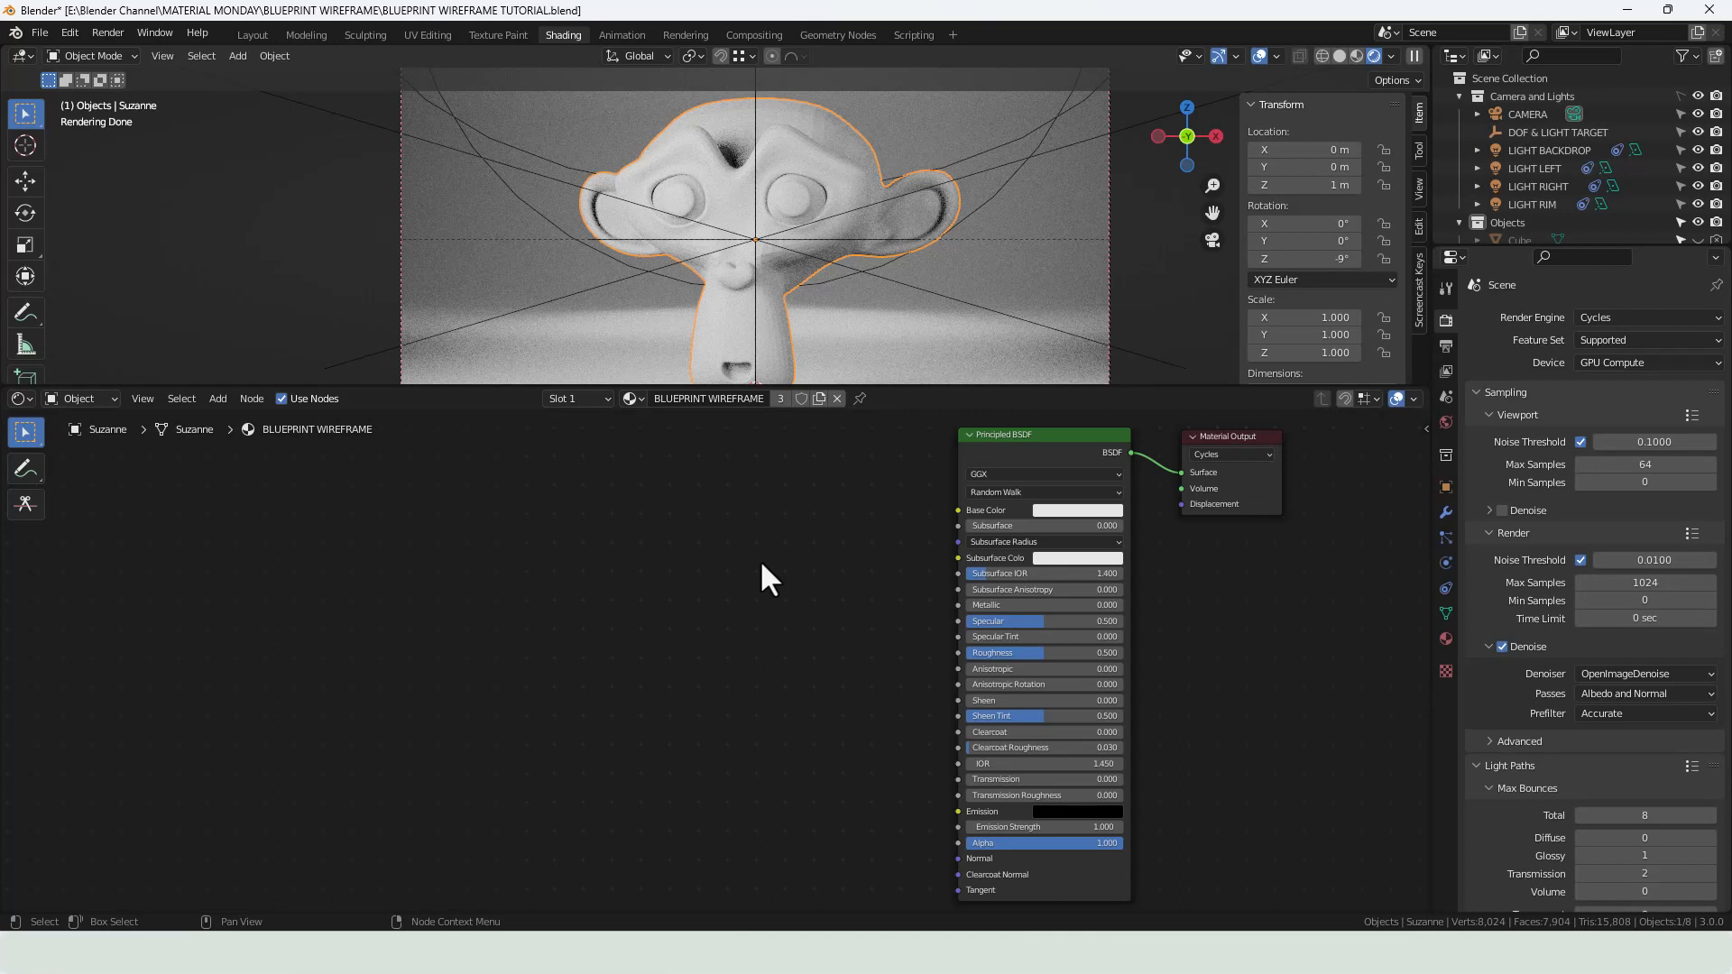
mouse_move(691, 569)
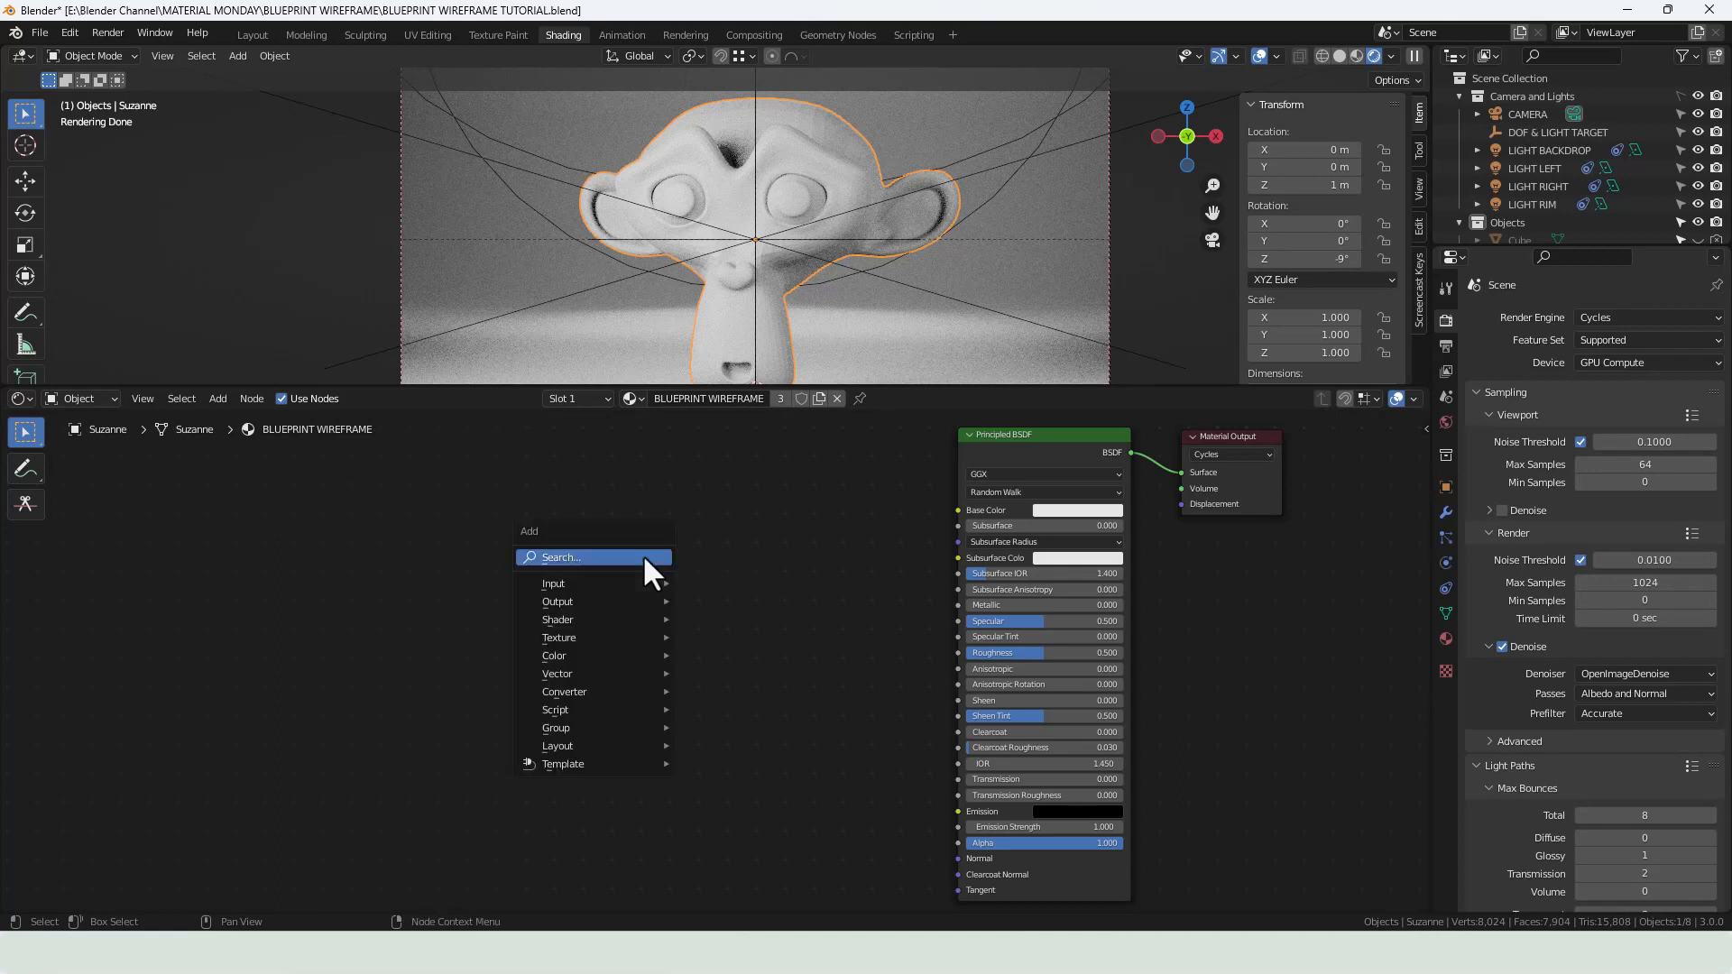
- Add a Wireframe node and feed its Fac output into the Principled BSDF Base Color
text(WIR)
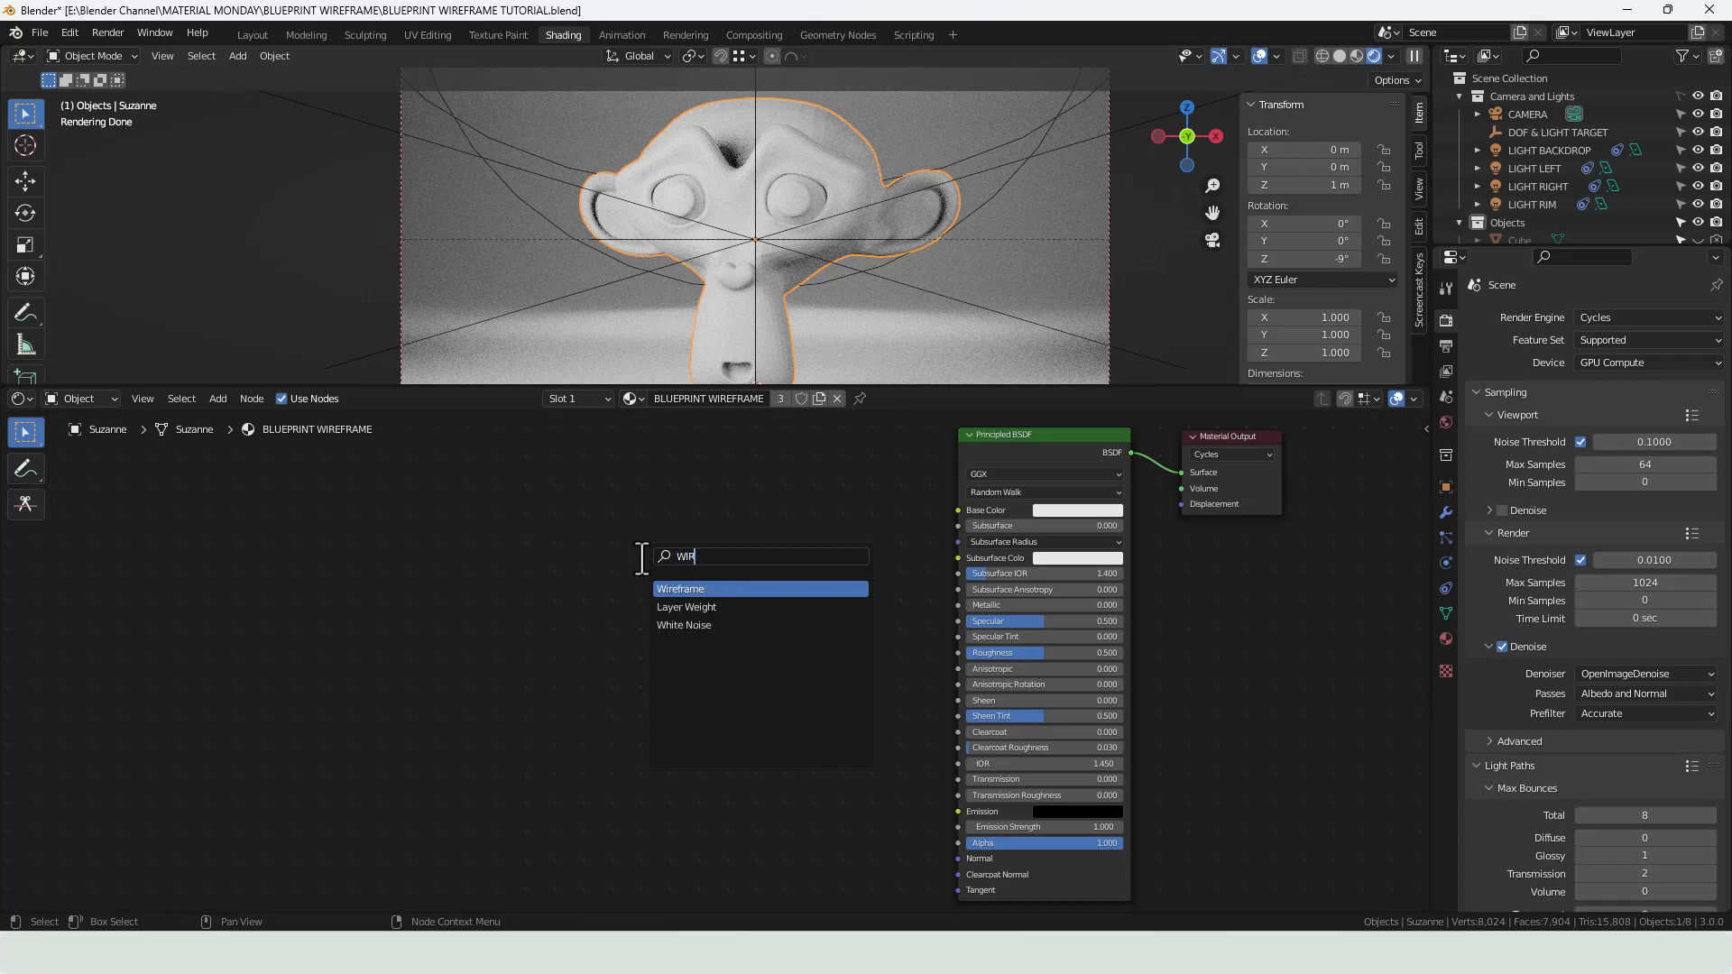
click(680, 588)
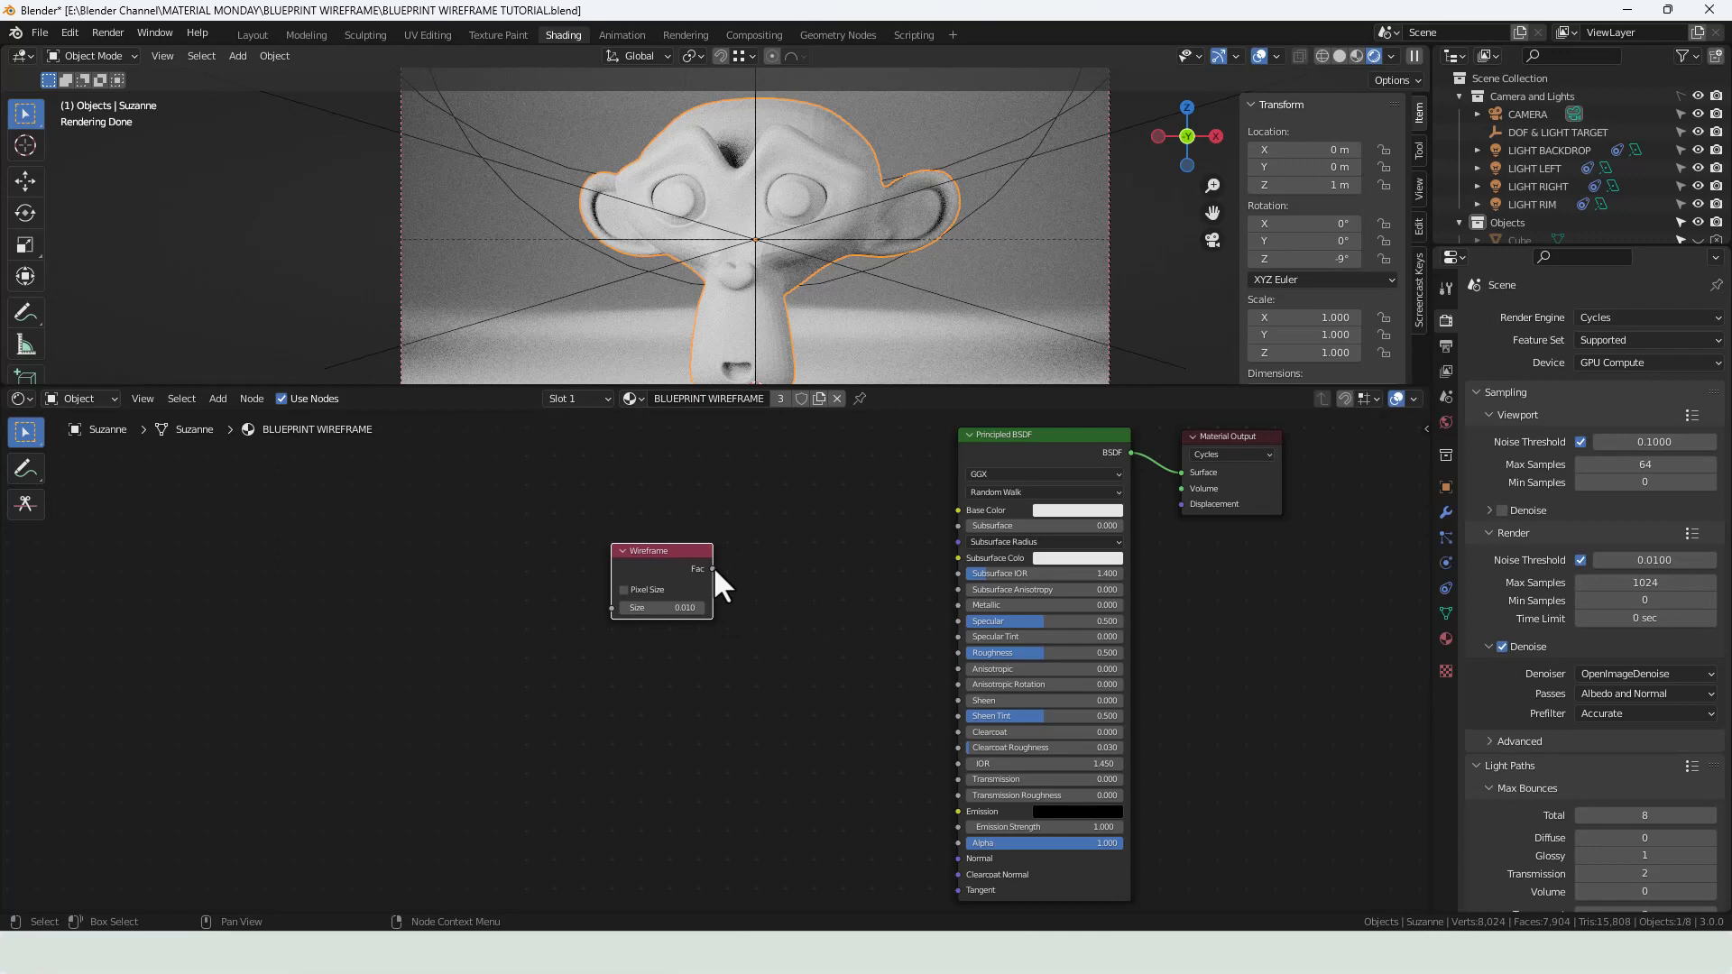
drag(713, 568, 958, 509)
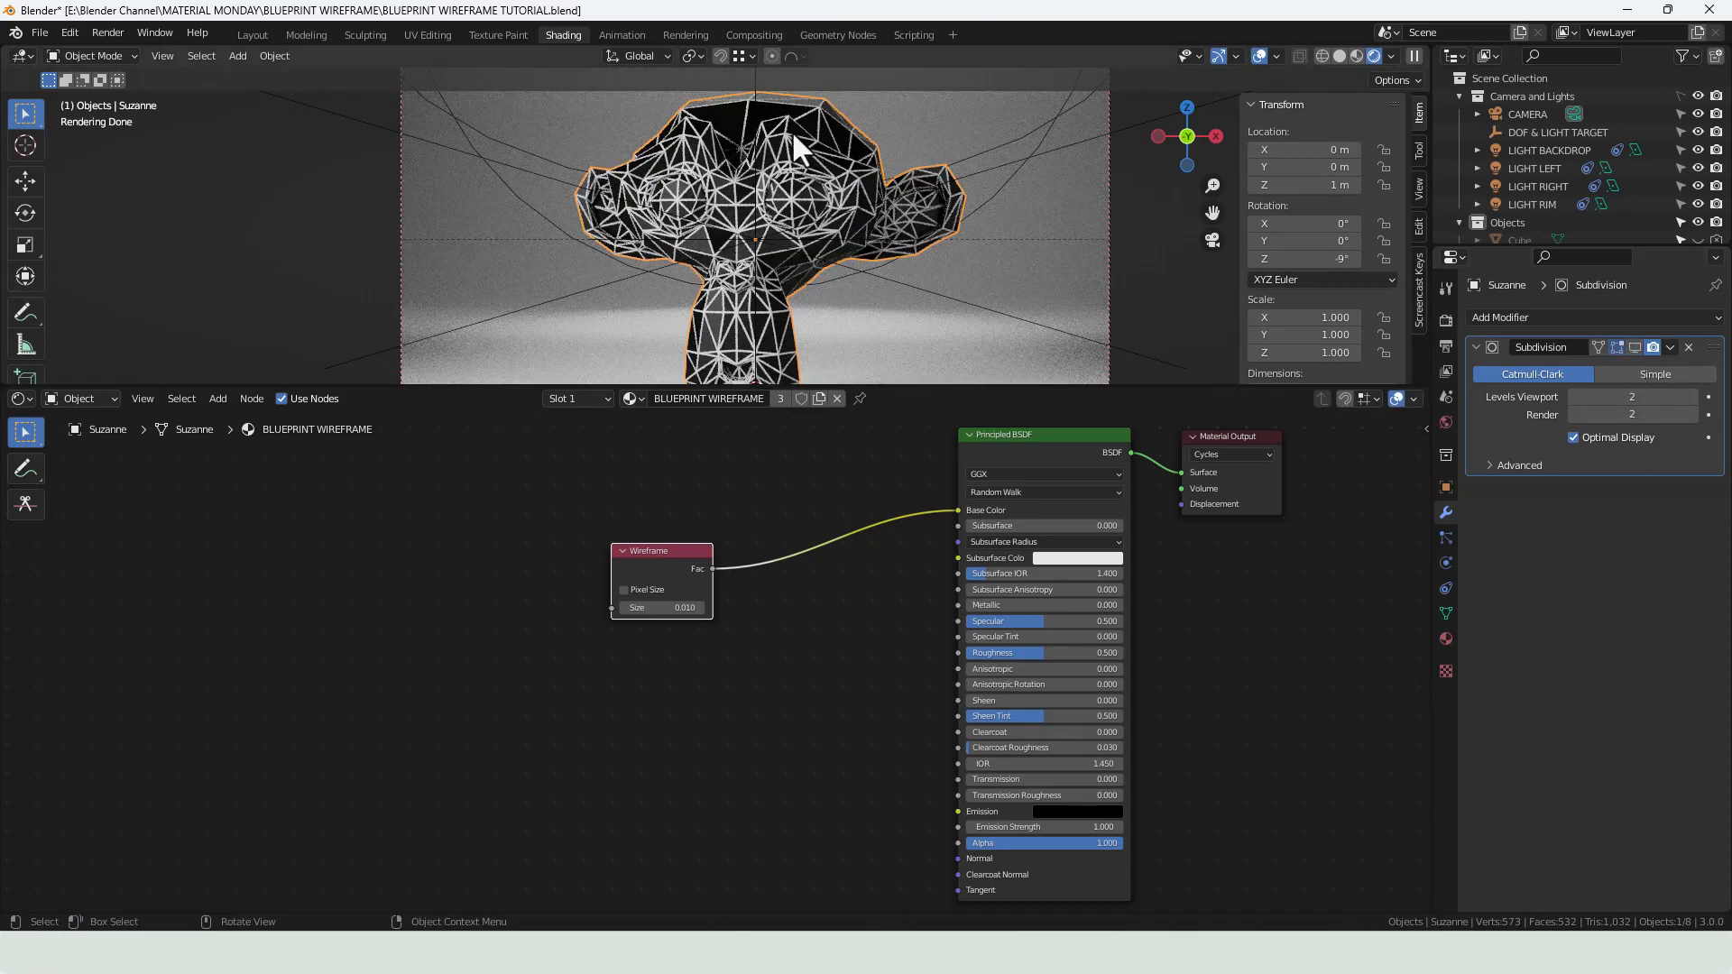
mouse_move(911, 355)
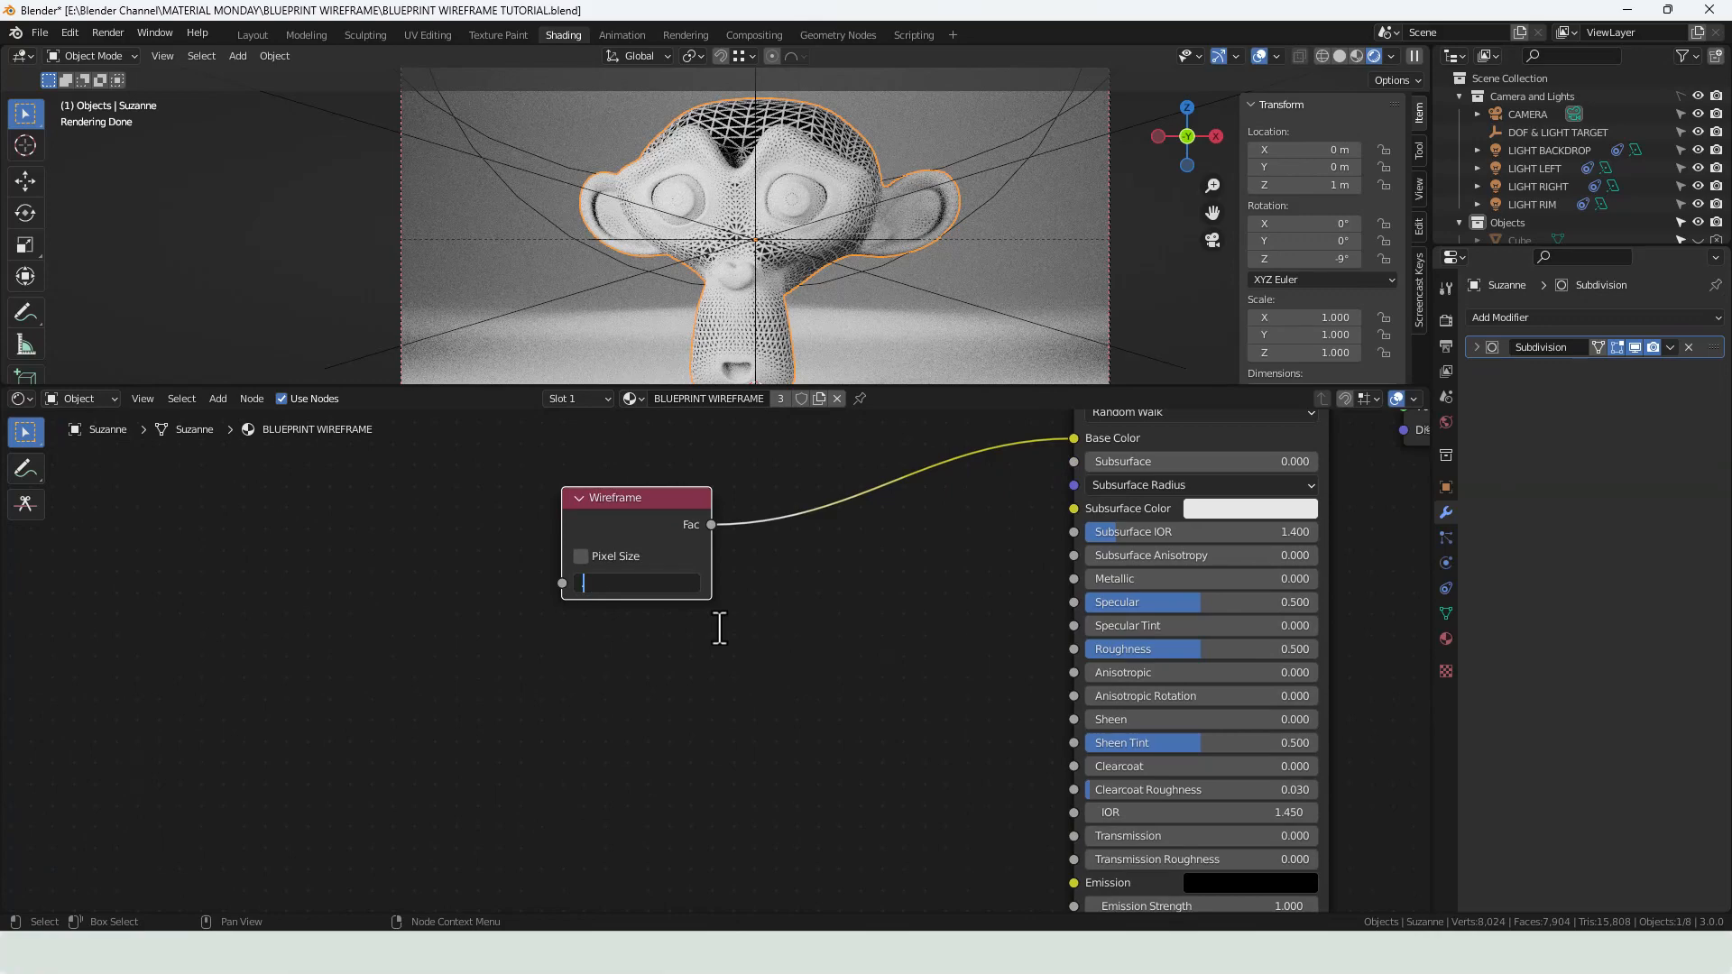
- Lower the Wireframe node's Size from .005 to 0.001 for fine lines
text(.005)
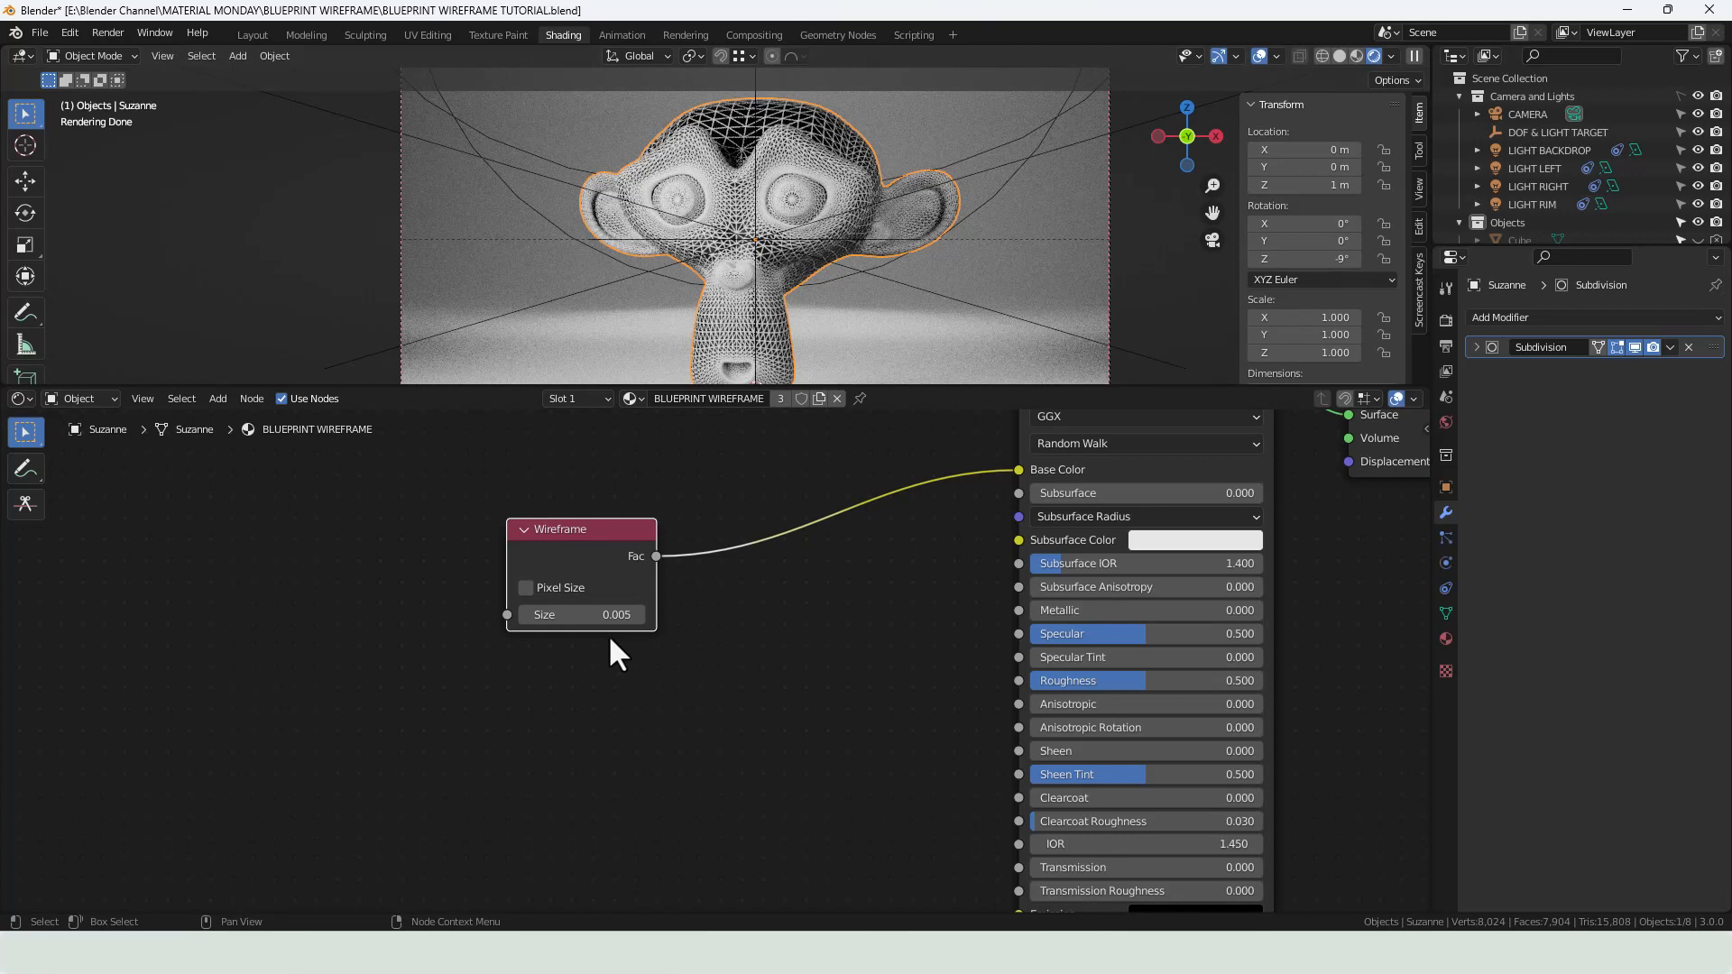
double_click(579, 615)
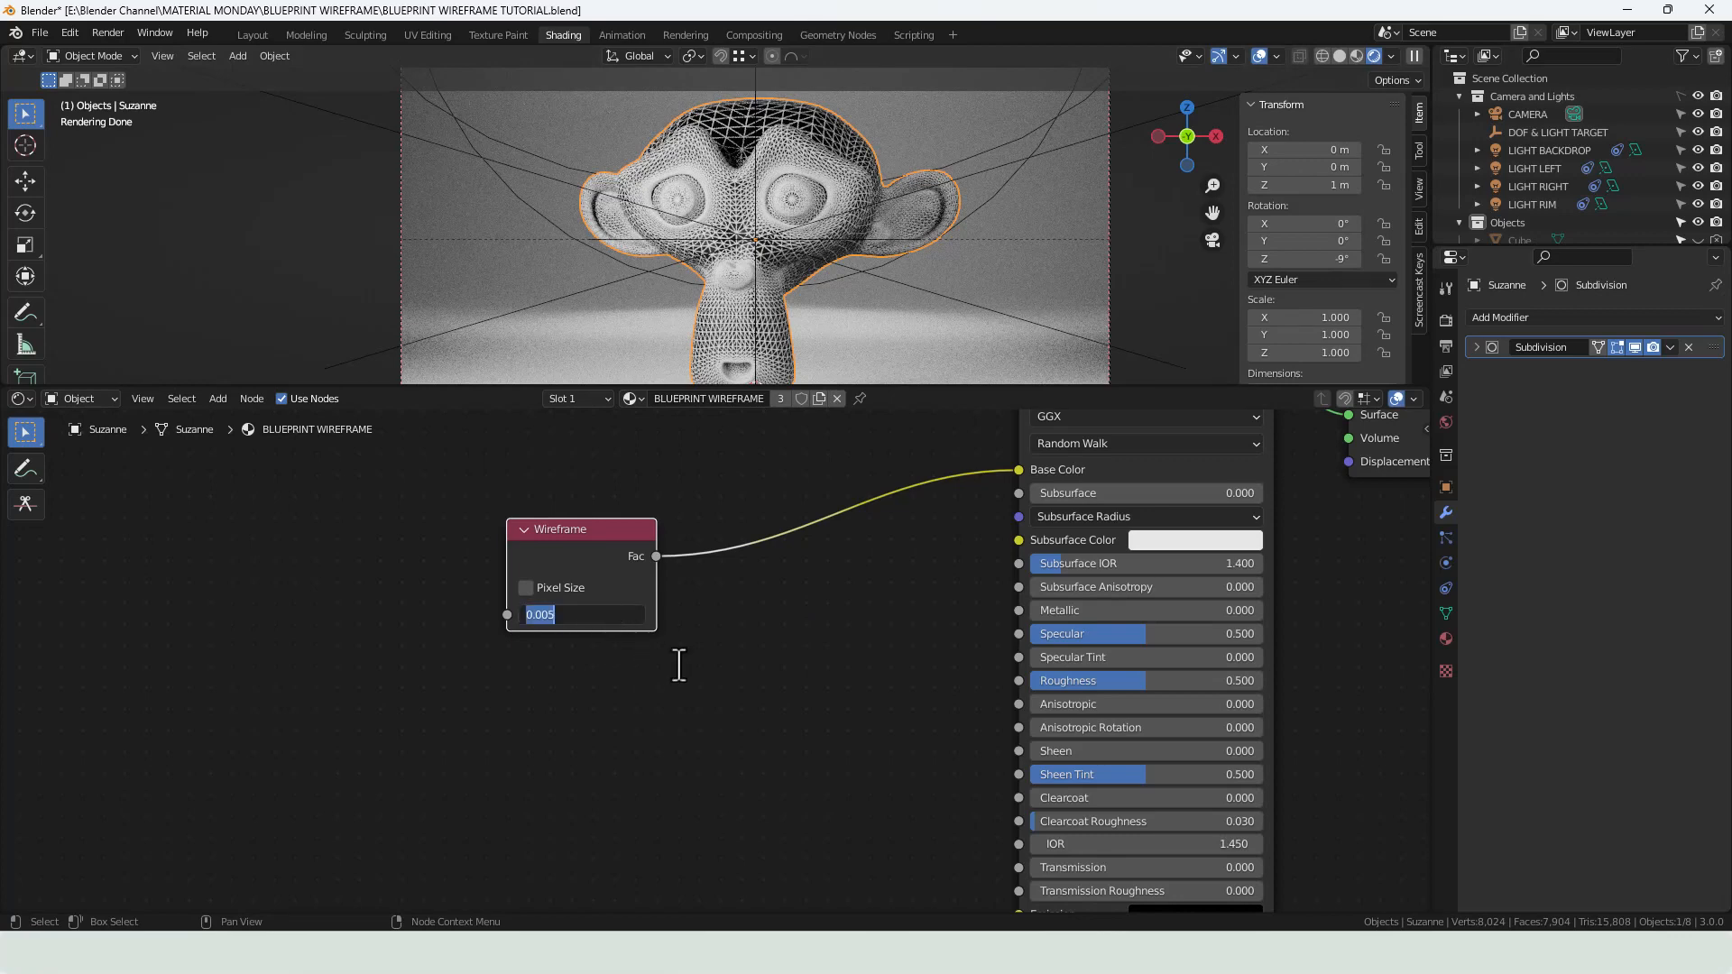
text(0.001)
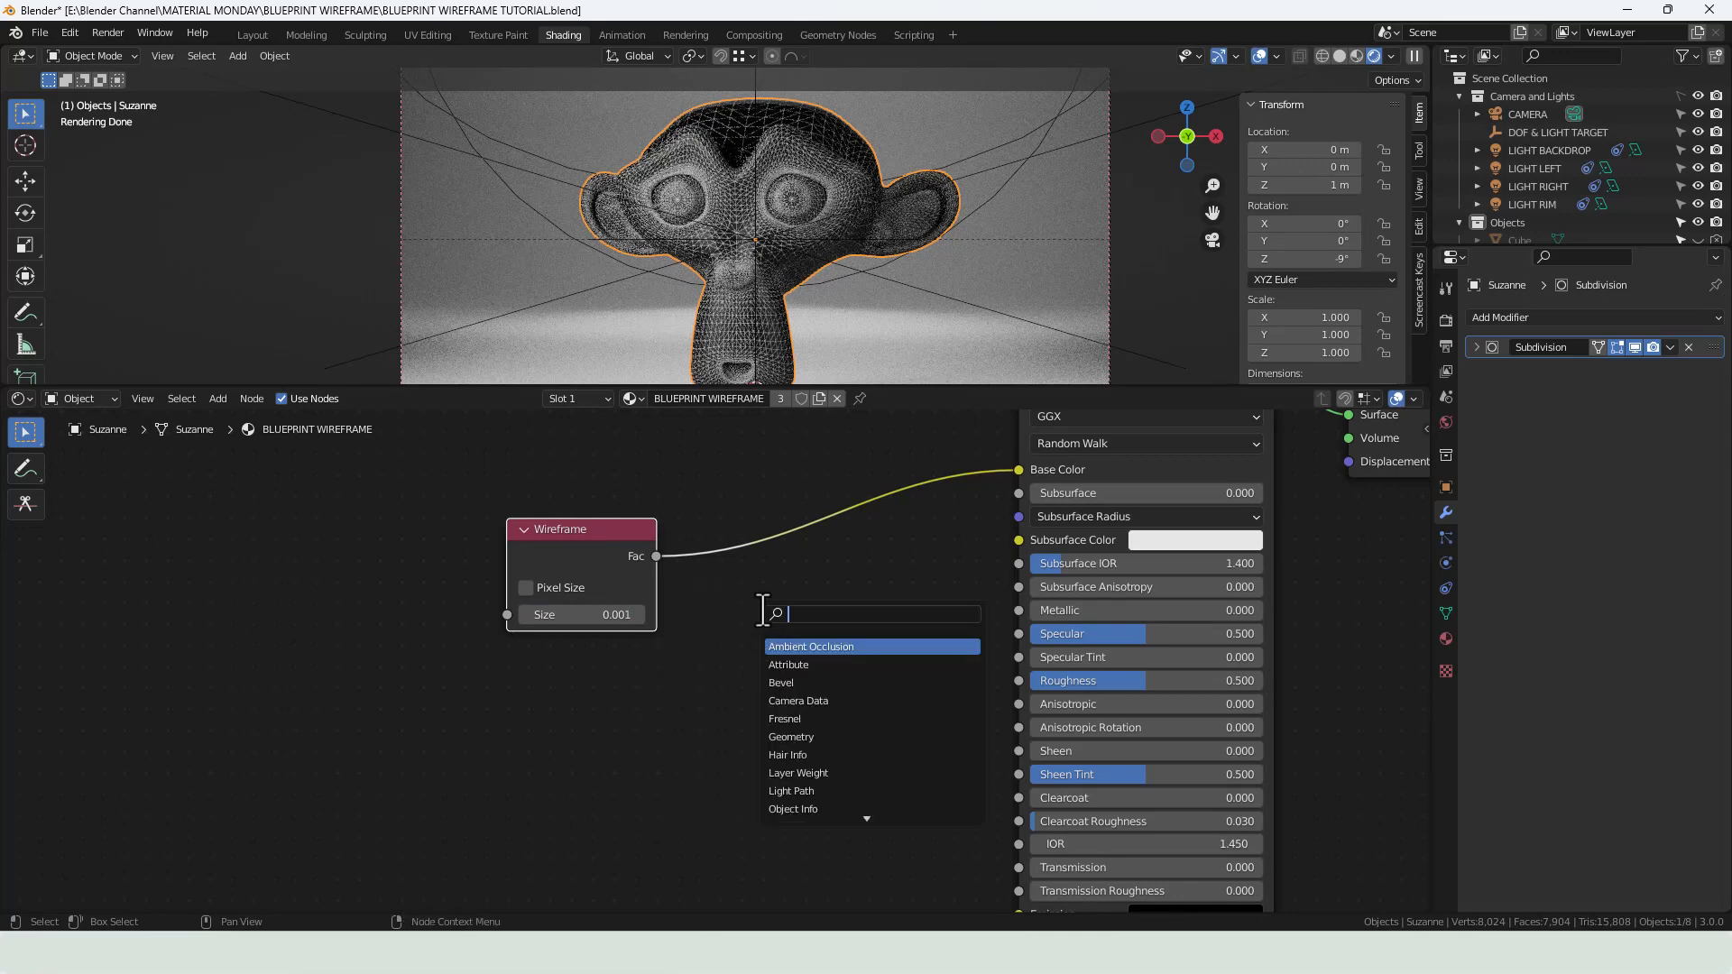
- Insert a ColorRamp on the Wireframe-to-Base Color link with blue and white stops
text(cc)
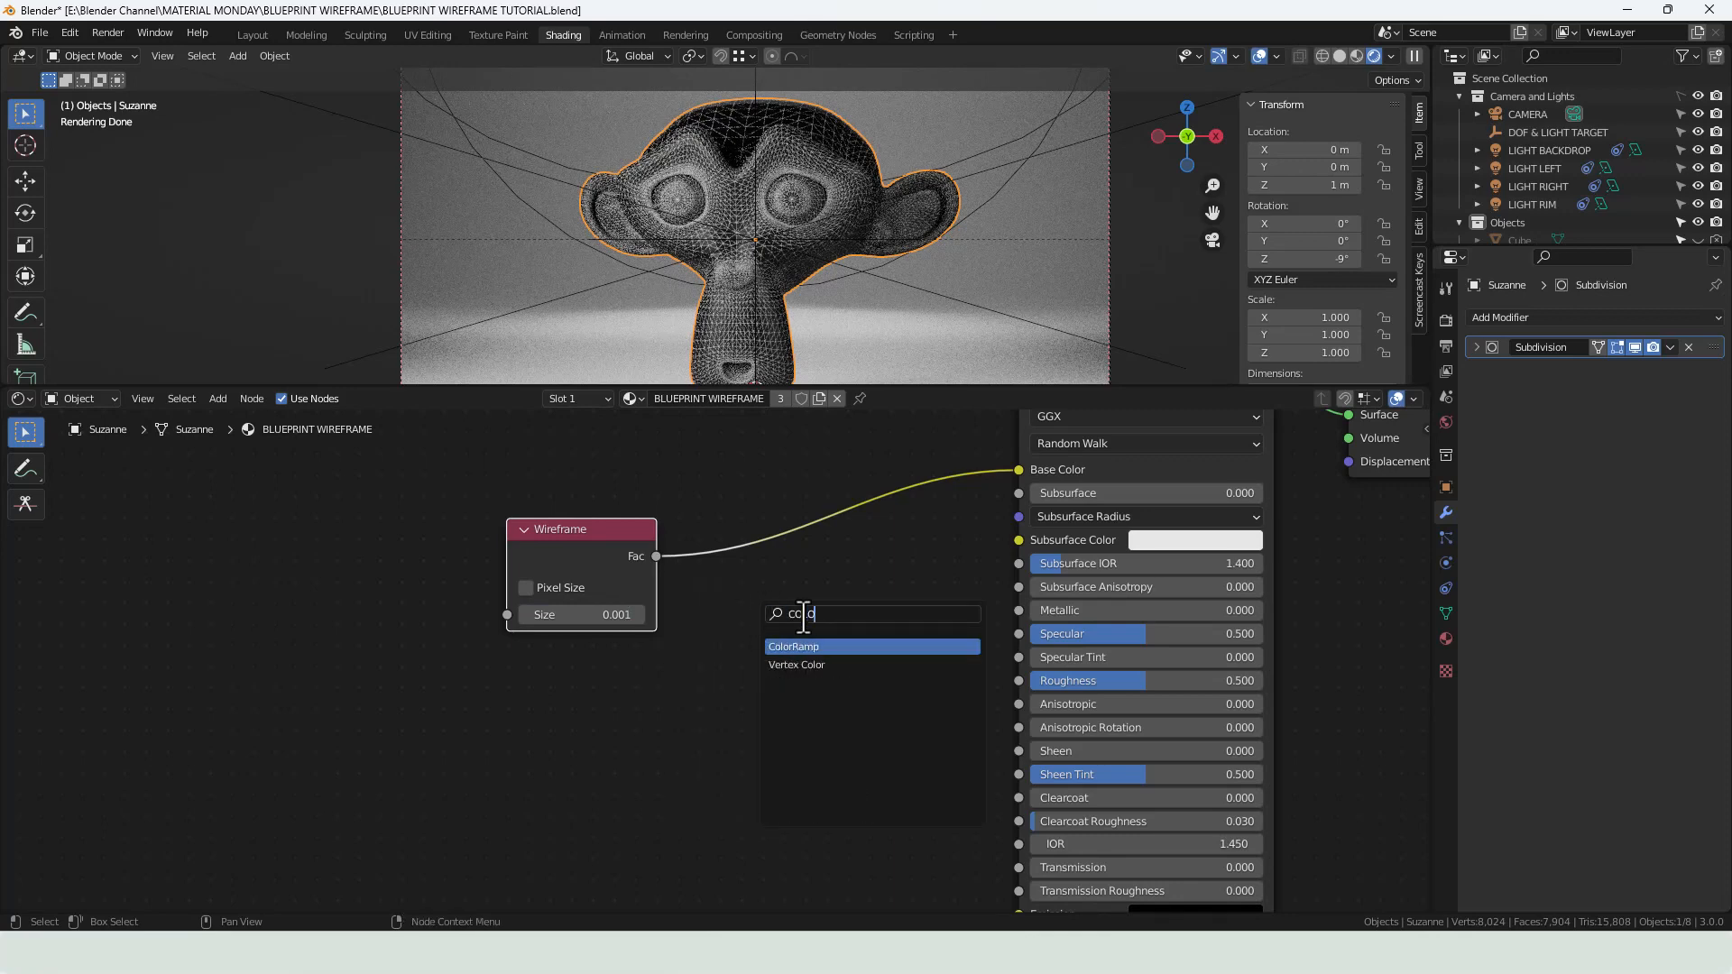
click(794, 646)
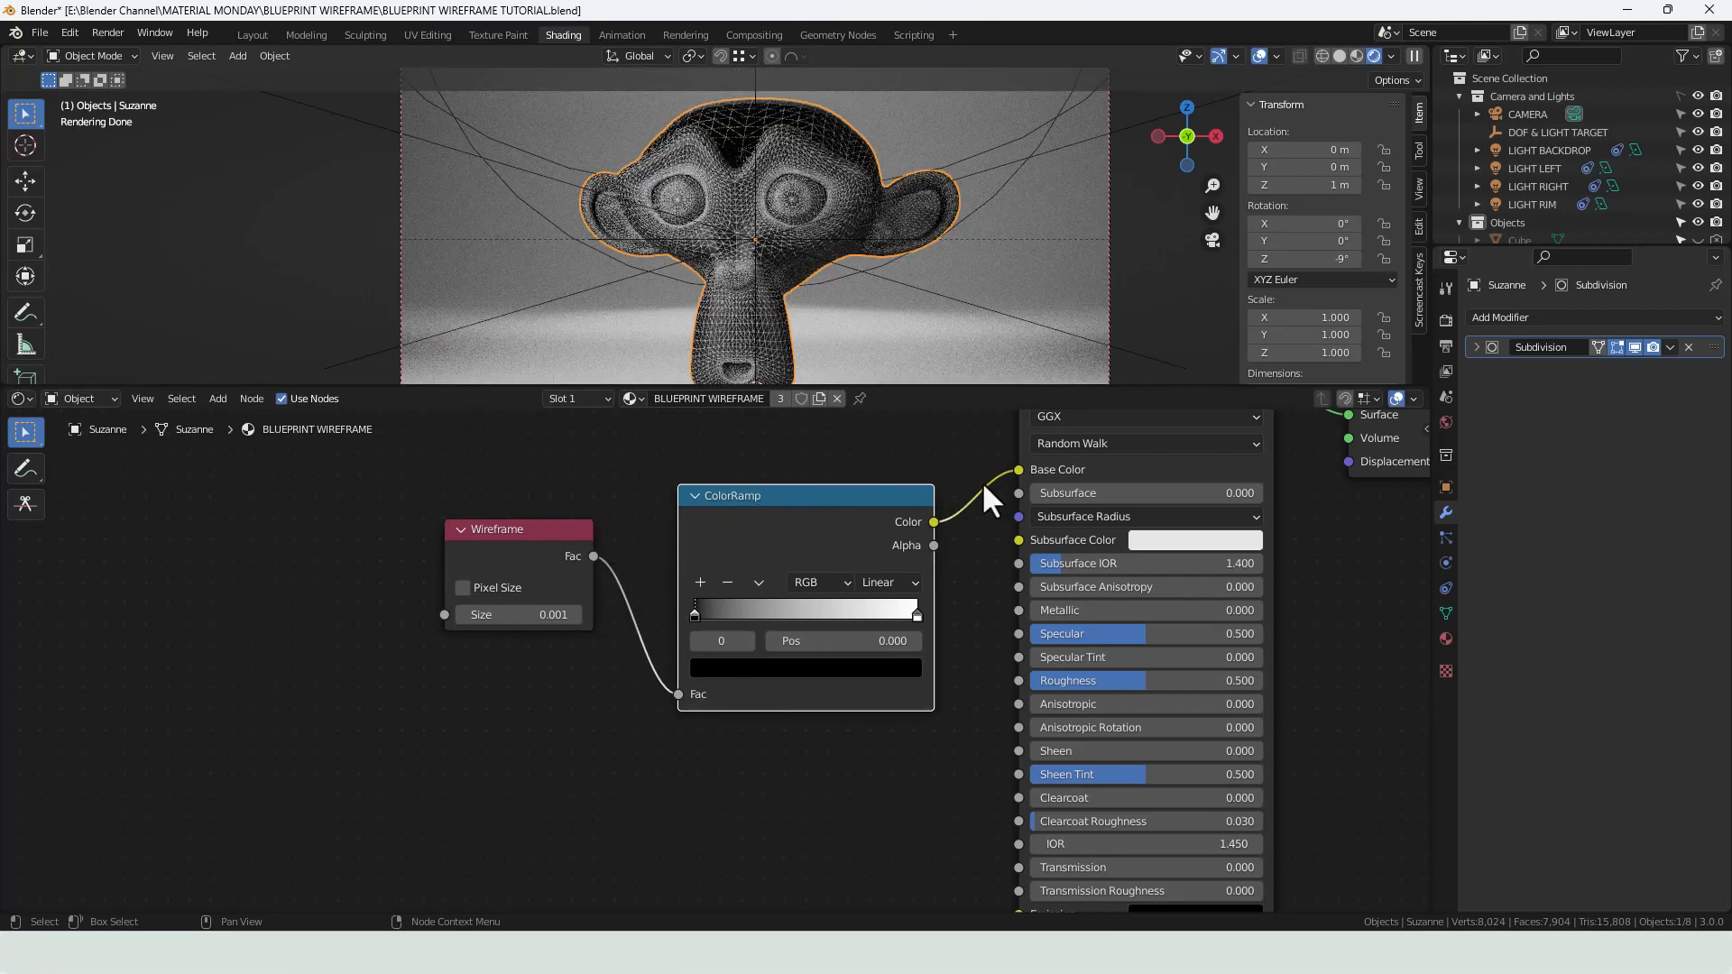
mouse_move(740, 692)
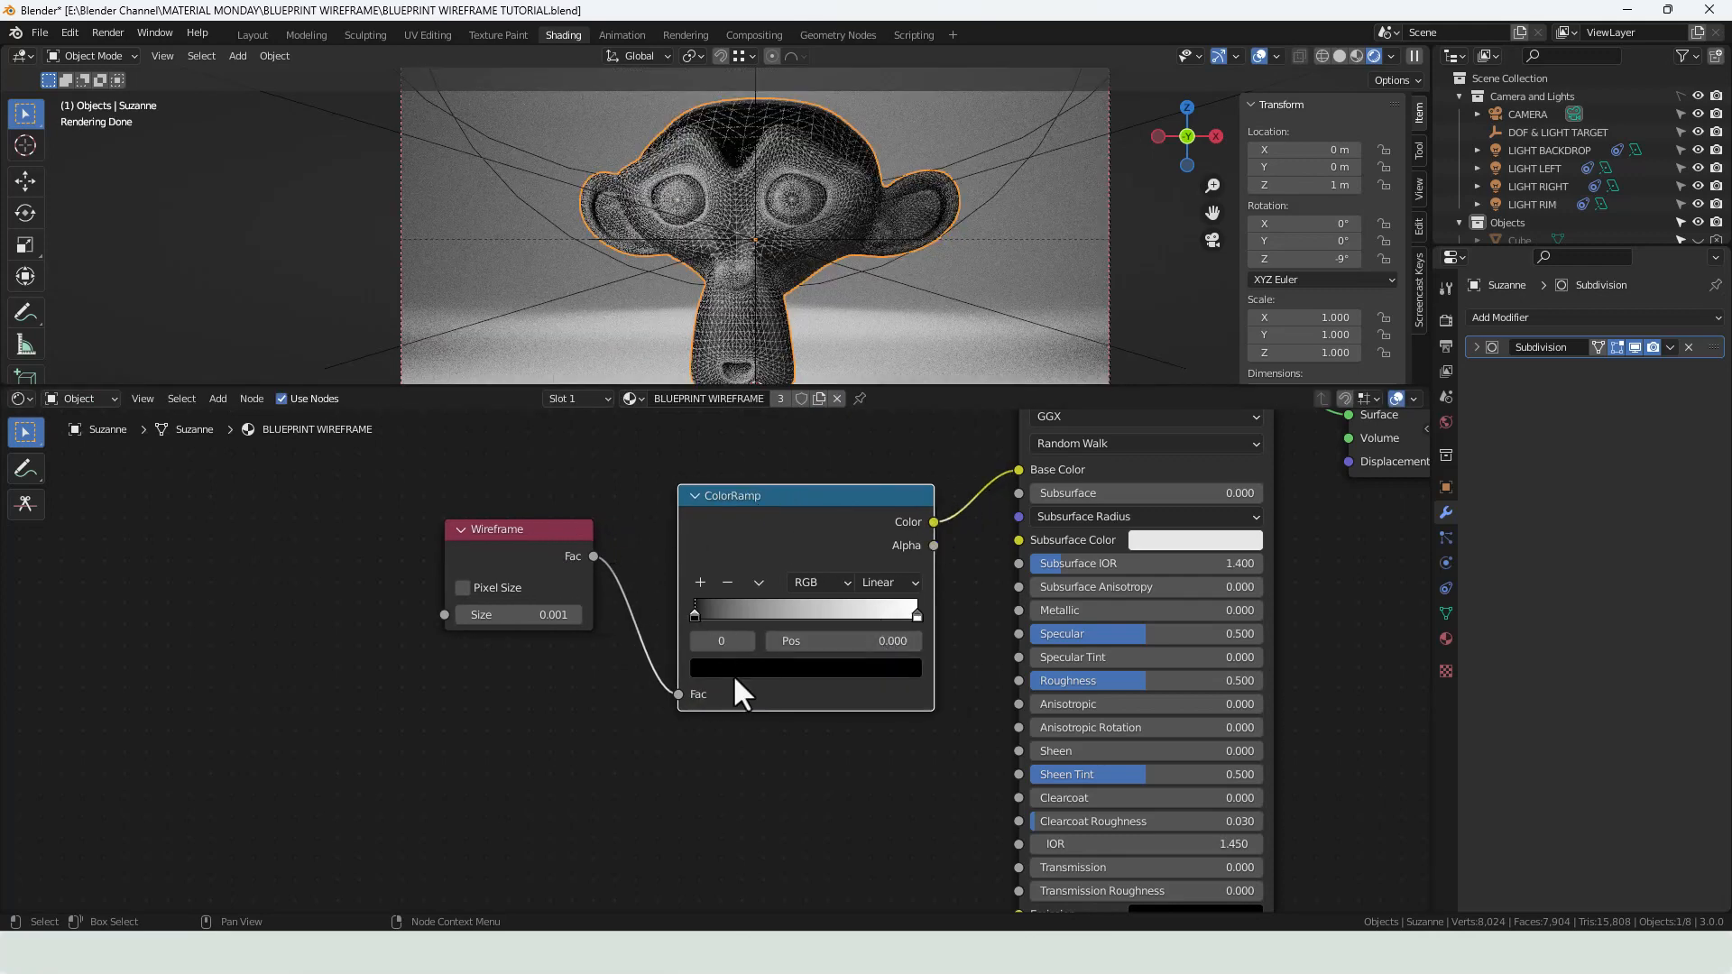
click(805, 668)
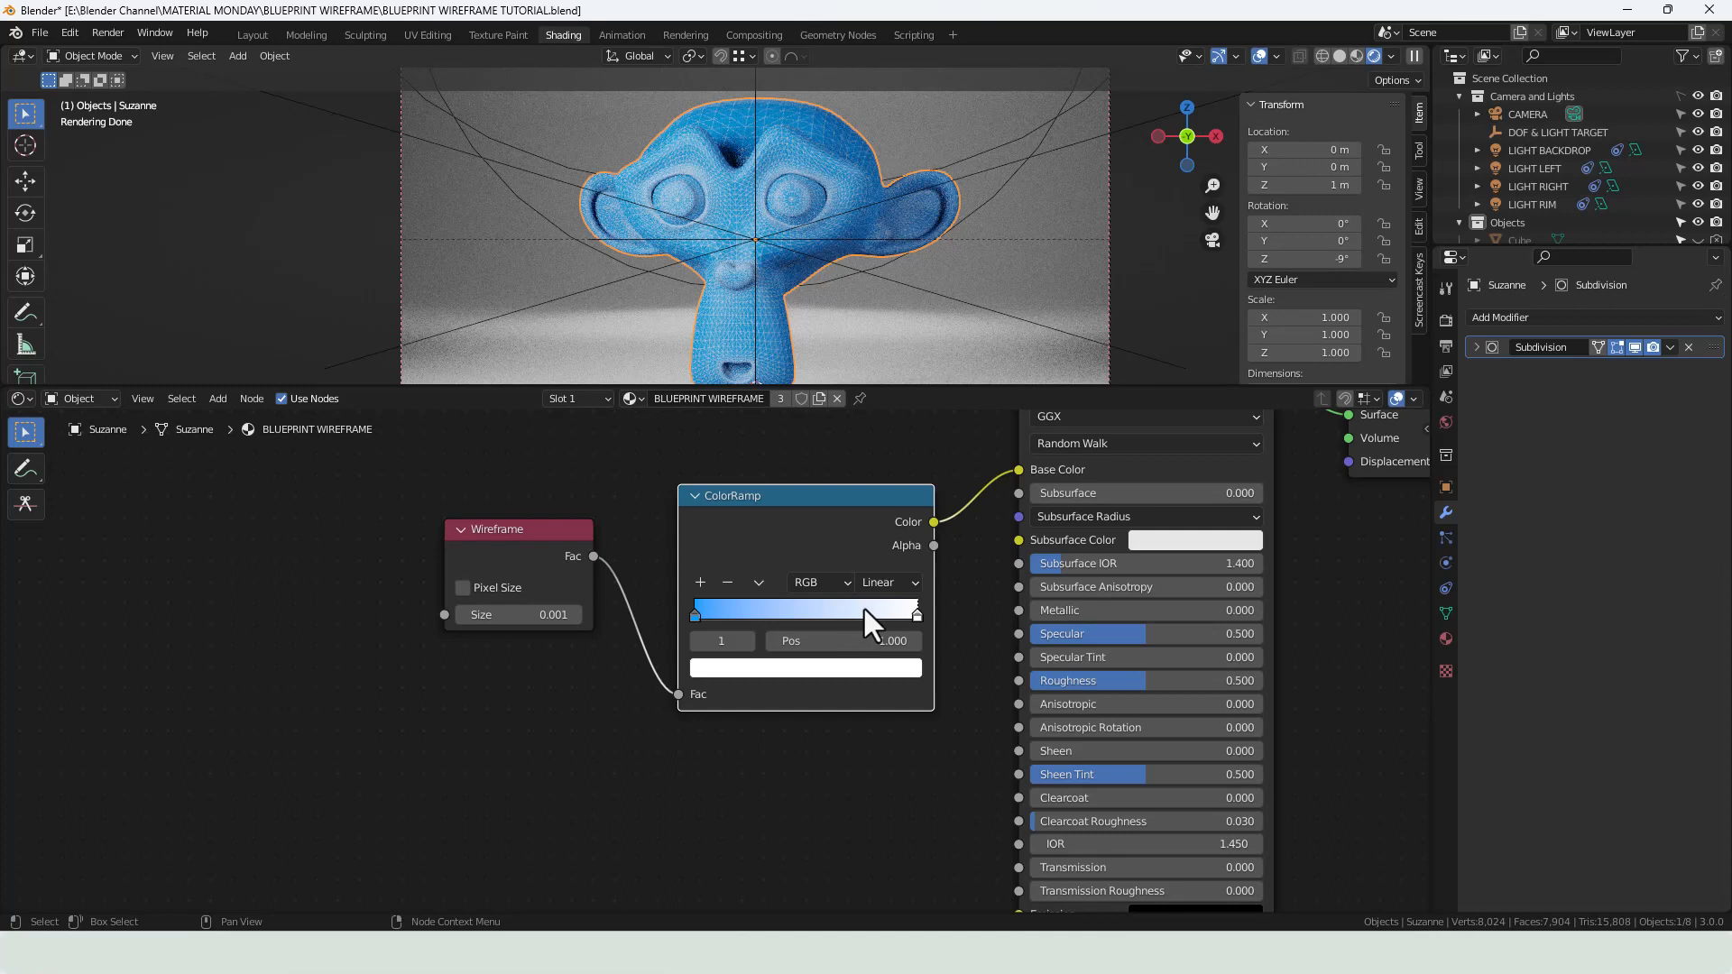
mouse_move(886, 583)
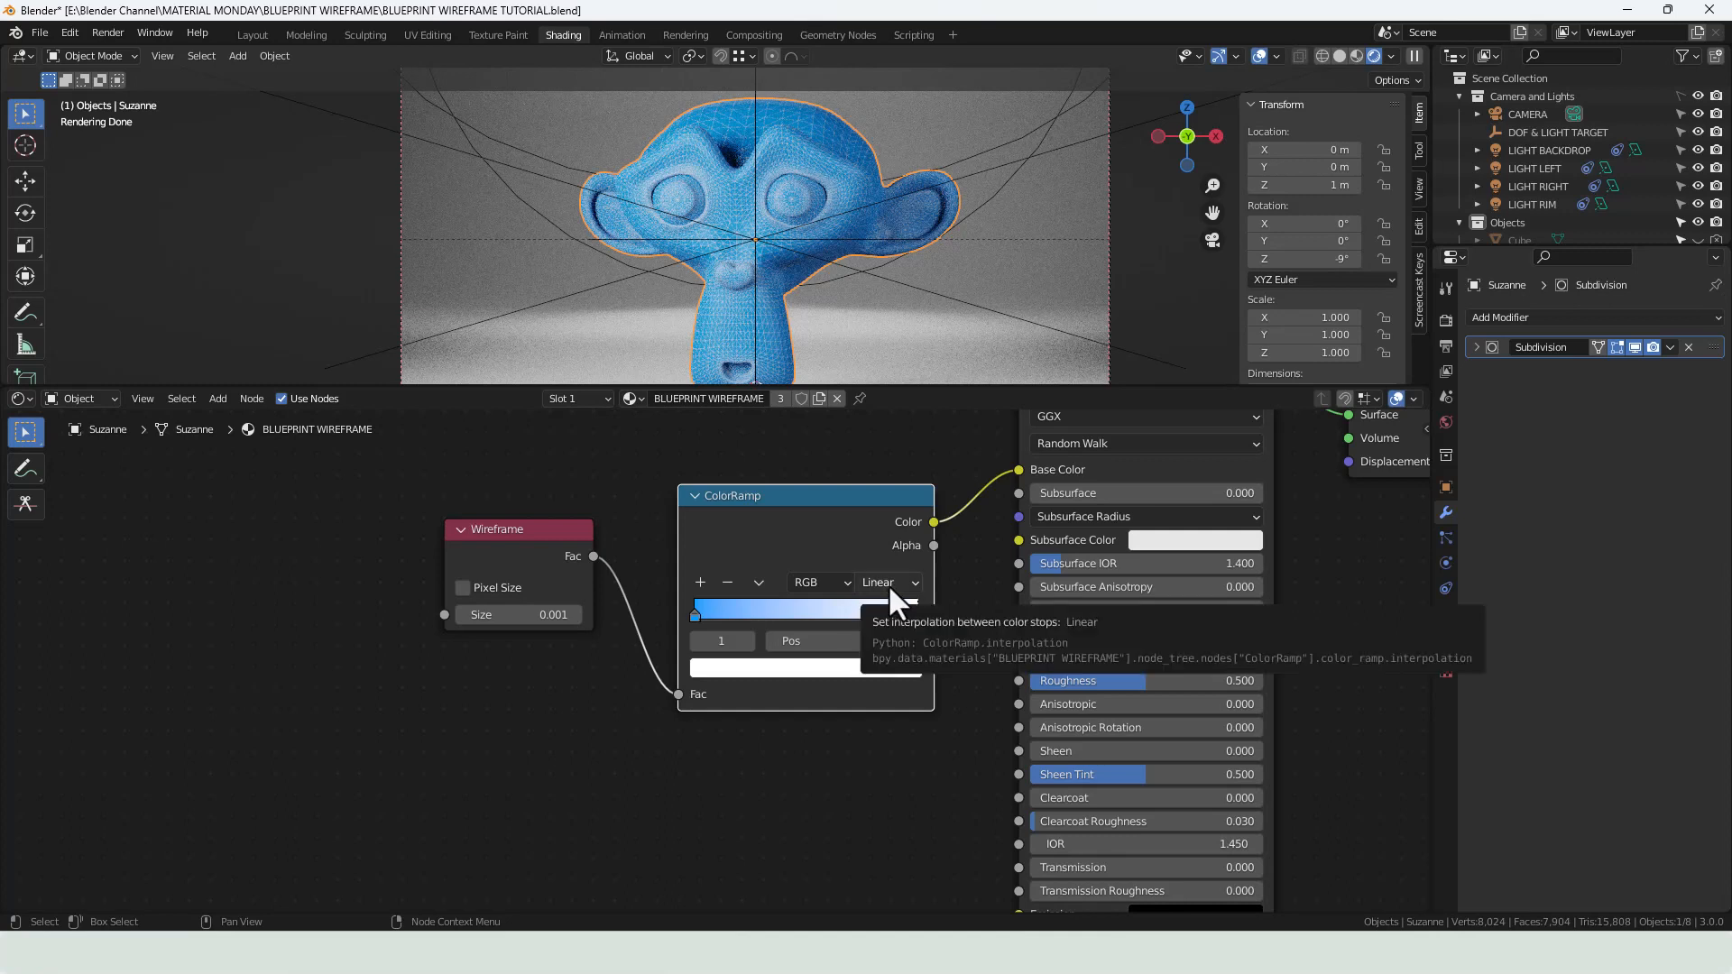
click(887, 583)
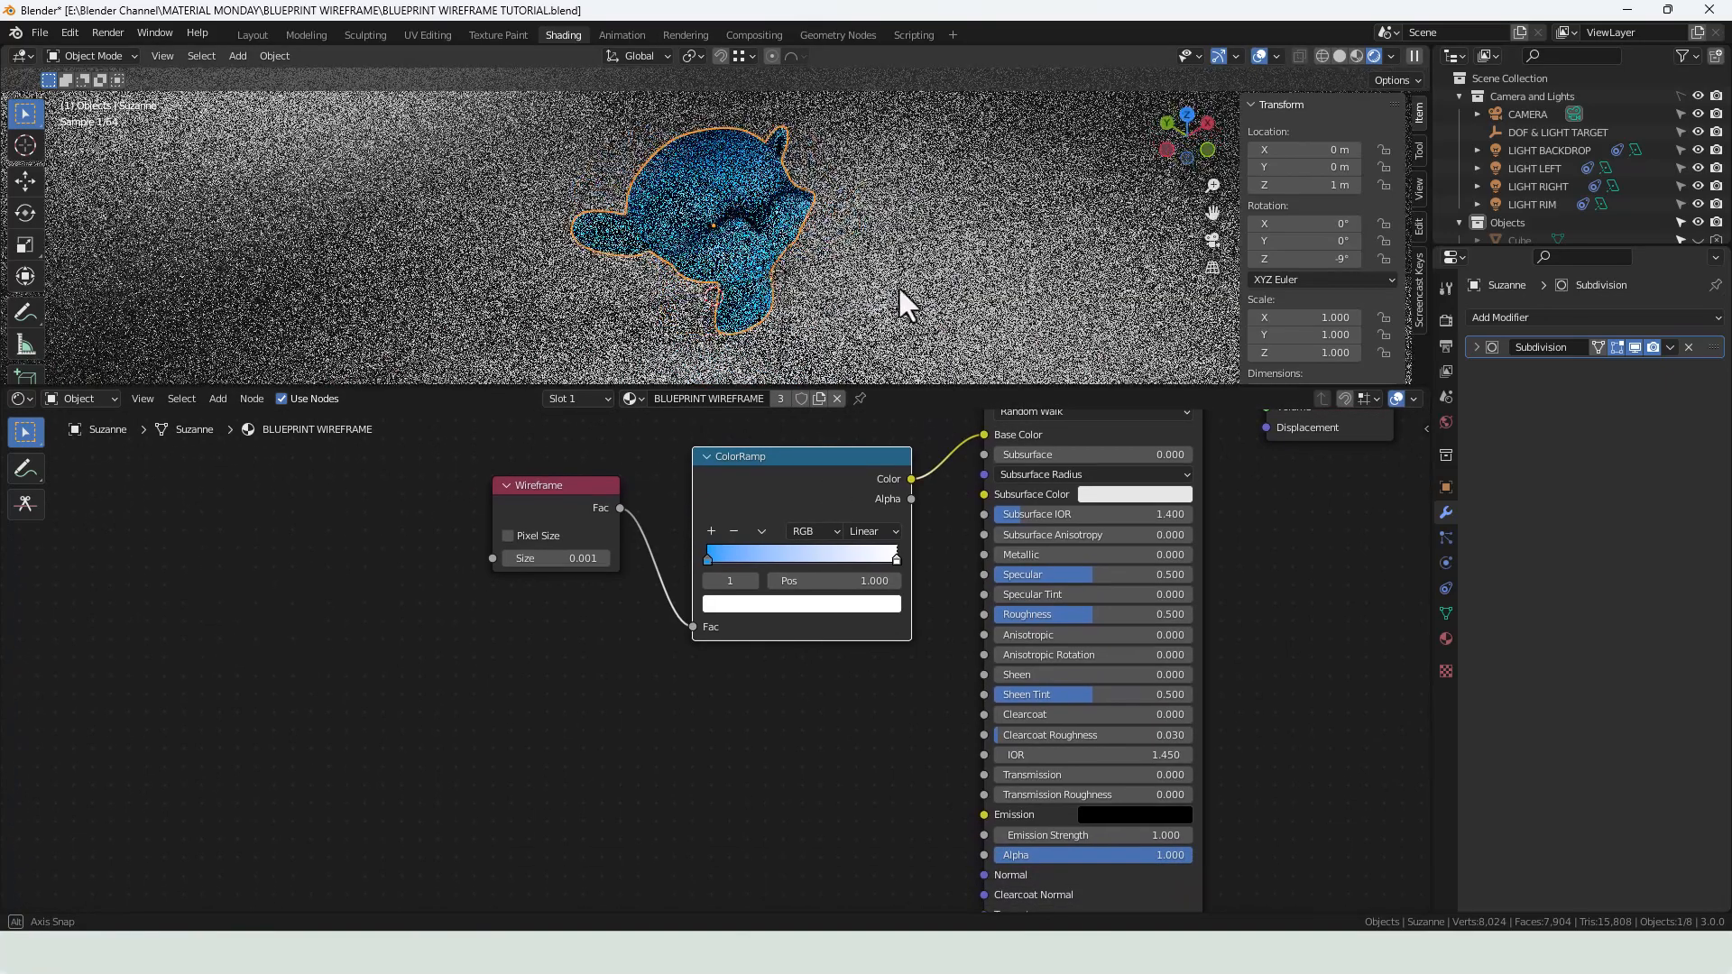
- Orbit the viewport around the model before showing the sphere in camera view
drag(906, 303, 756, 303)
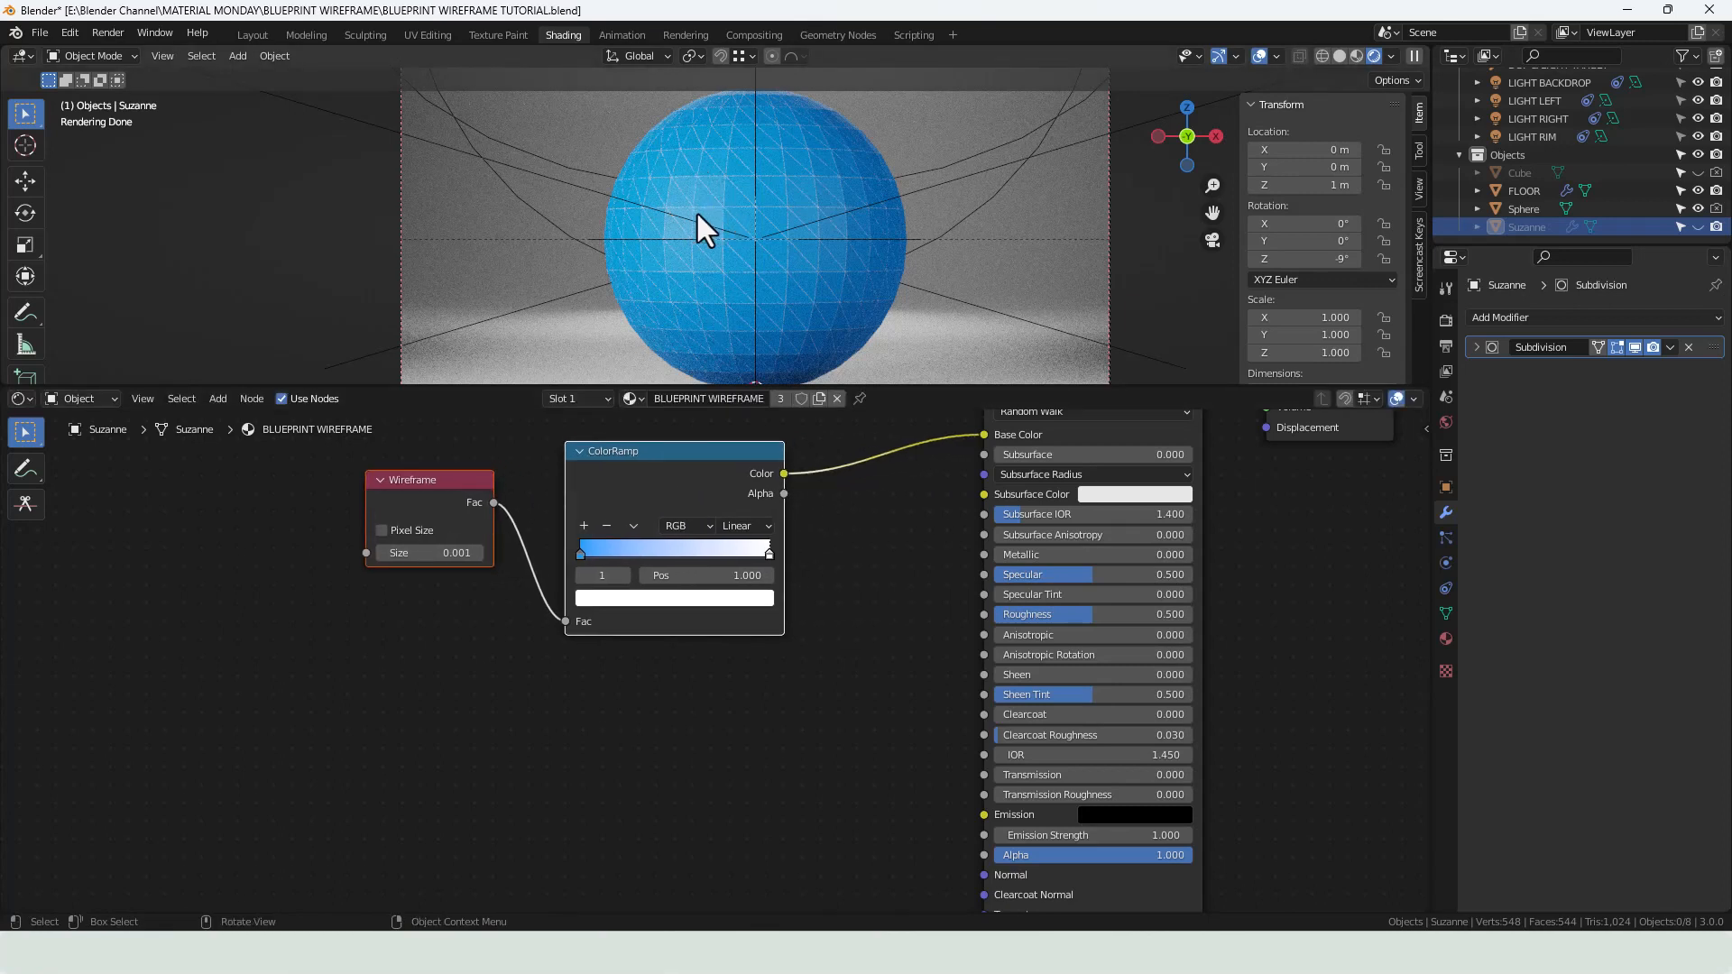
mouse_move(705, 190)
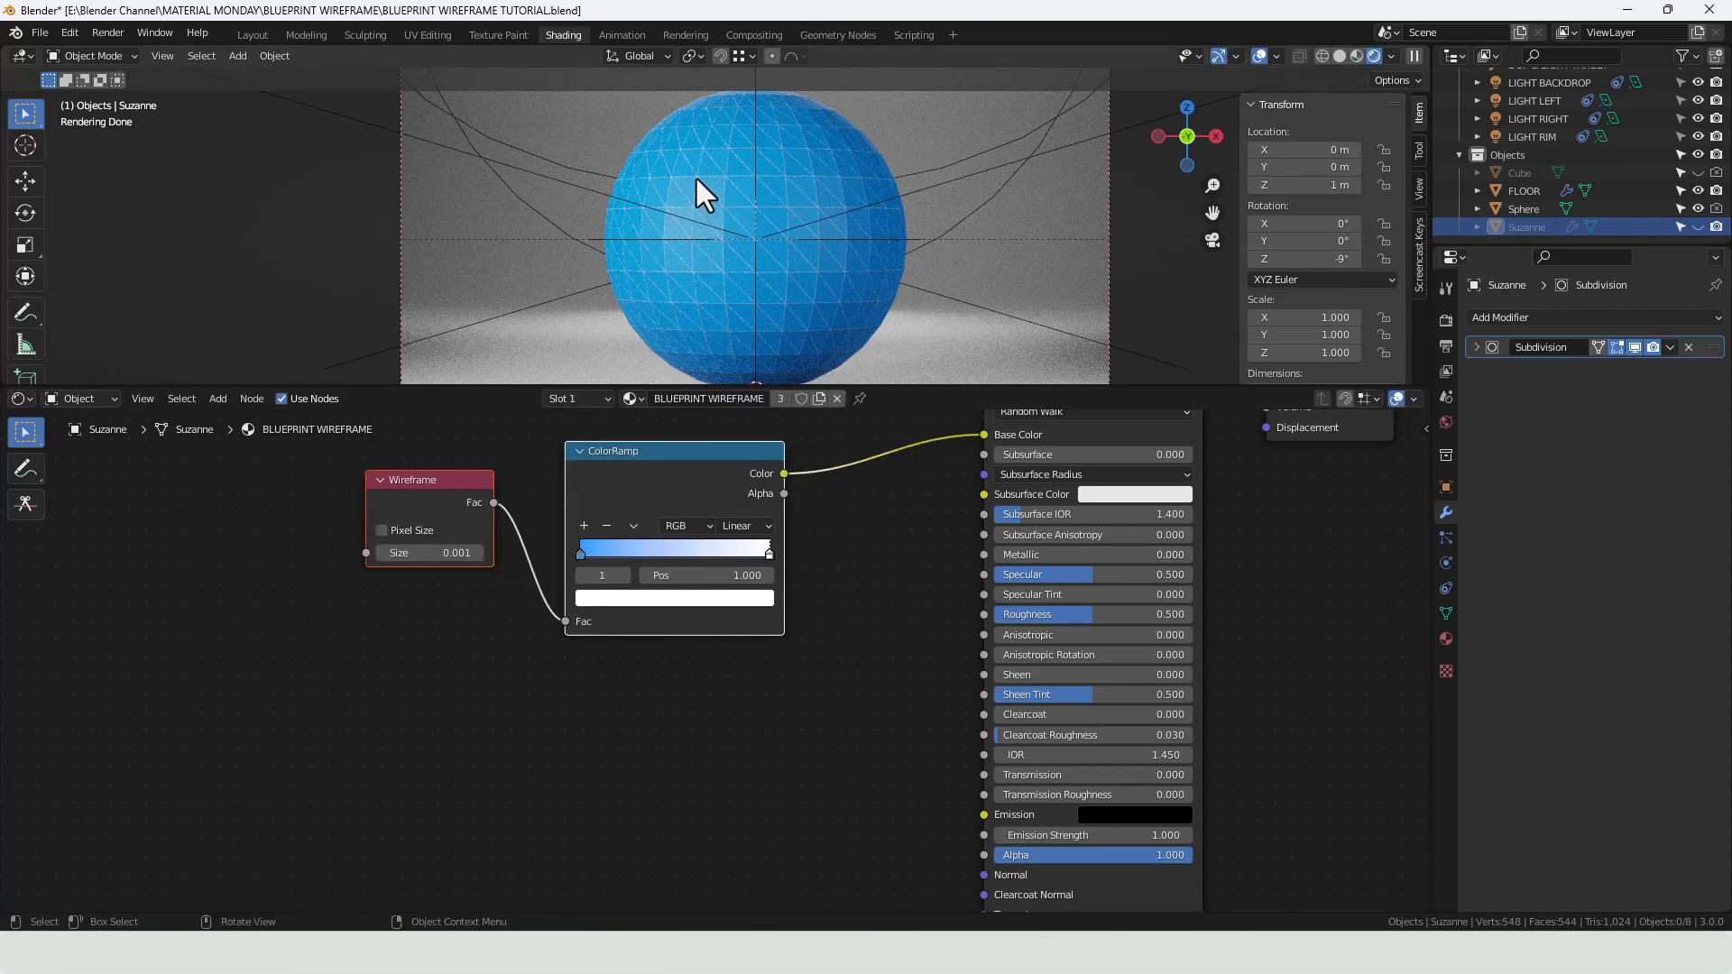
mouse_move(704, 209)
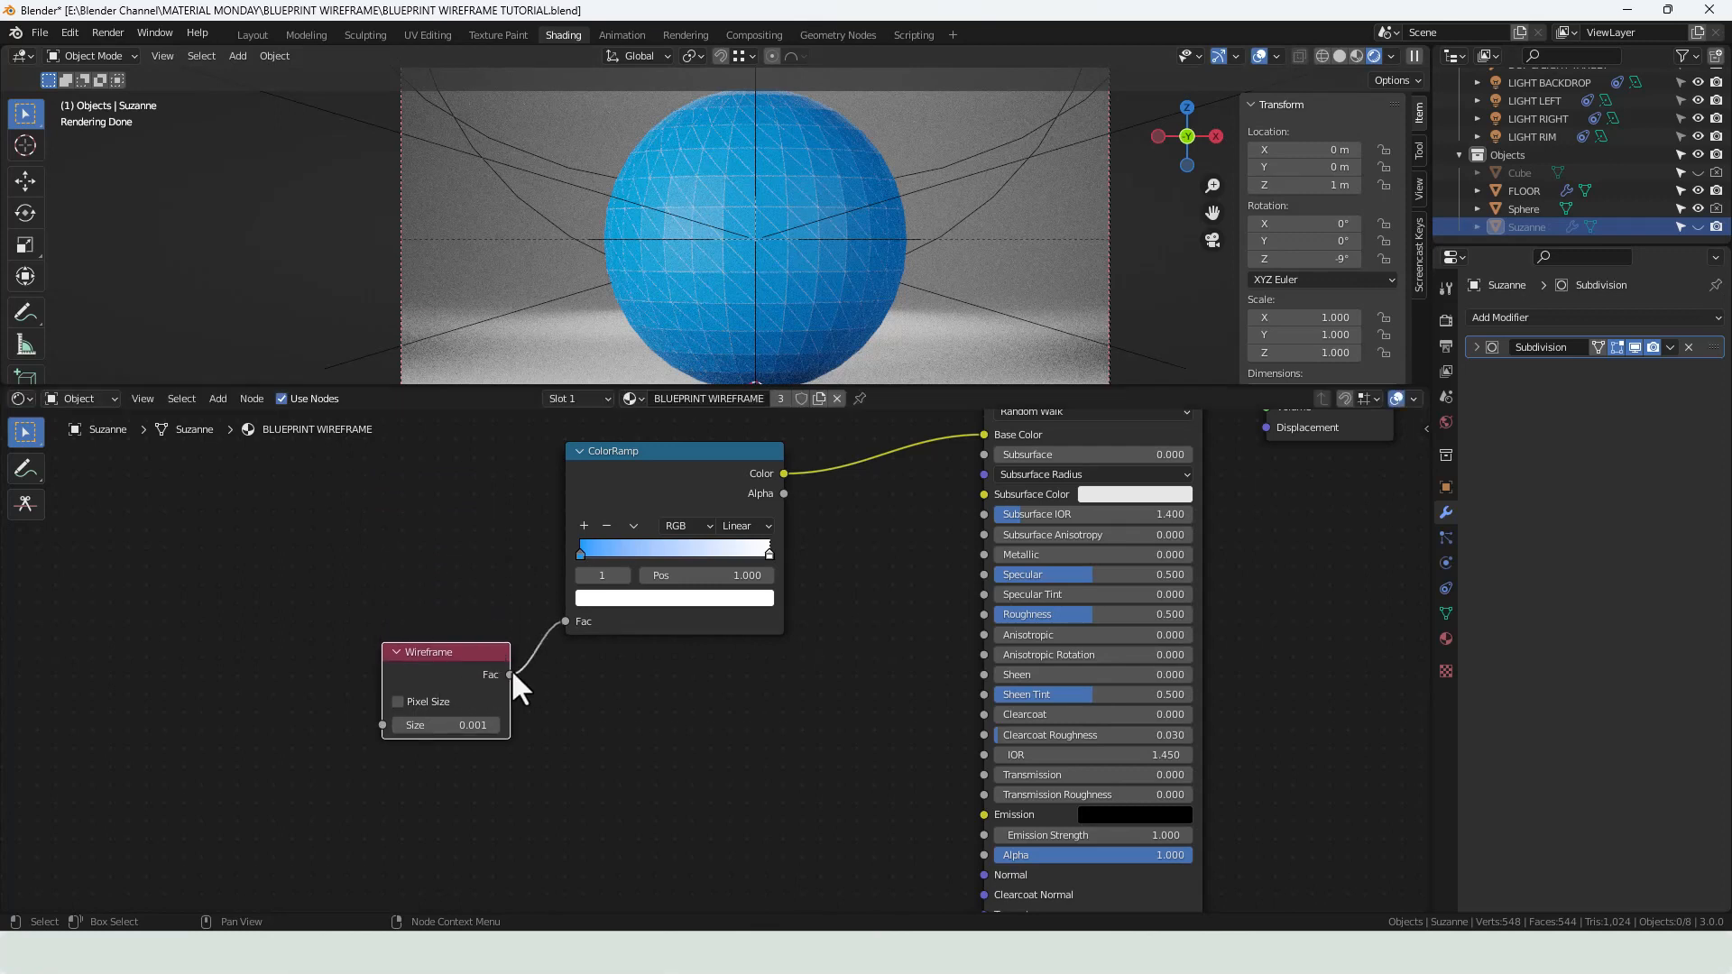
- Connect the Wireframe Fac output to the Principled BSDF Specular socket as well
drag(508, 673, 989, 592)
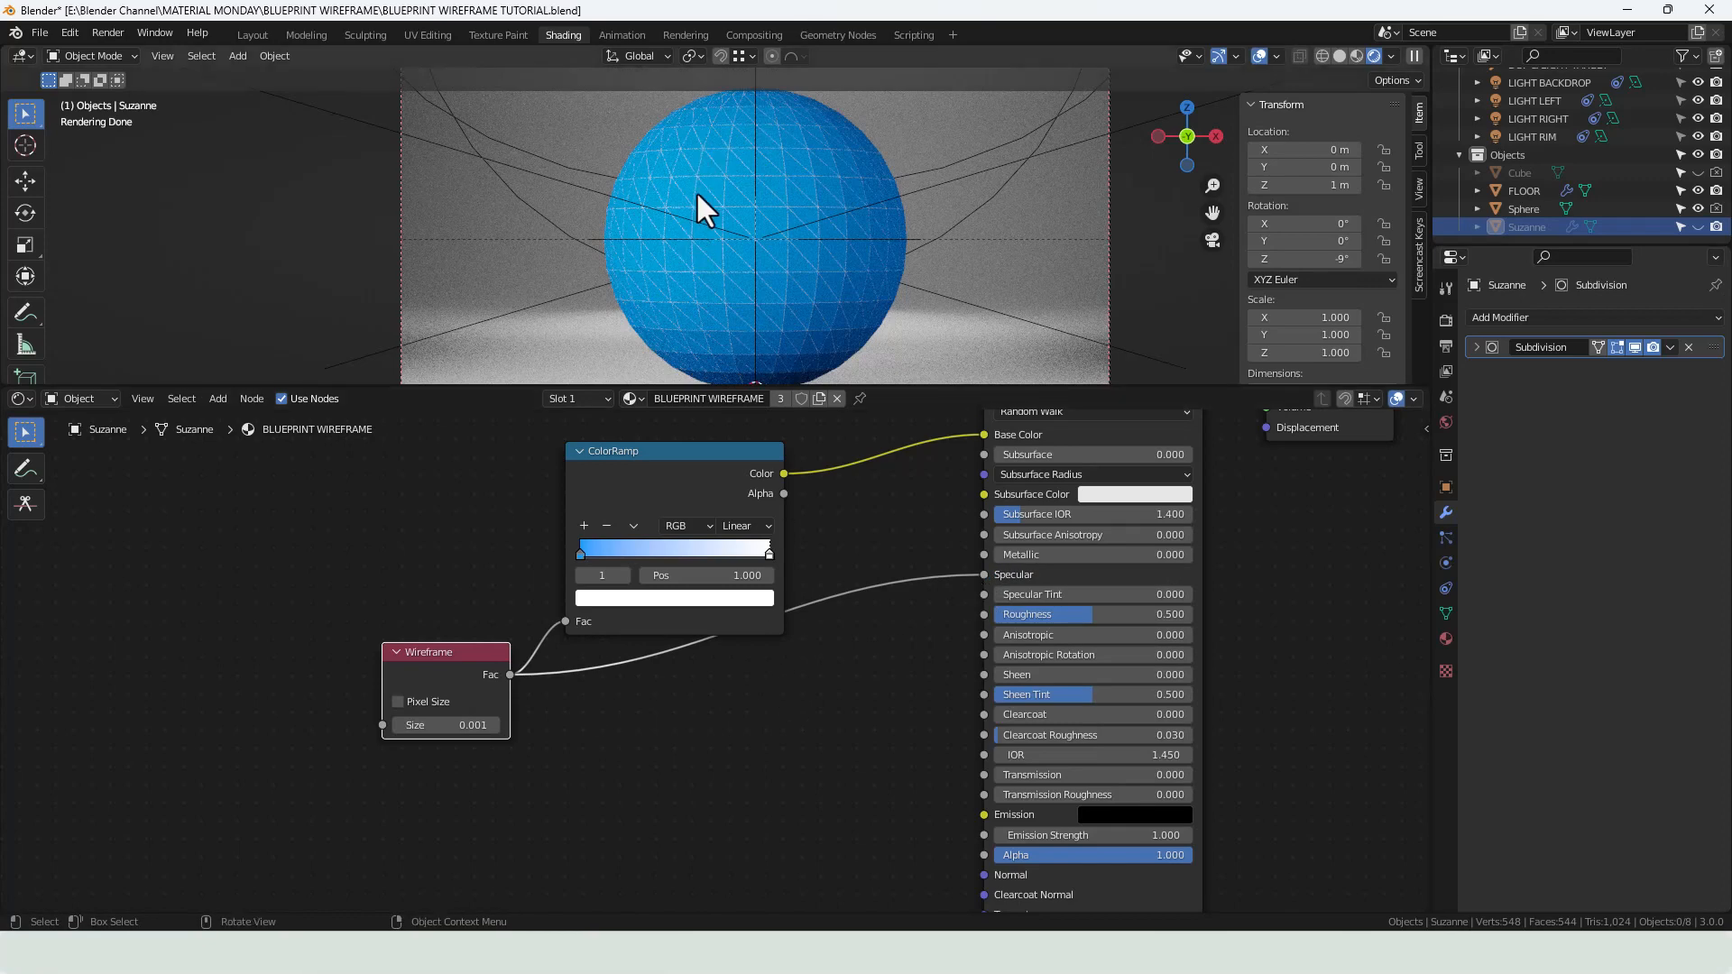
mouse_move(706, 196)
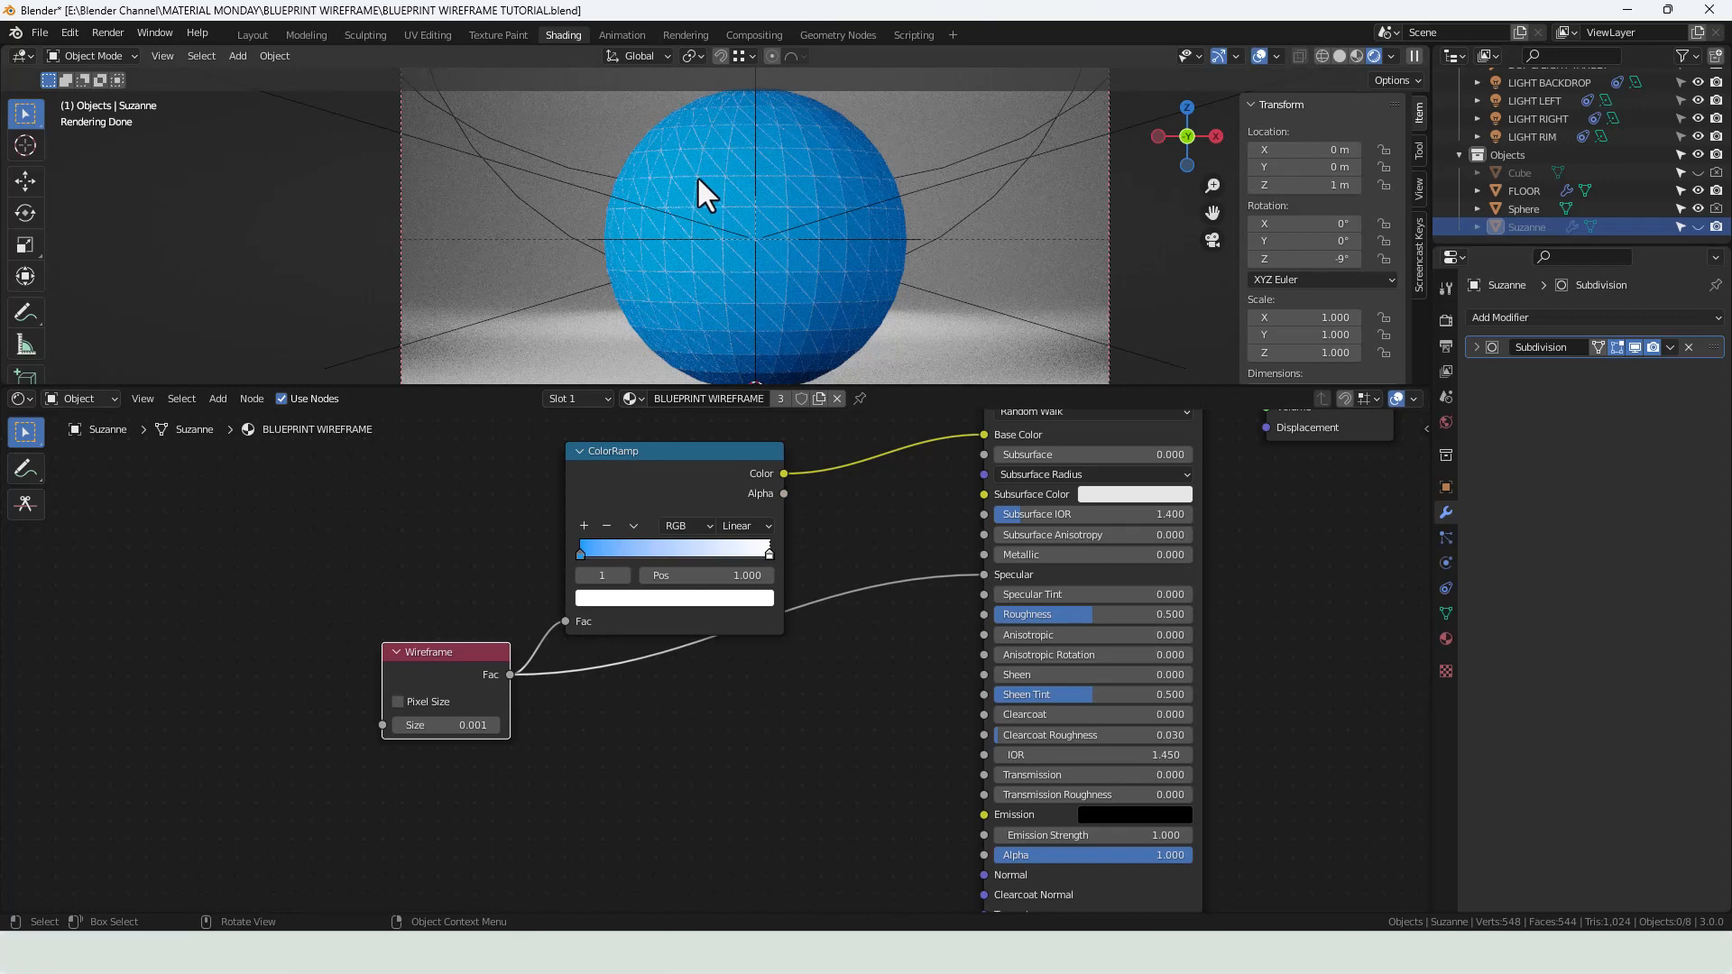
mouse_move(716, 182)
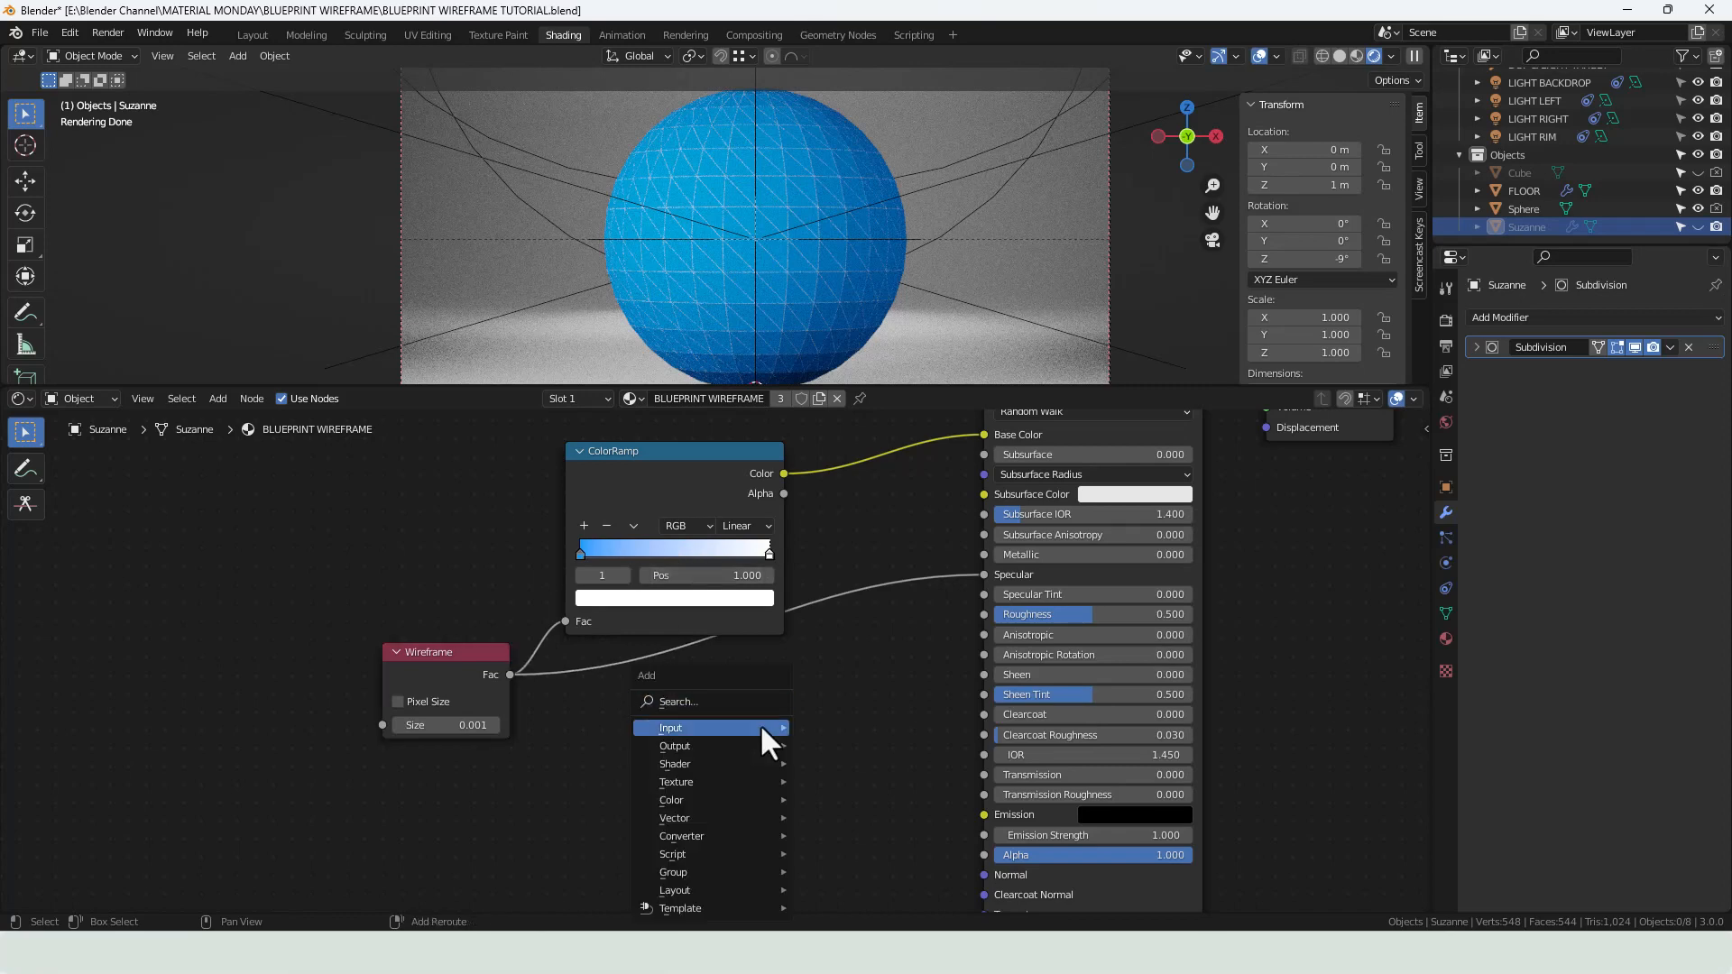
- Insert an Invert node on the Wireframe-to-Specular link and tidy its position
text(INV)
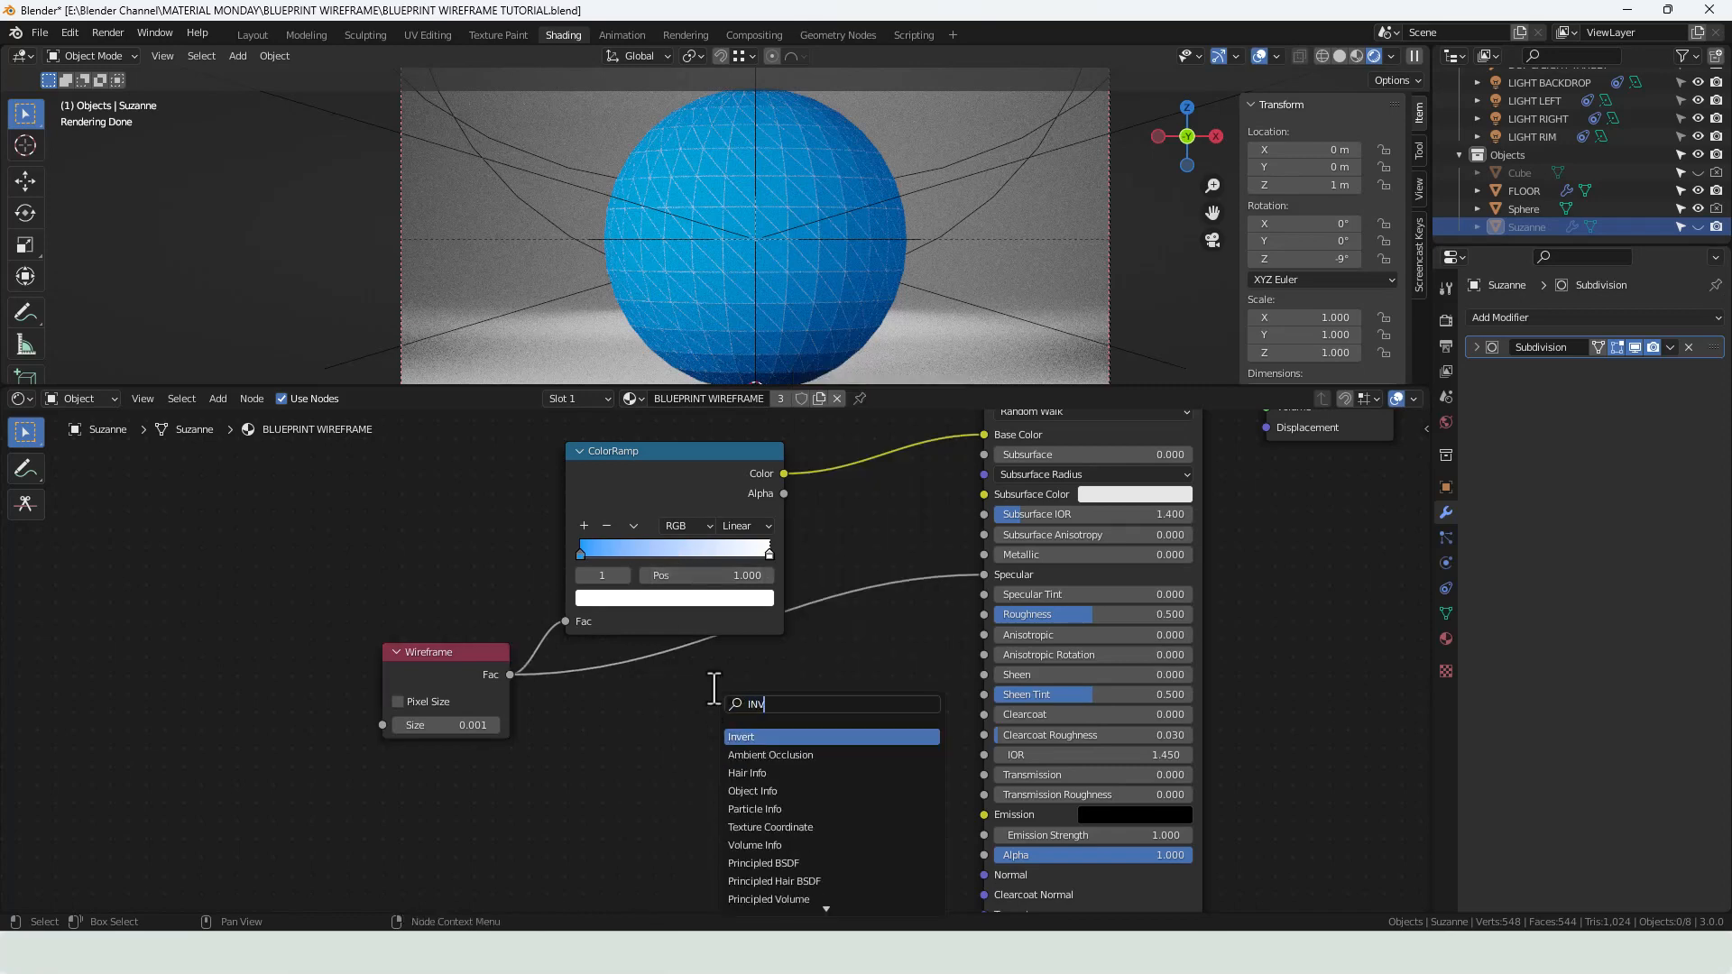
click(742, 736)
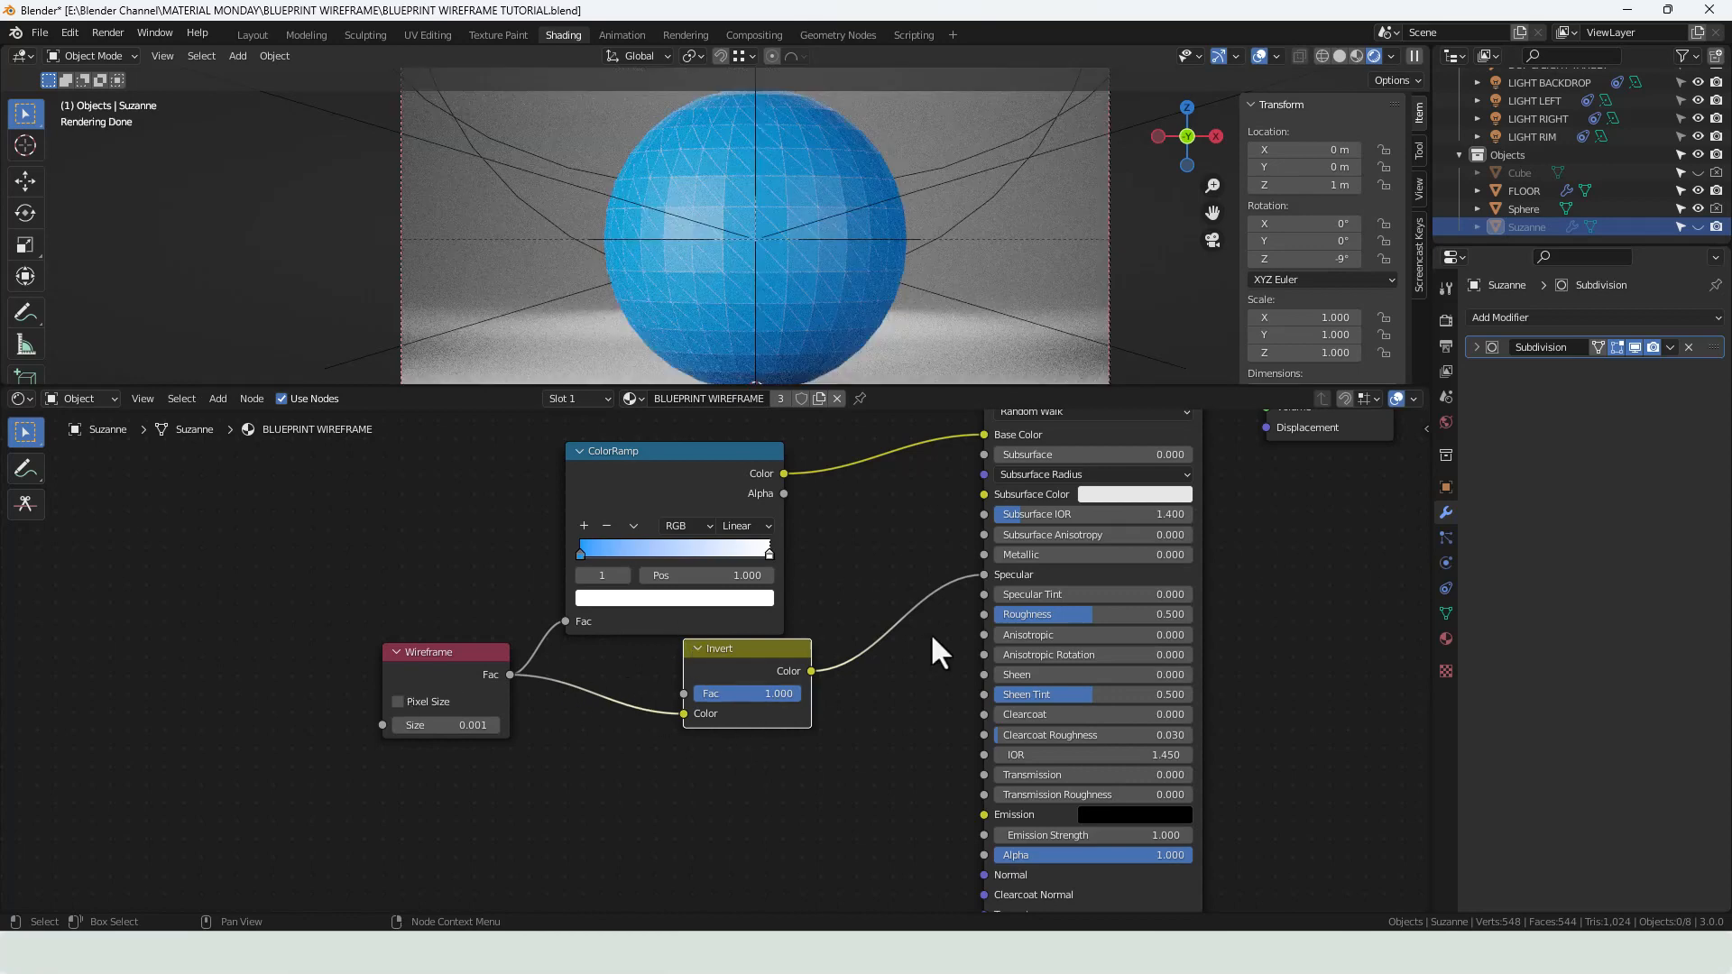
mouse_move(453, 699)
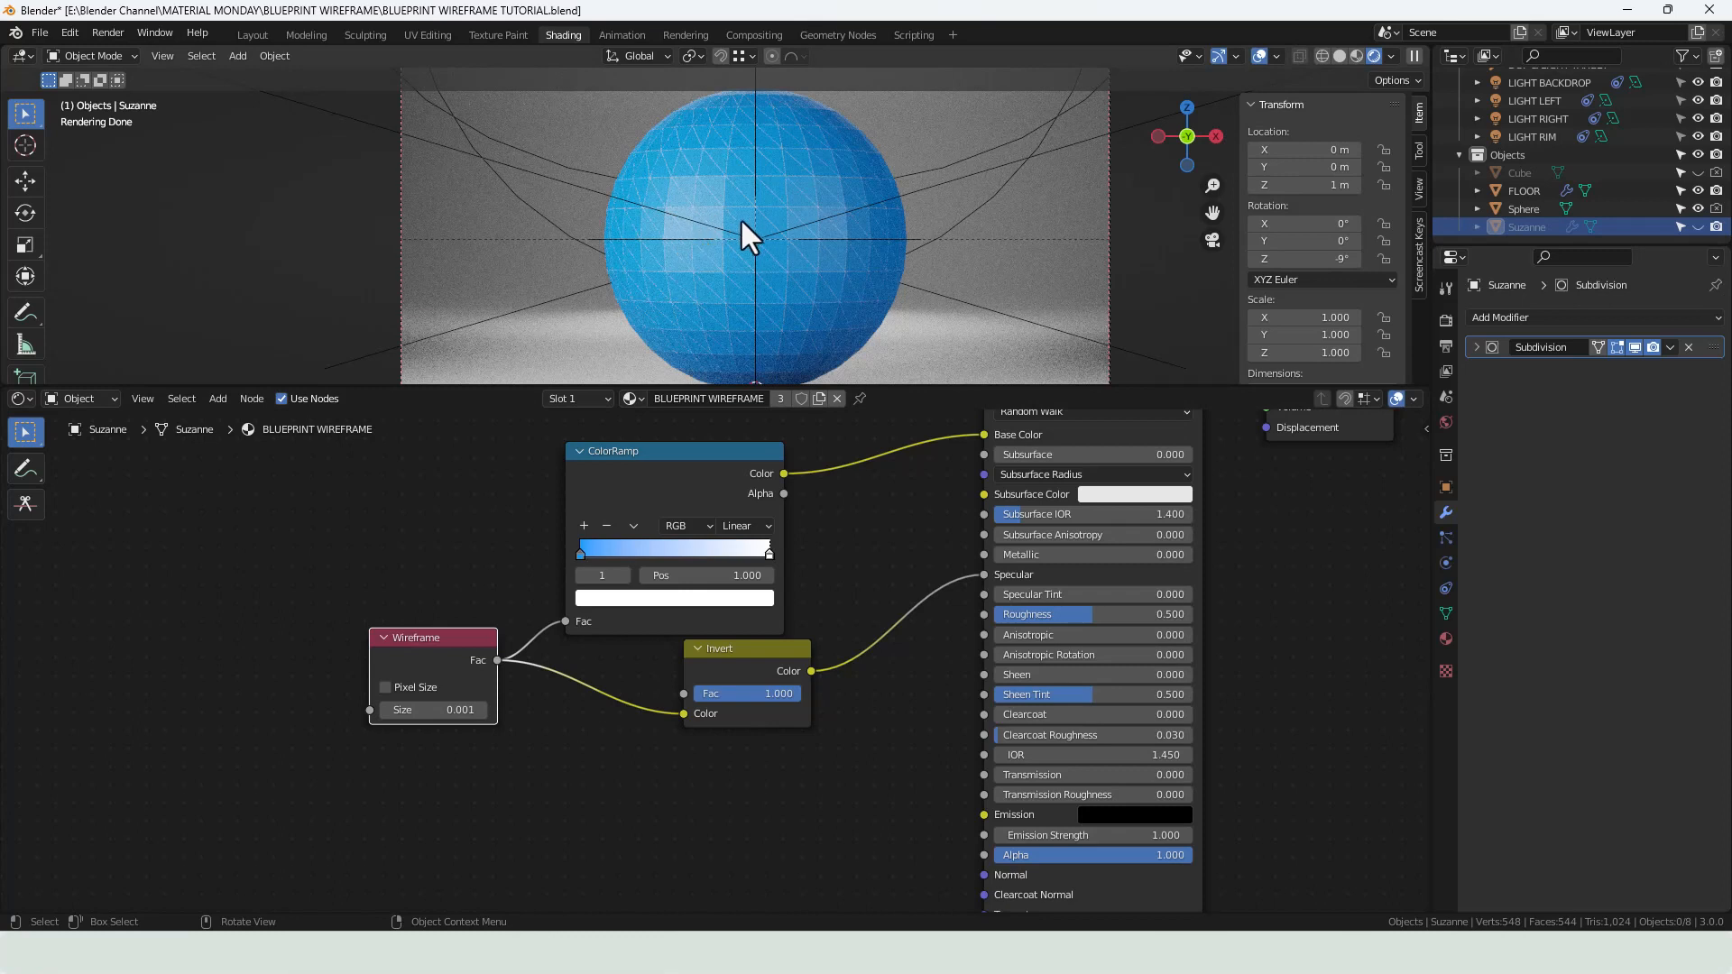
mouse_move(686, 719)
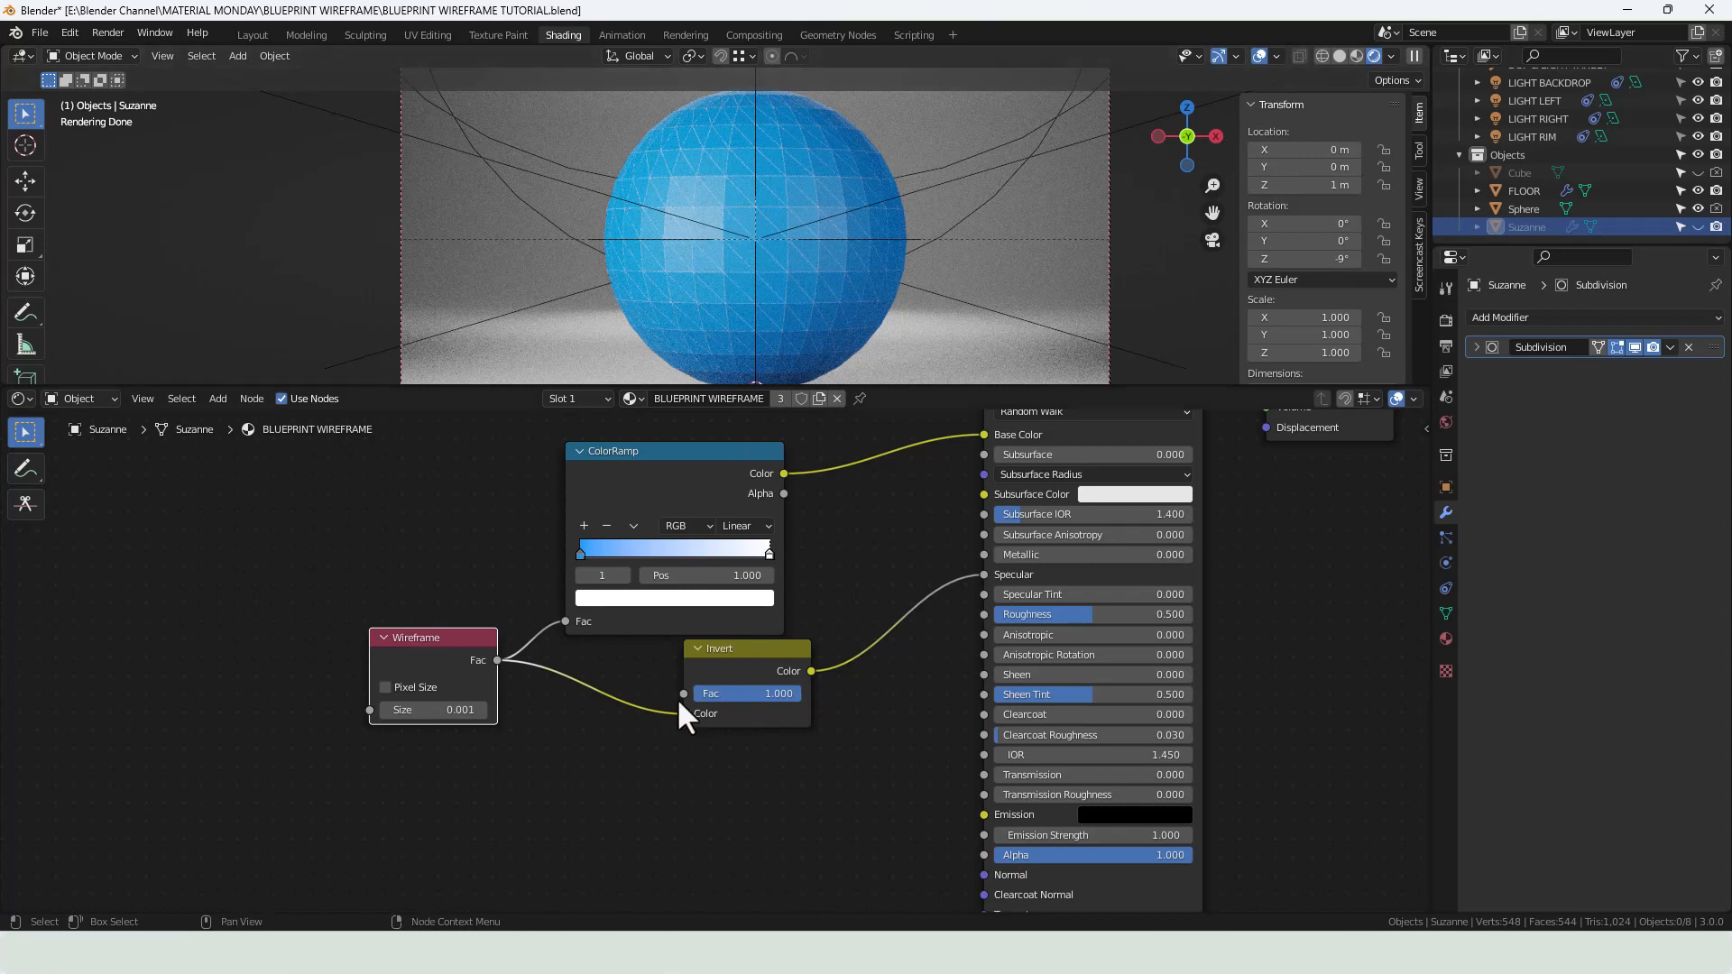
mouse_move(760, 233)
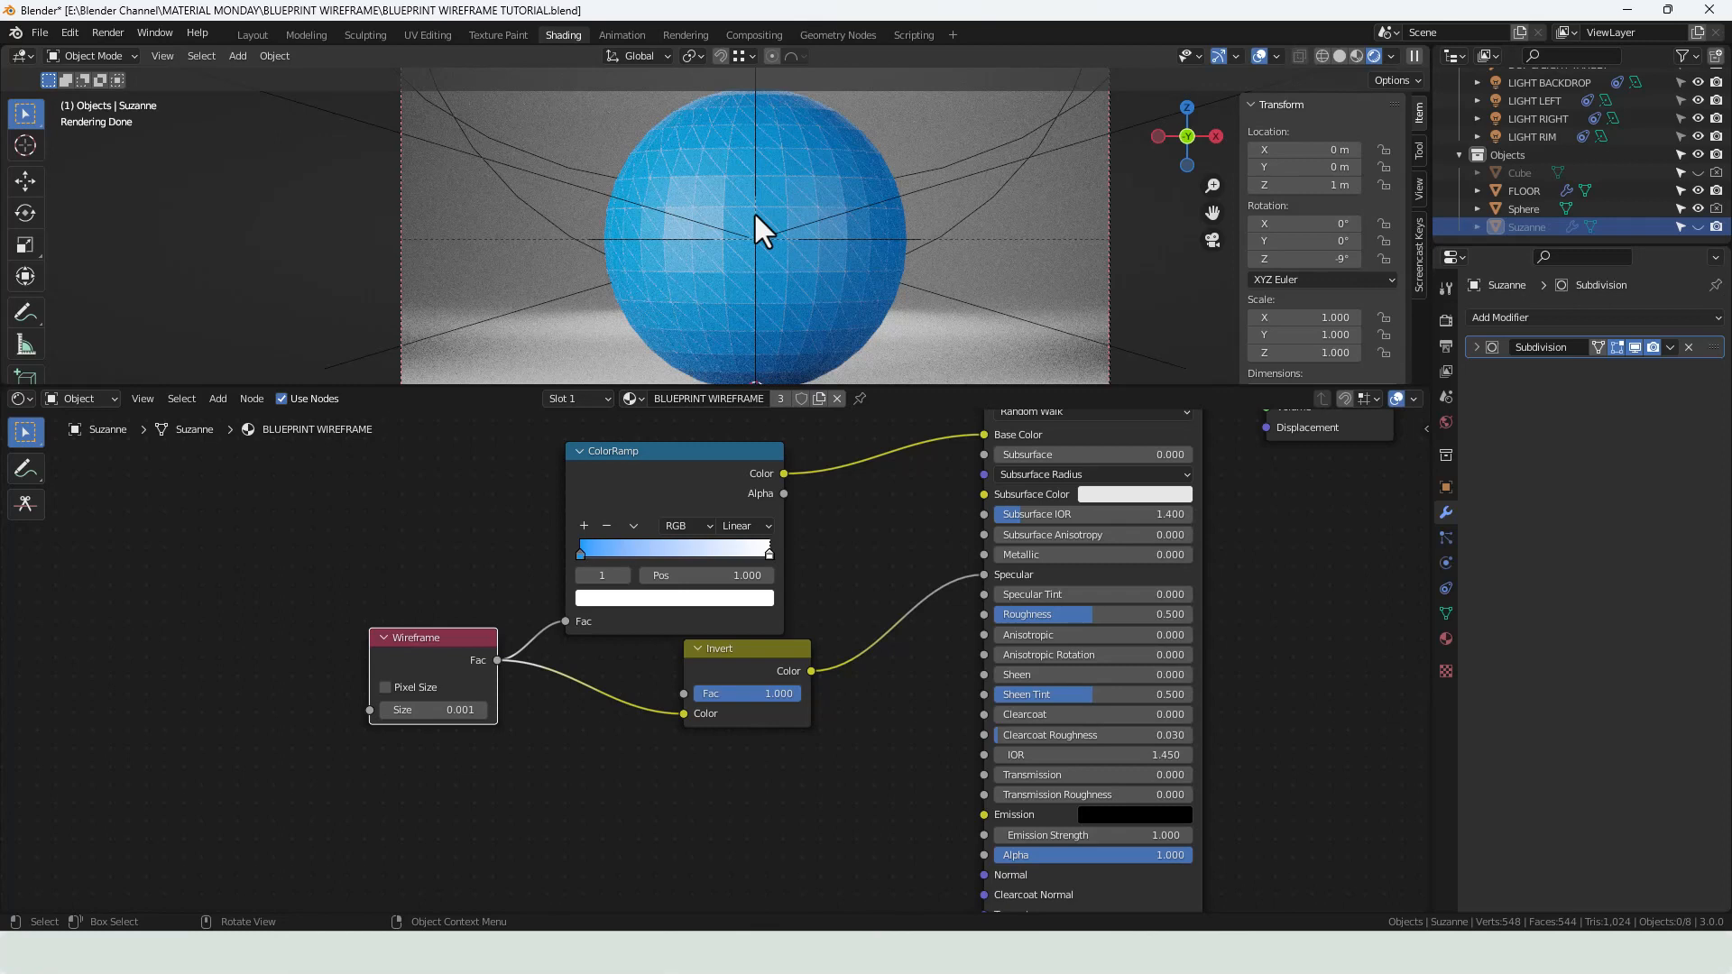
drag(745, 648, 718, 656)
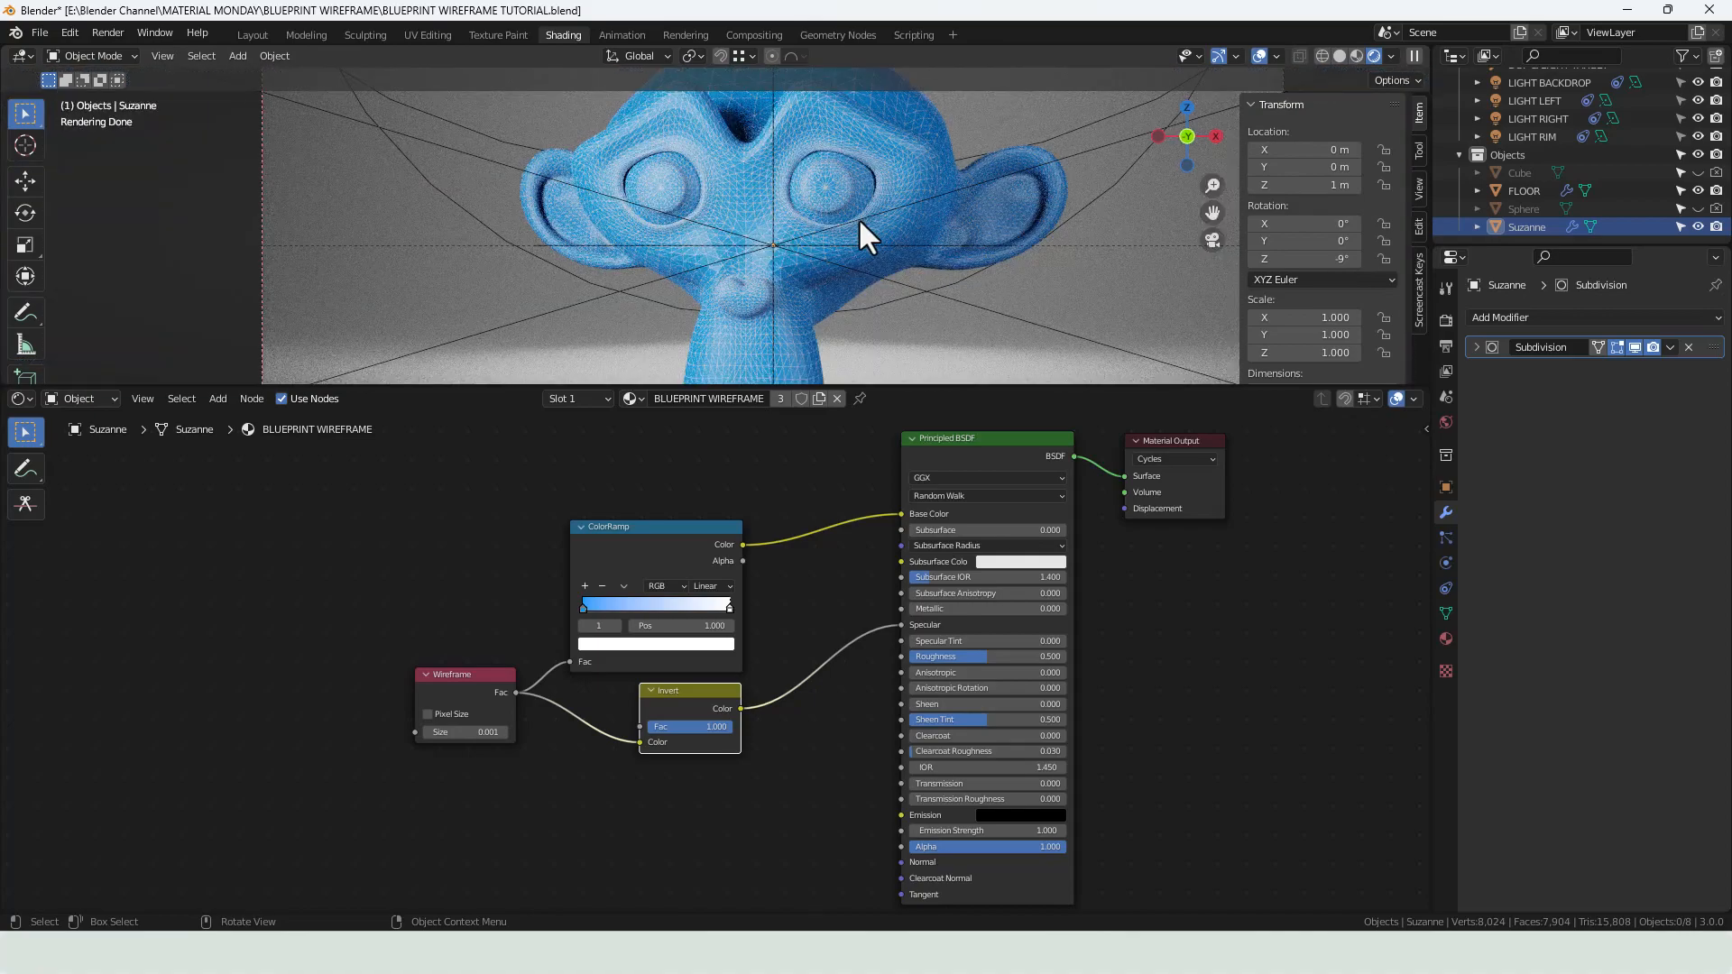
- Expand Suzanne's Subdivision modifier panel in Modifier Properties at level 2
click(1478, 347)
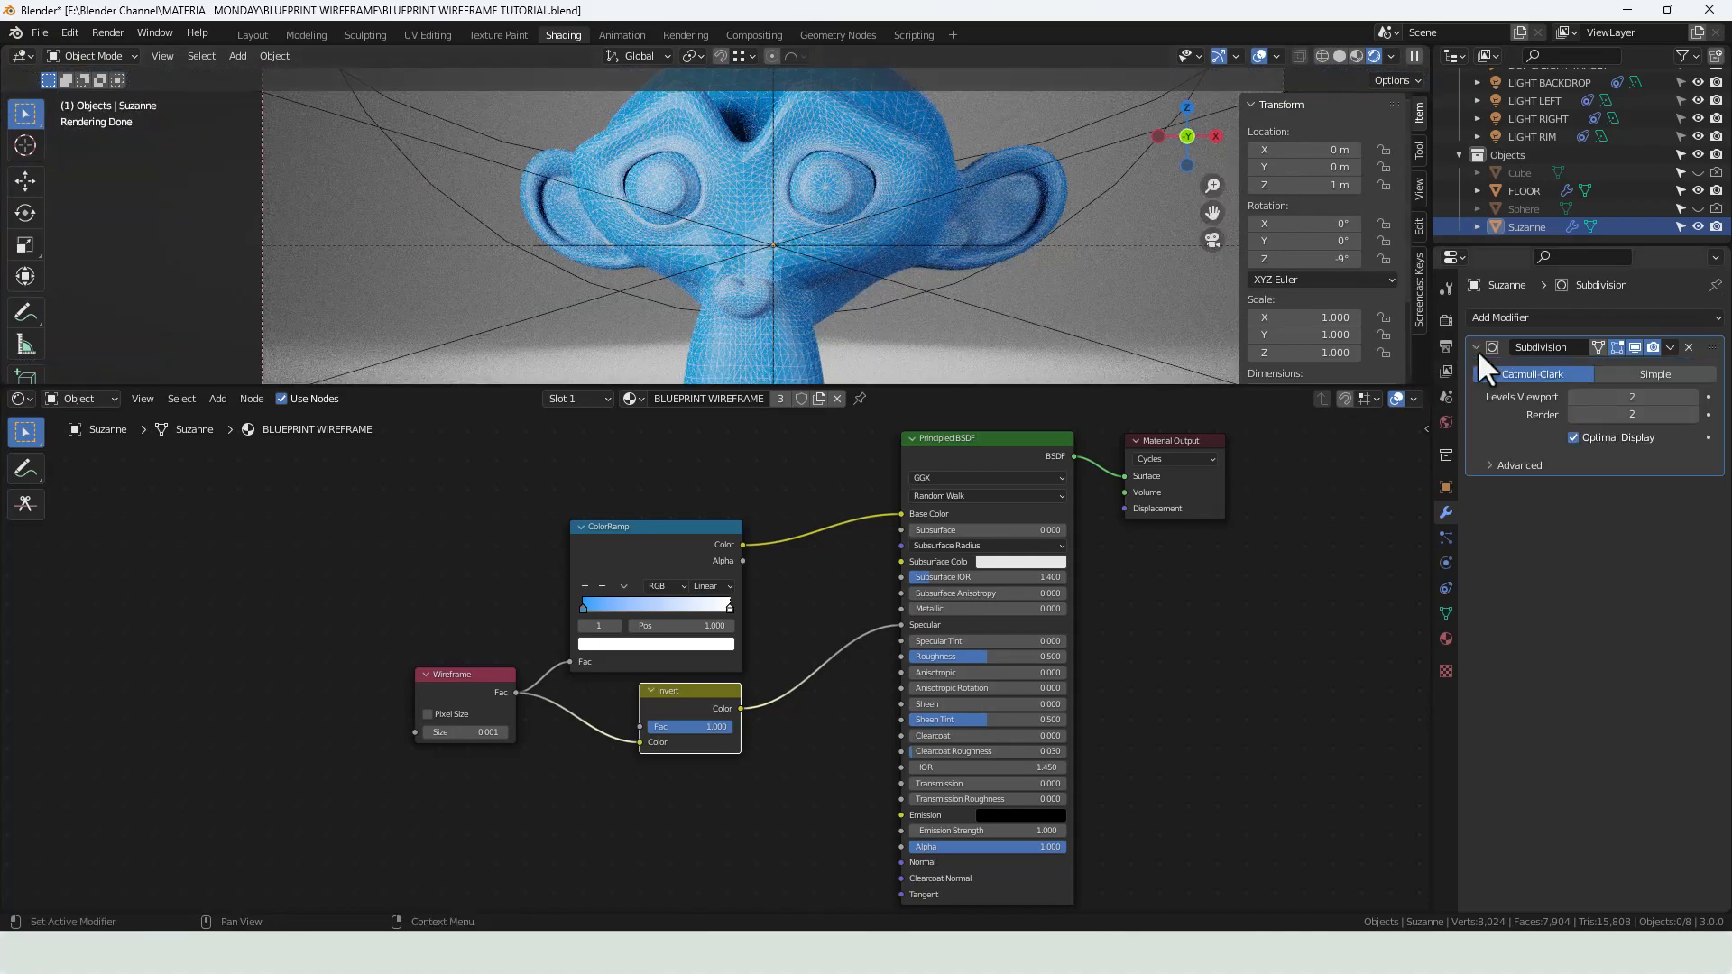
click(1478, 346)
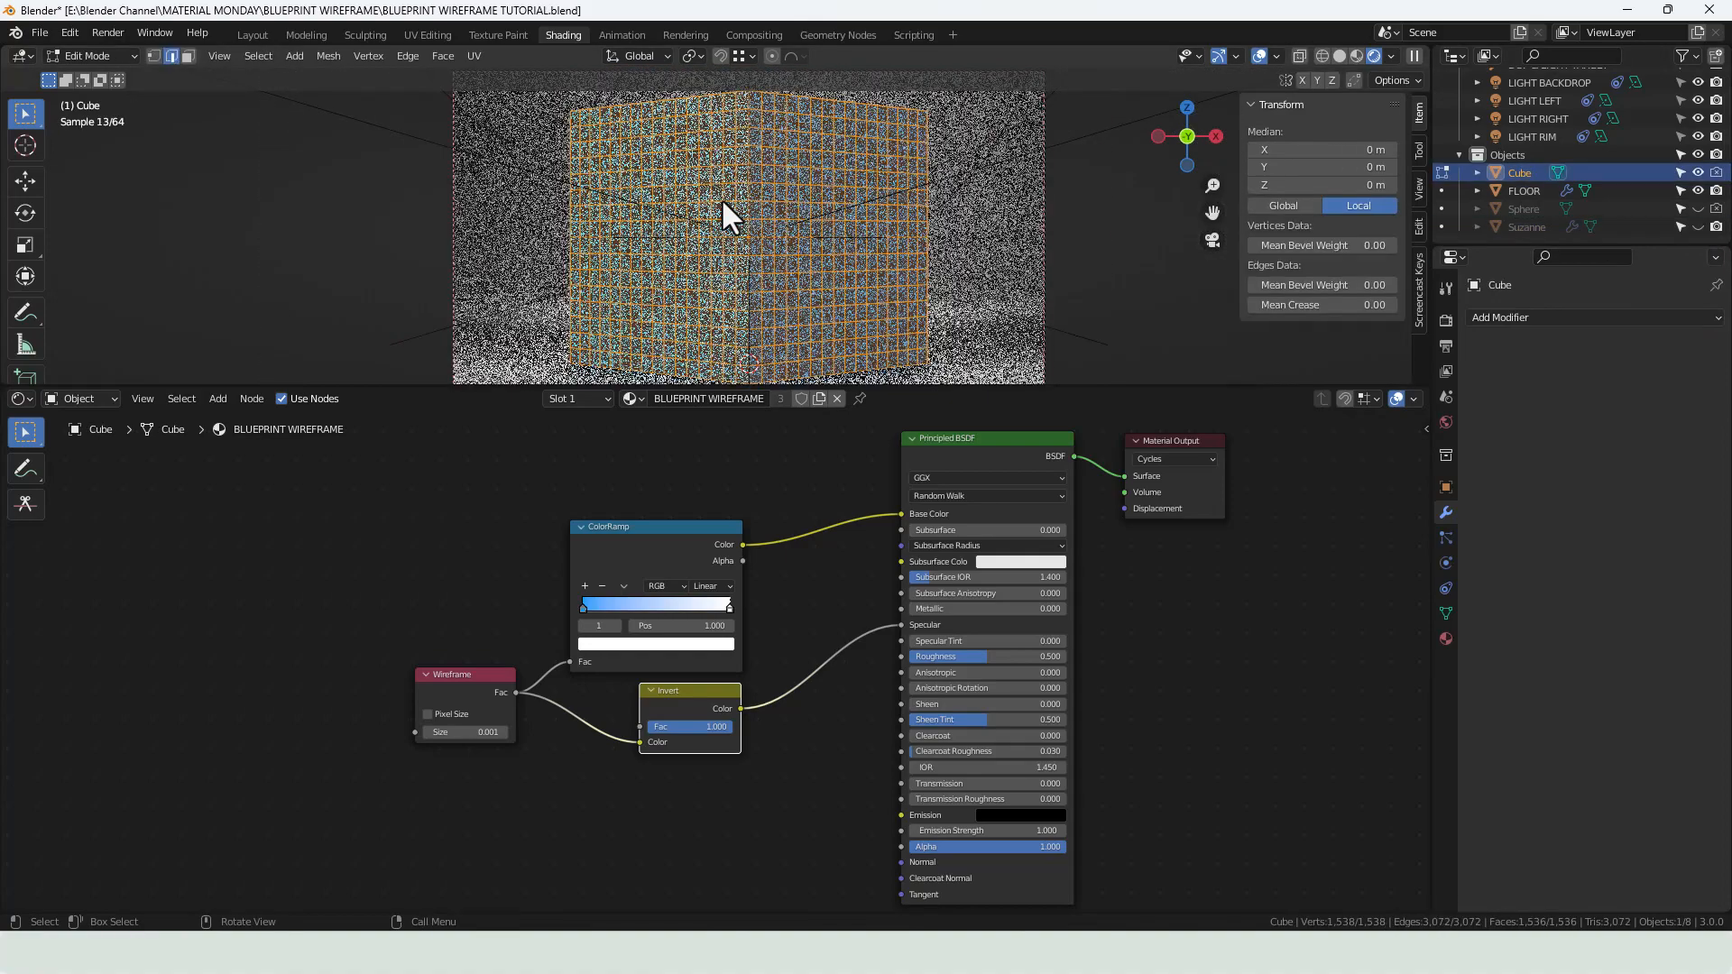
- Browse the cube mesh's context, Vertex and Edge menus in Edit Mode
right_click(727, 214)
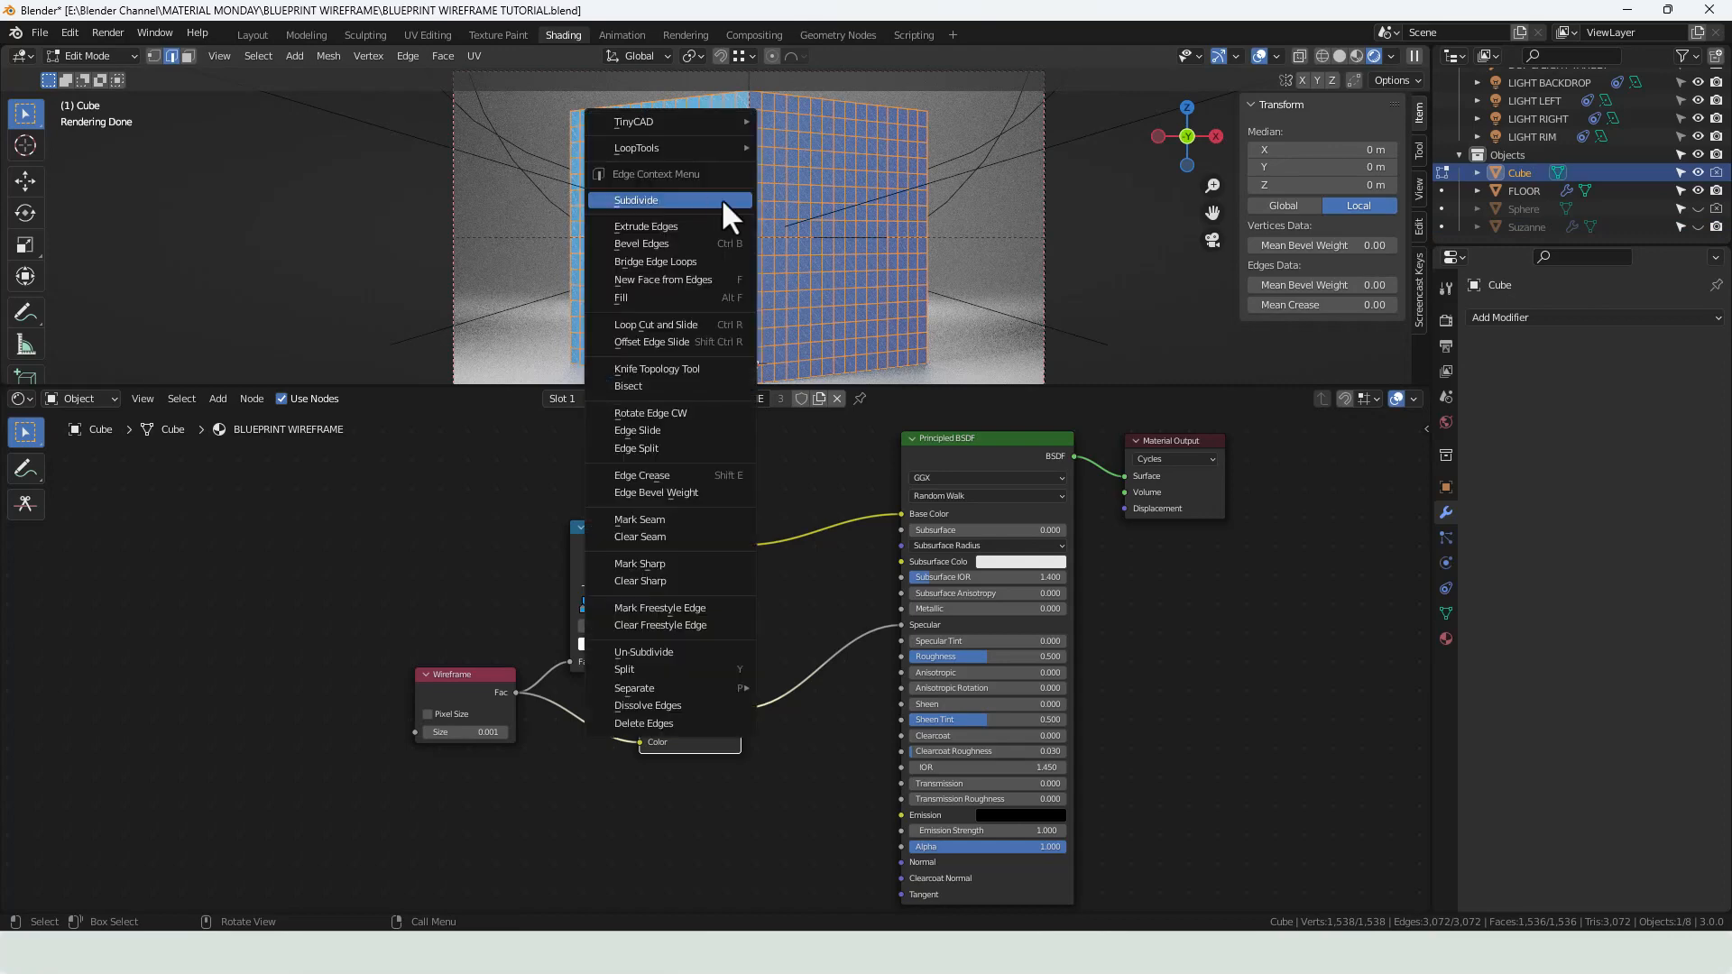
click(635, 201)
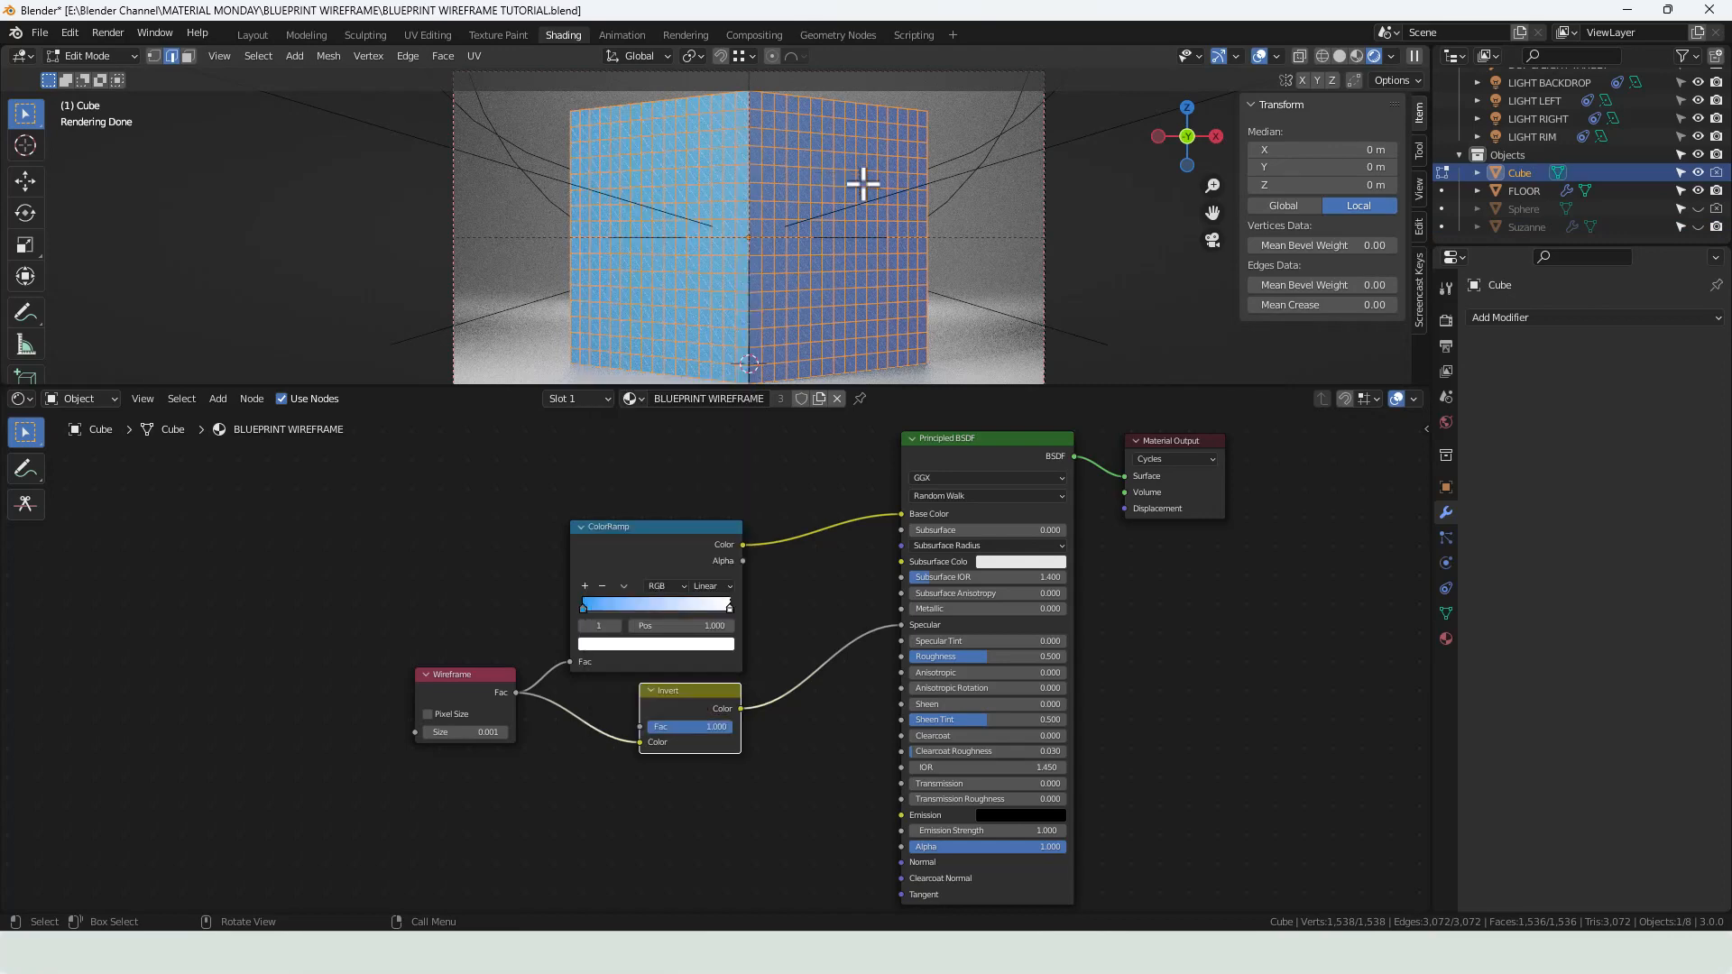
mouse_move(900, 238)
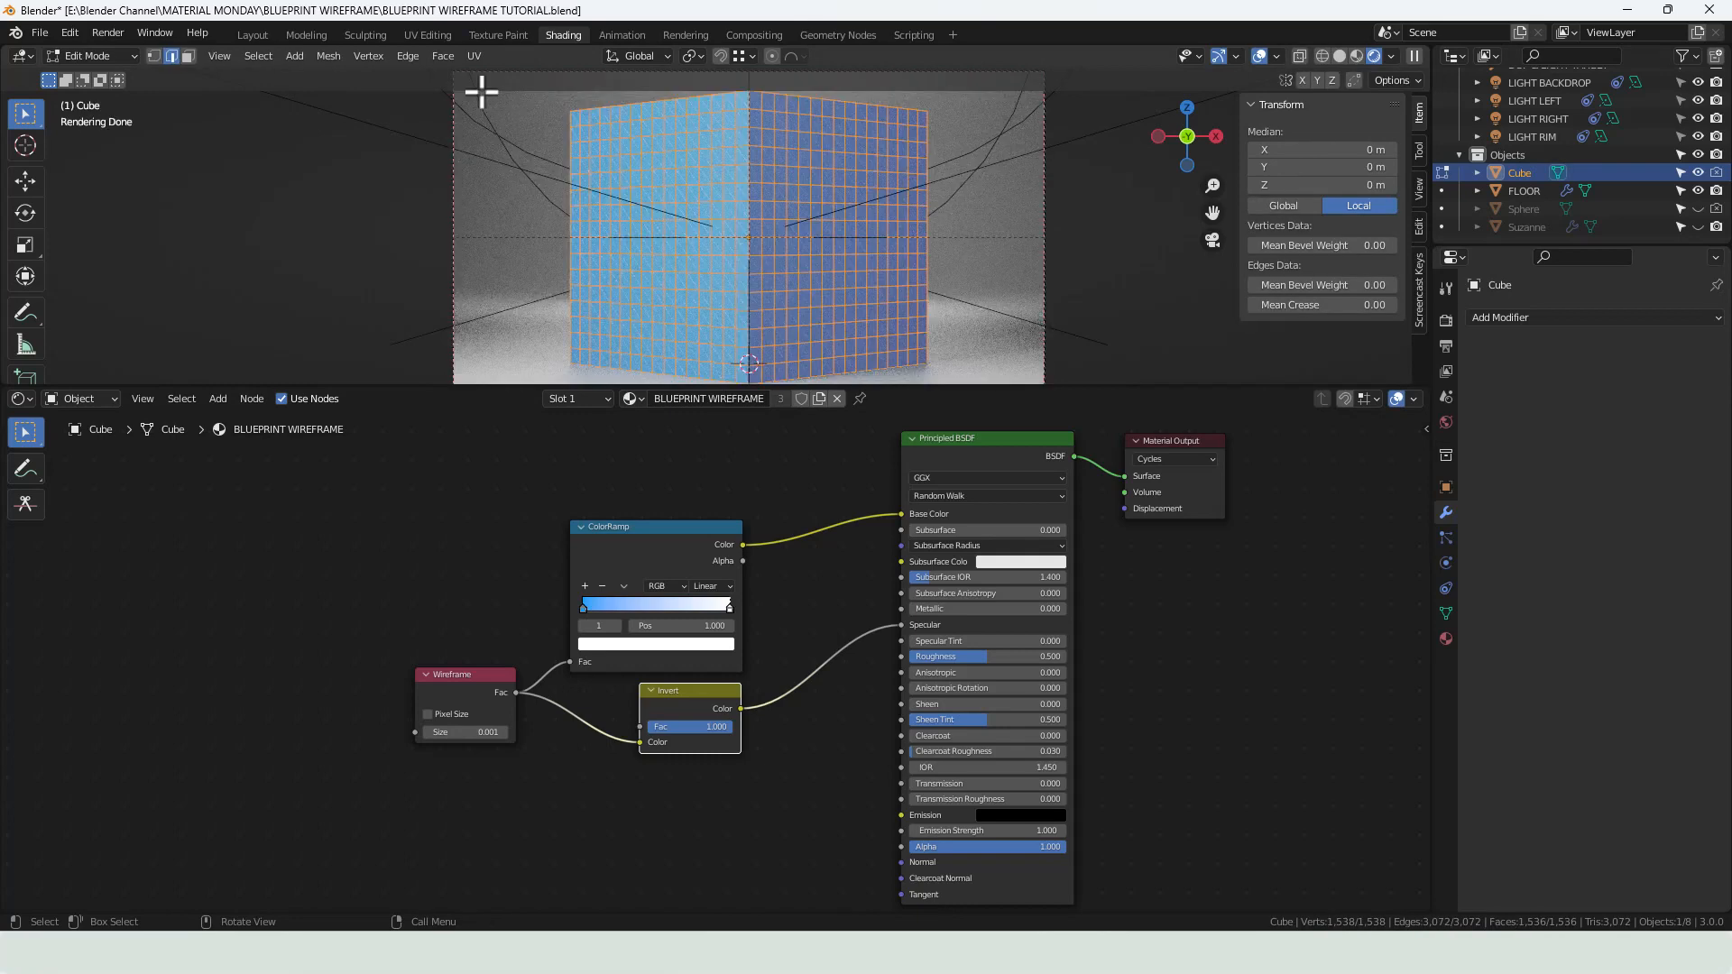
click(368, 56)
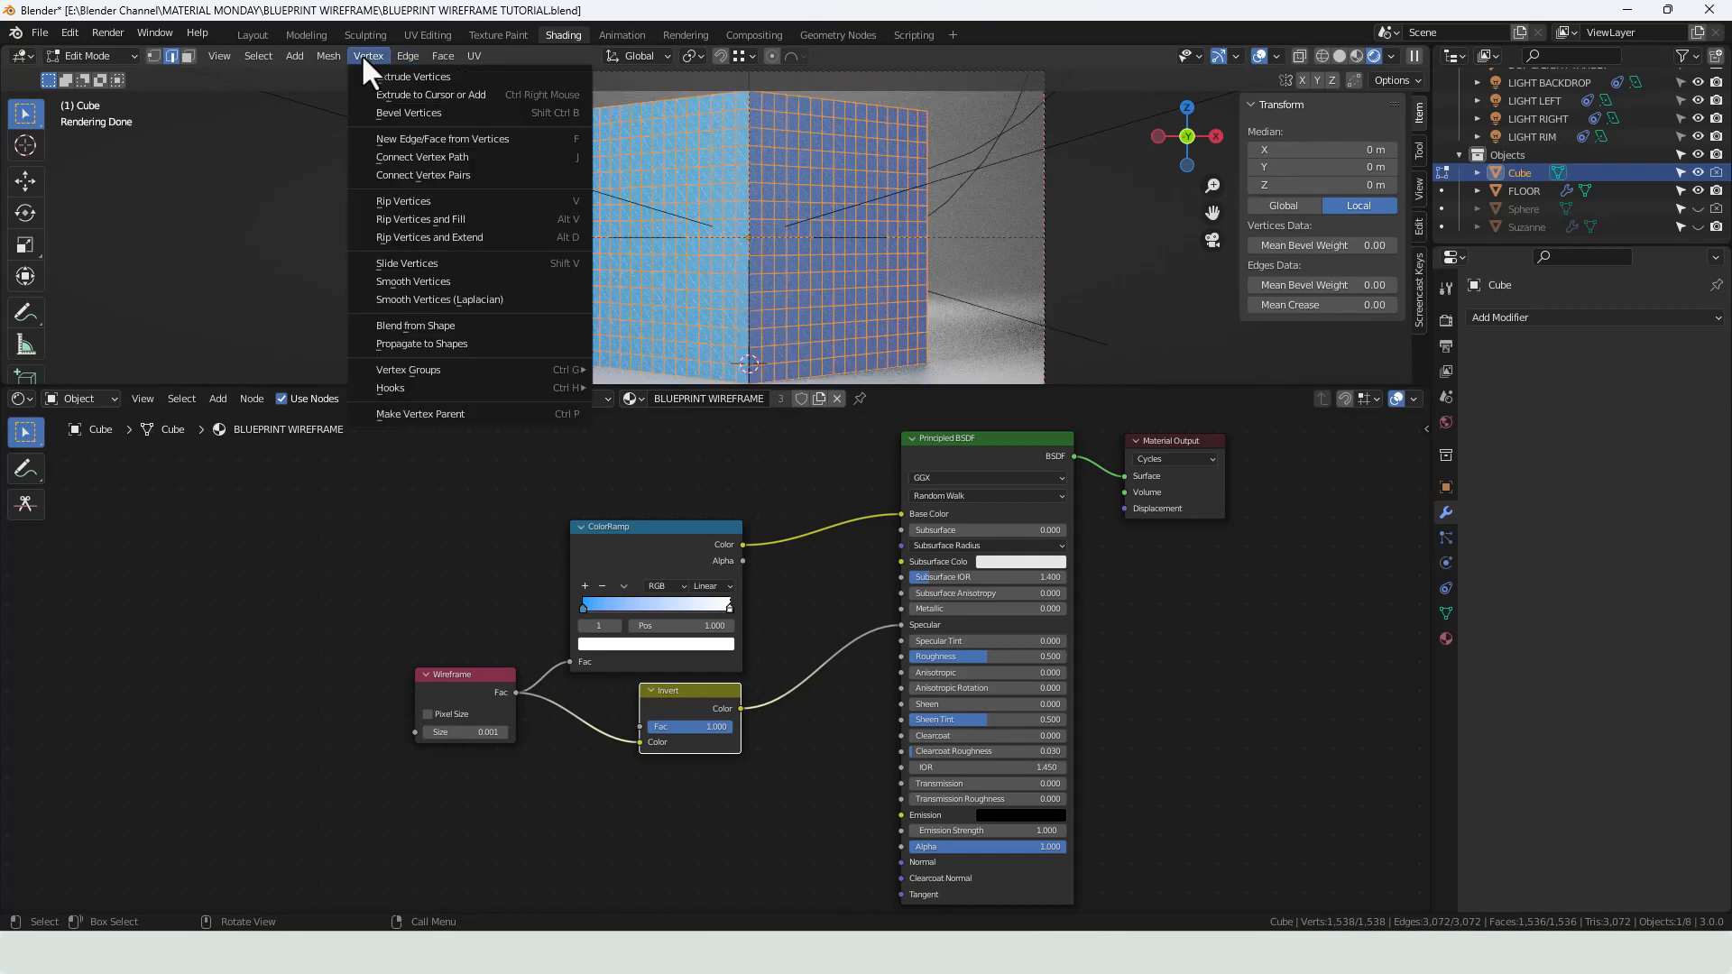
click(408, 56)
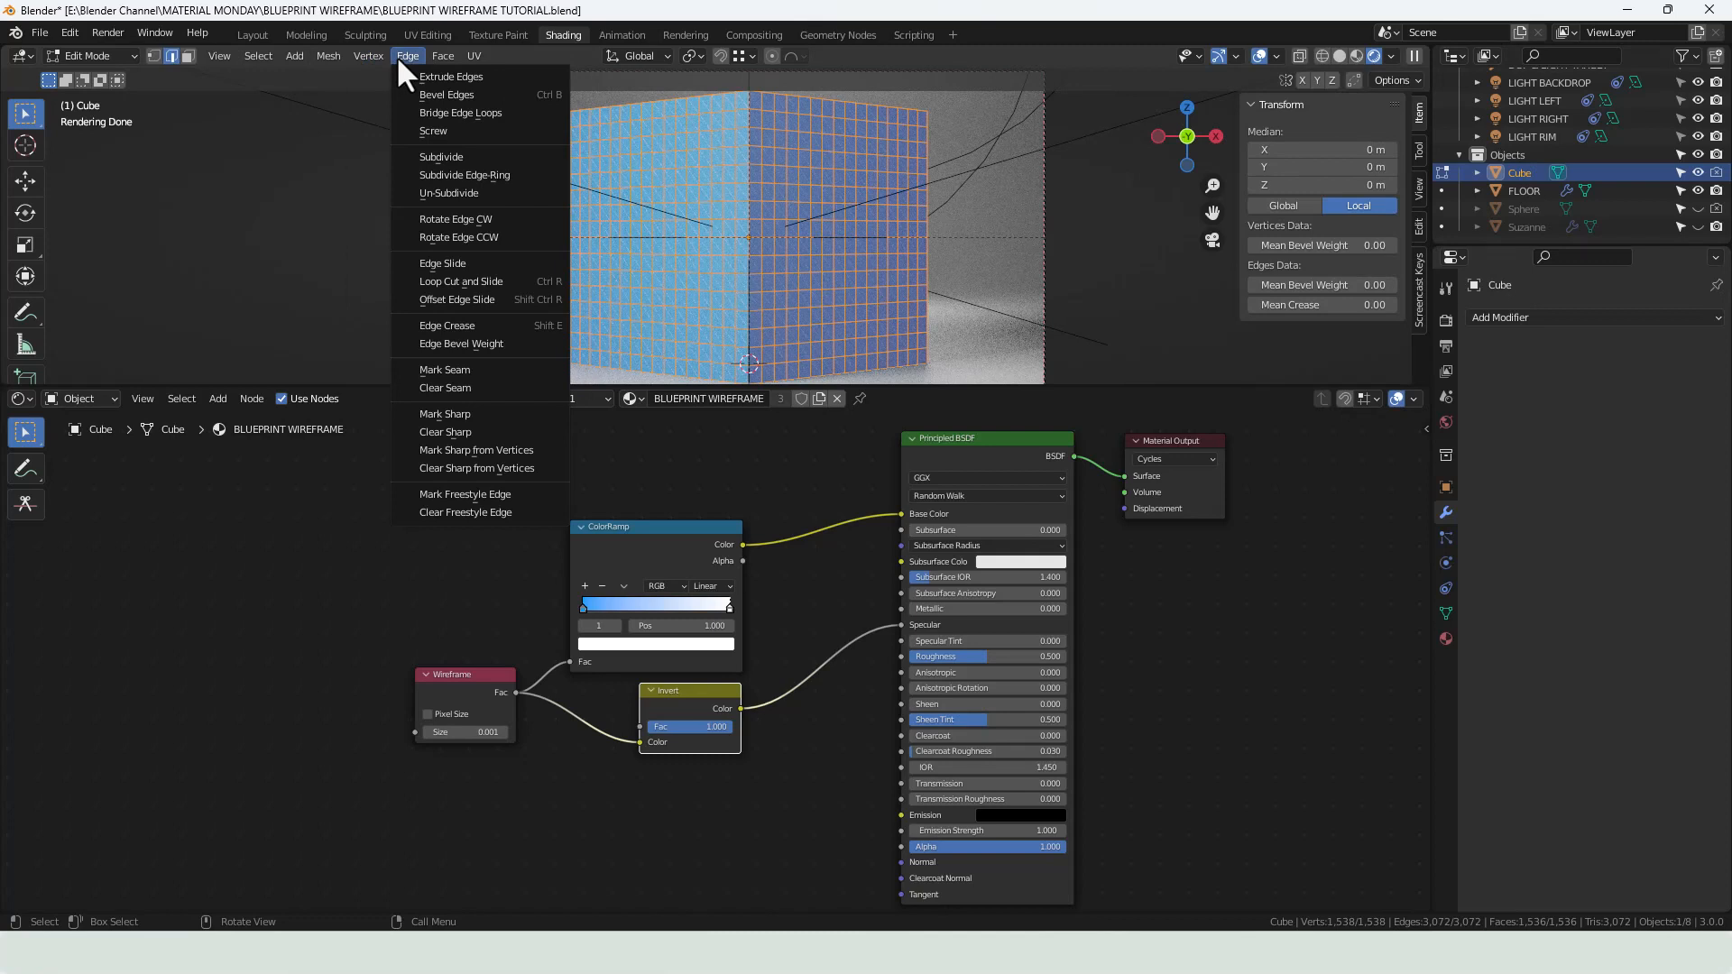
click(444, 56)
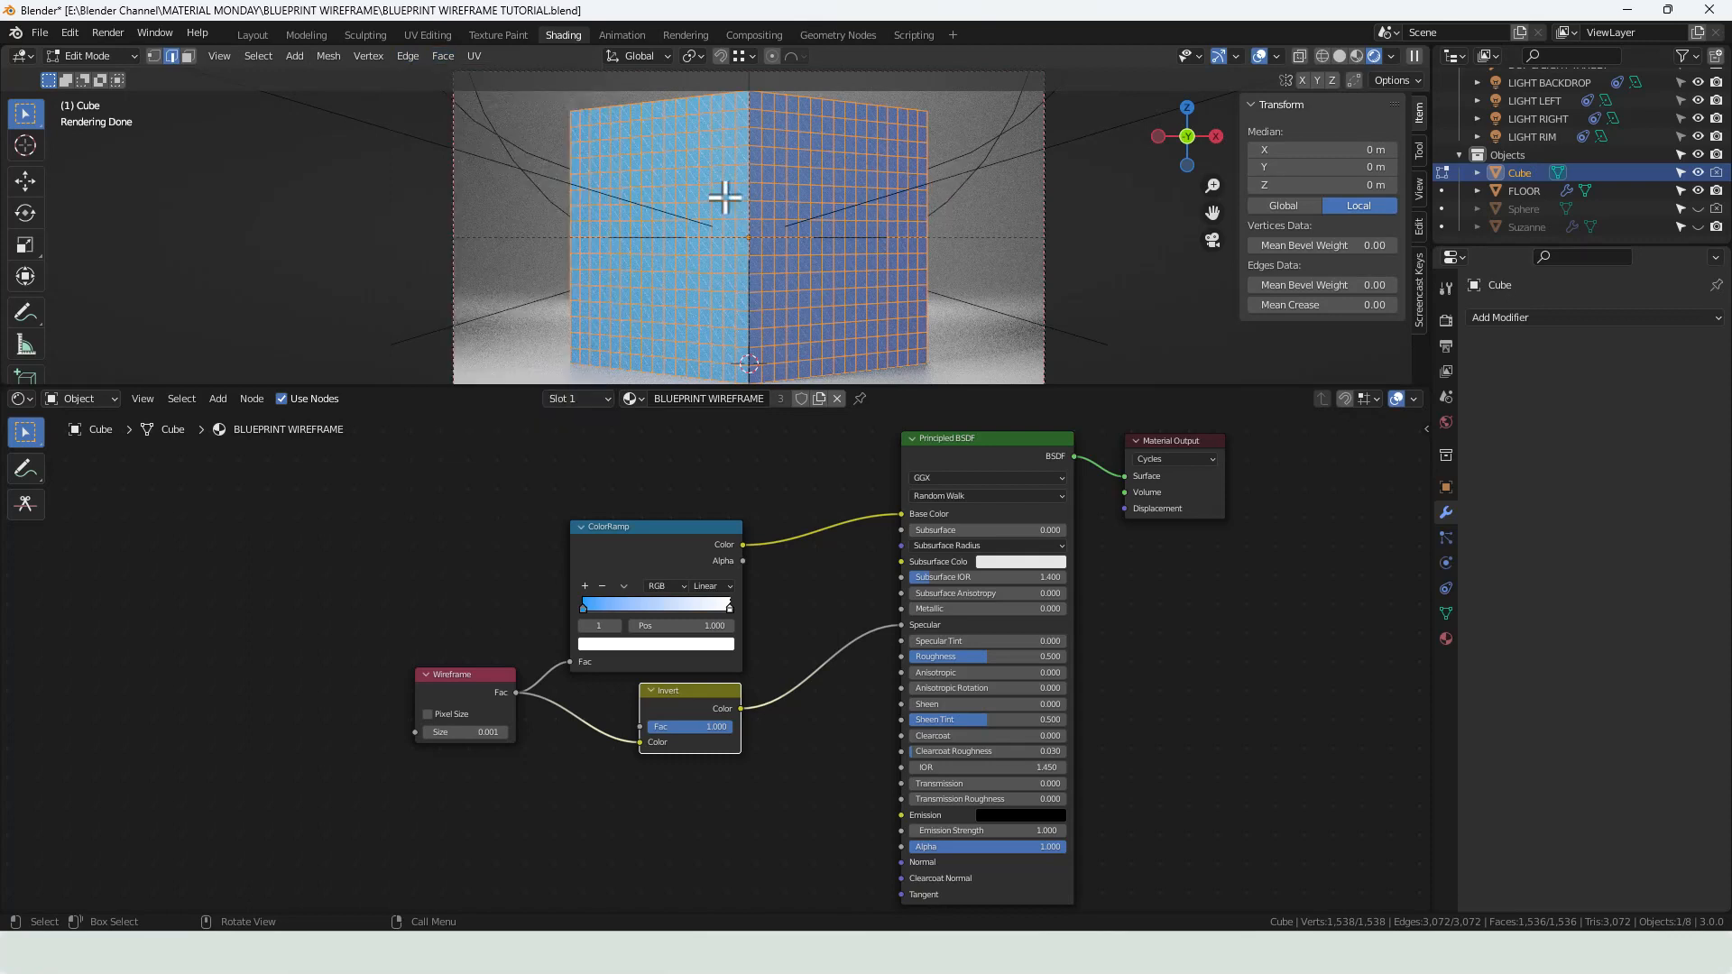
- Triangulate the subdivided cube's faces from the Face menu and return to Object Mode
click(442, 56)
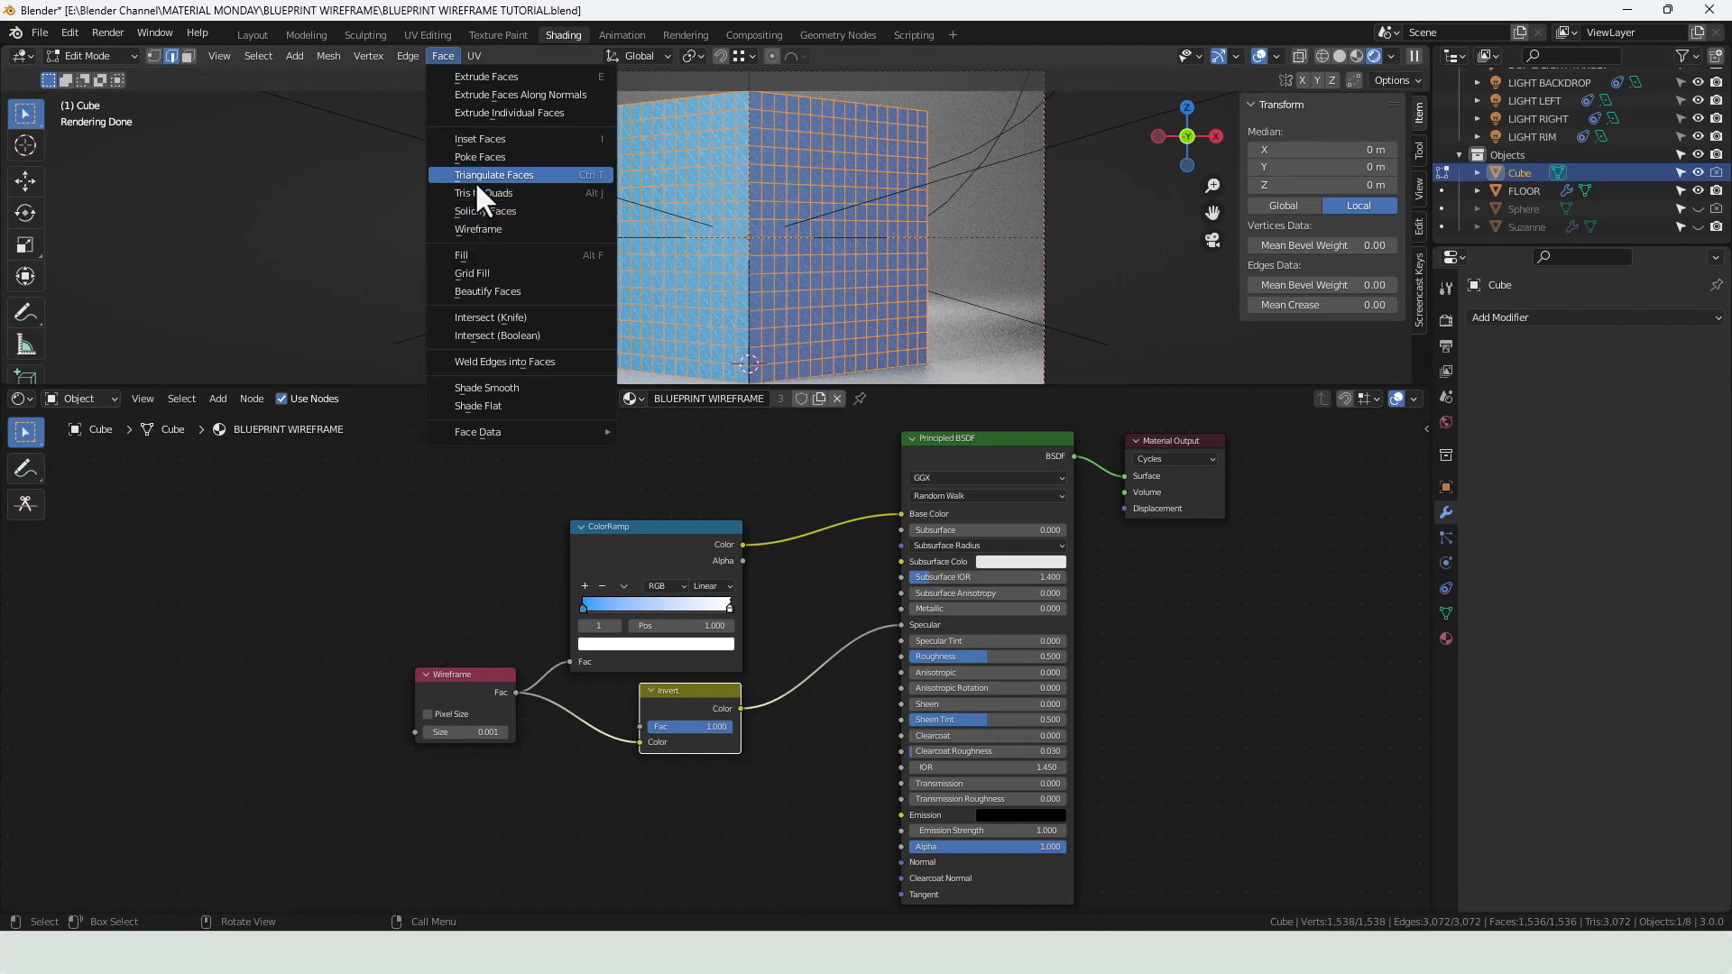
click(495, 175)
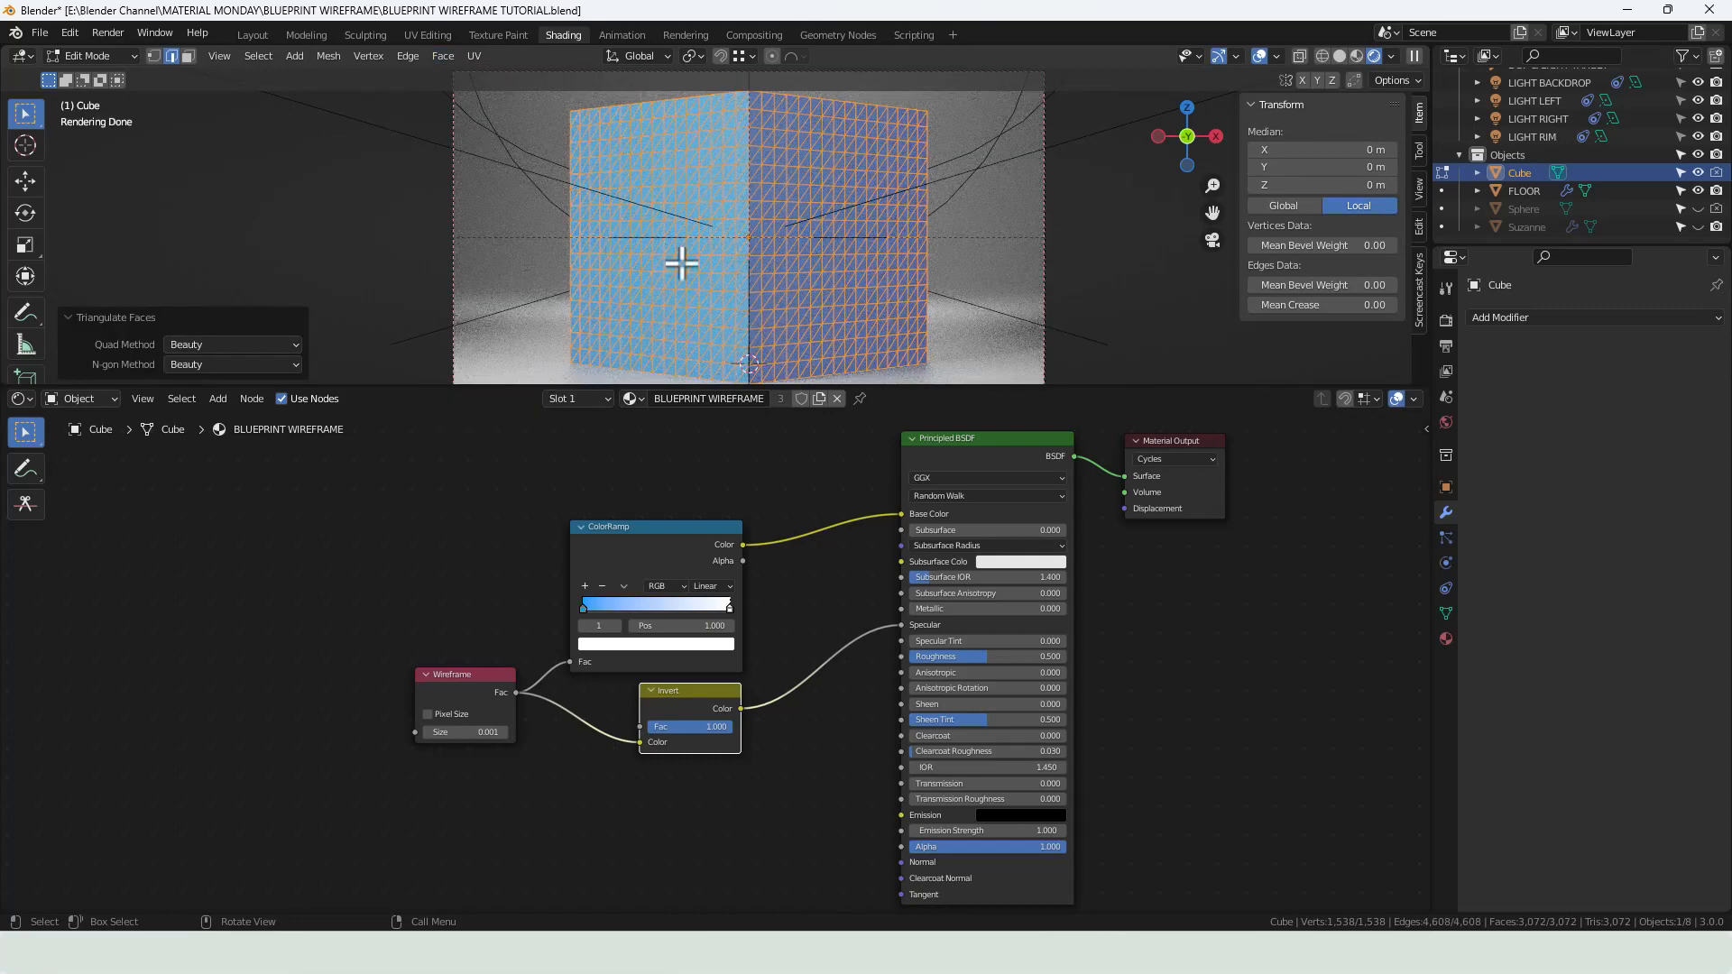
key(Tab)
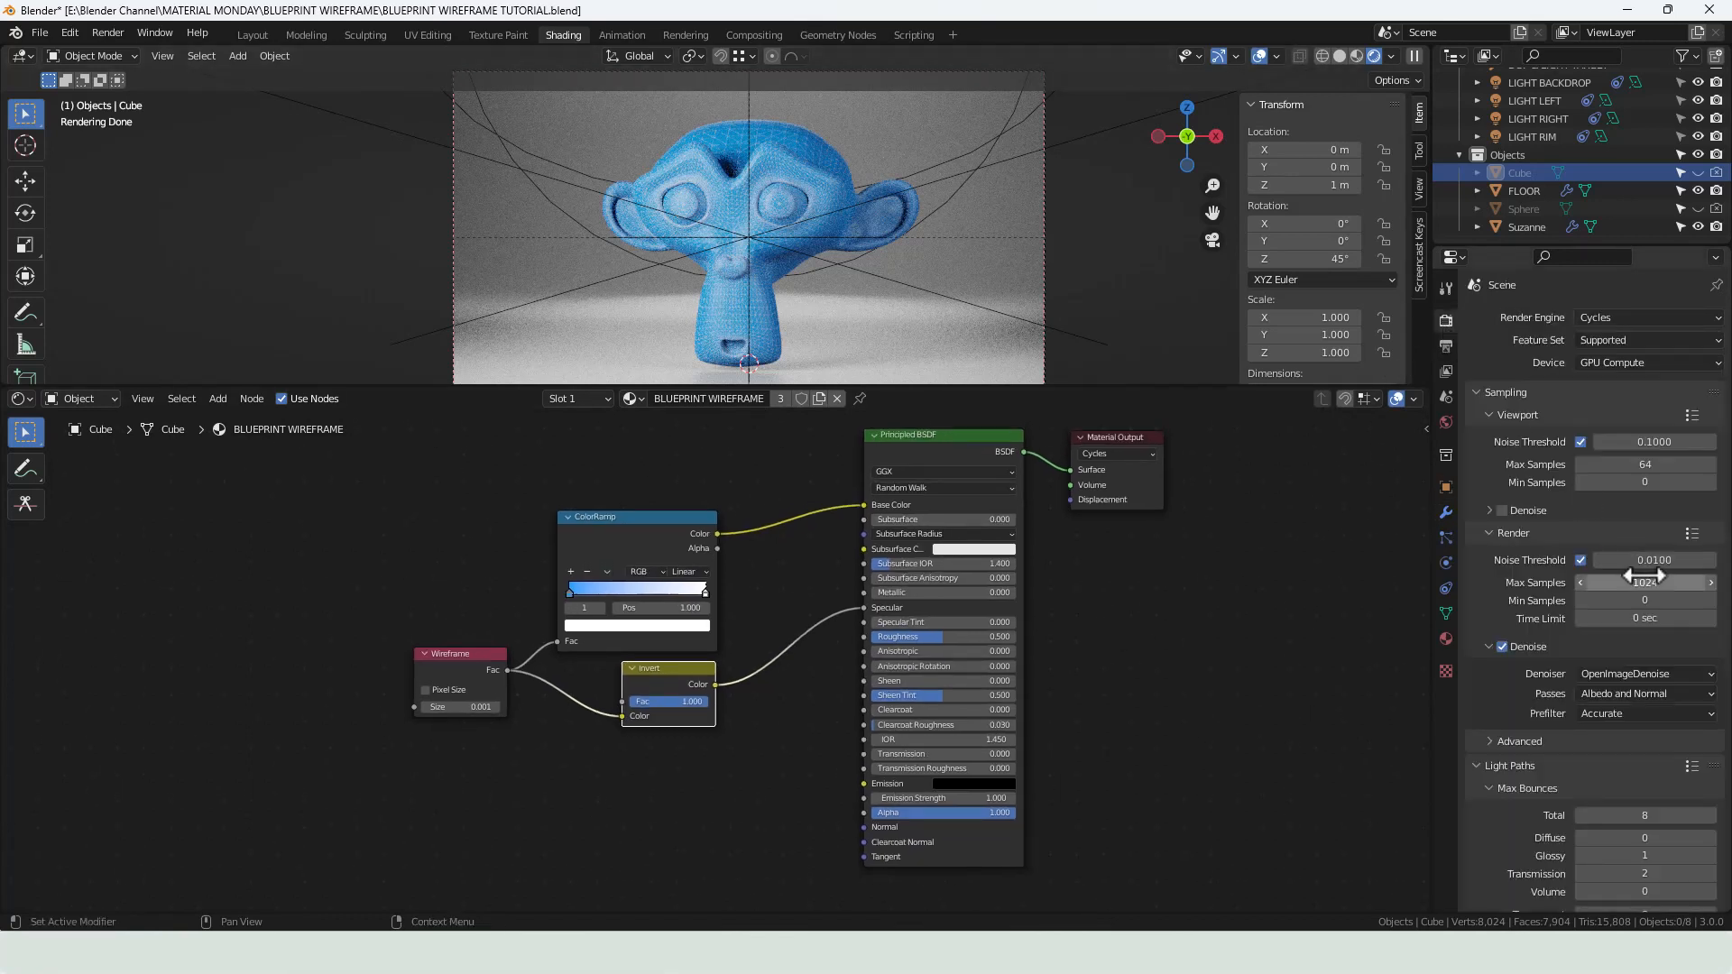
- Reduce render Max Samples to 256 and render the final image with F12
click(1644, 583)
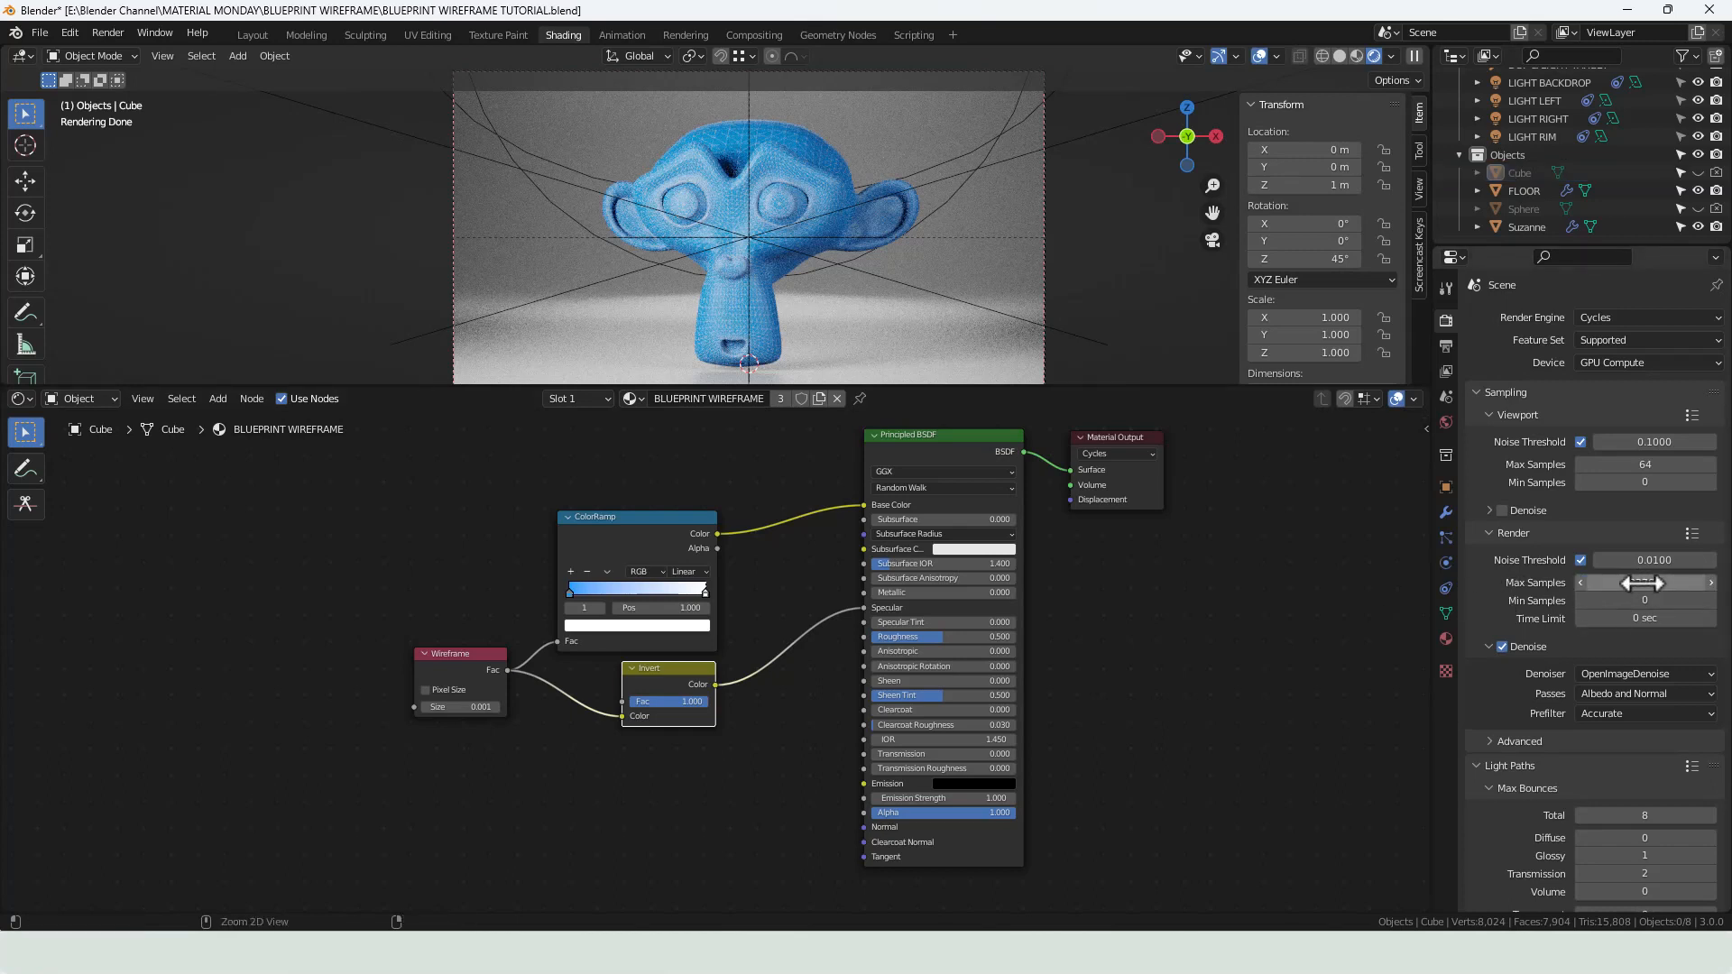
text(32768)
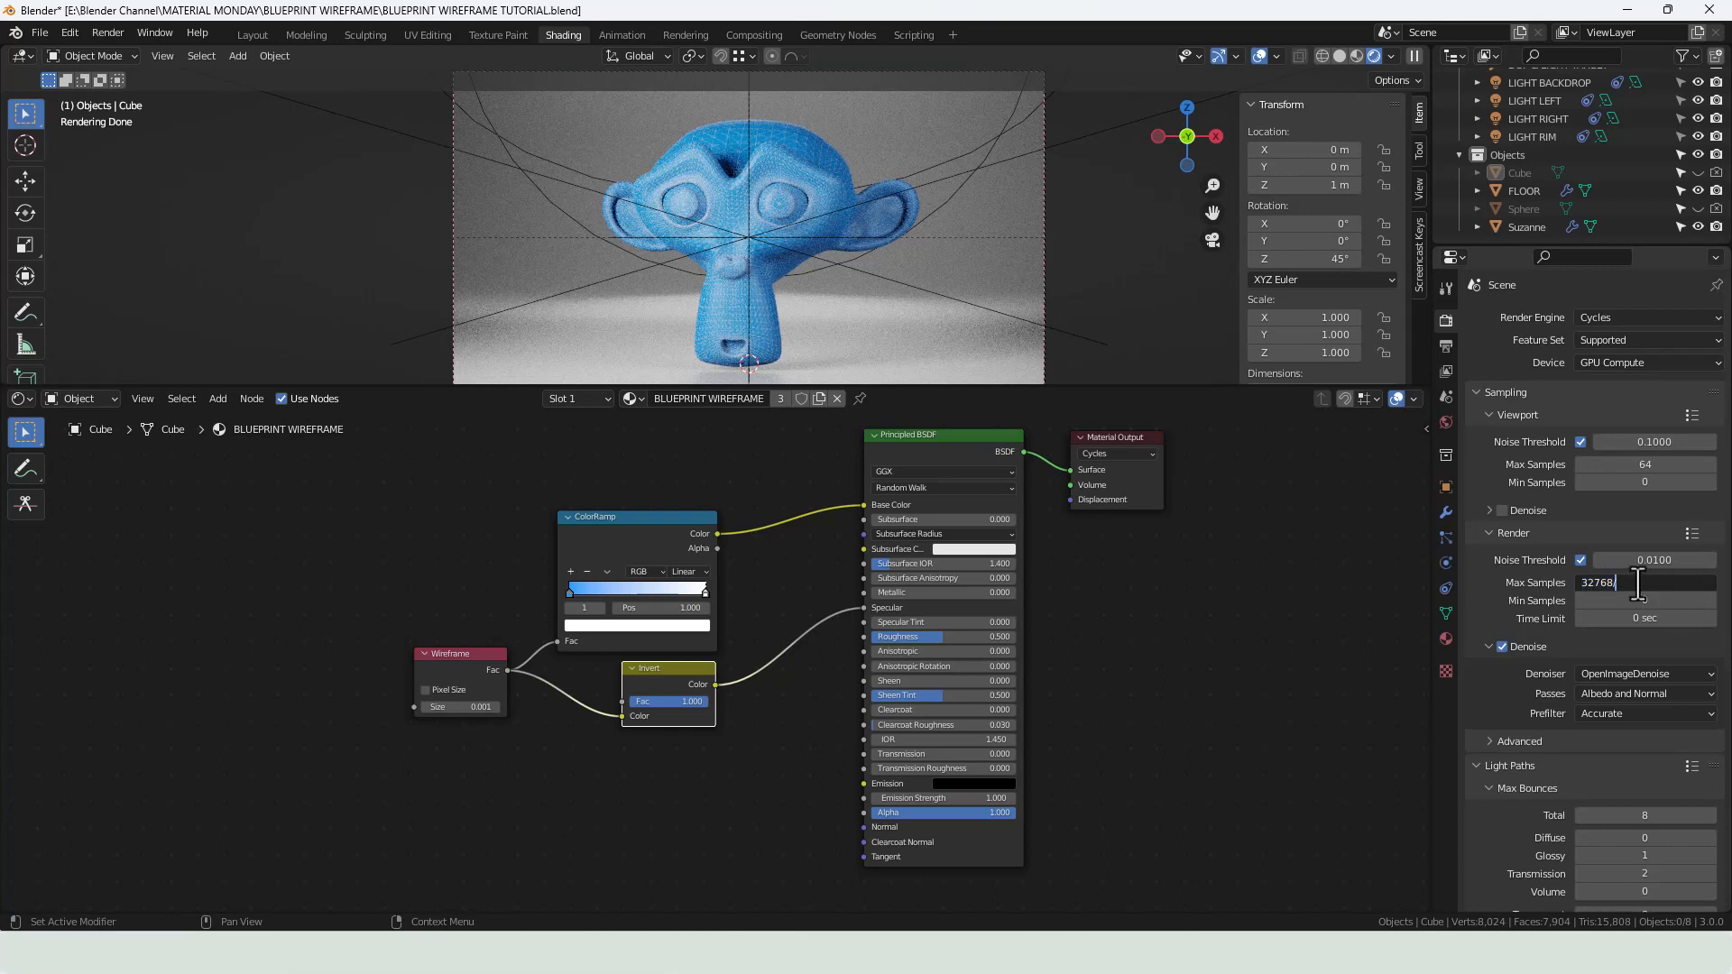
text(2048)
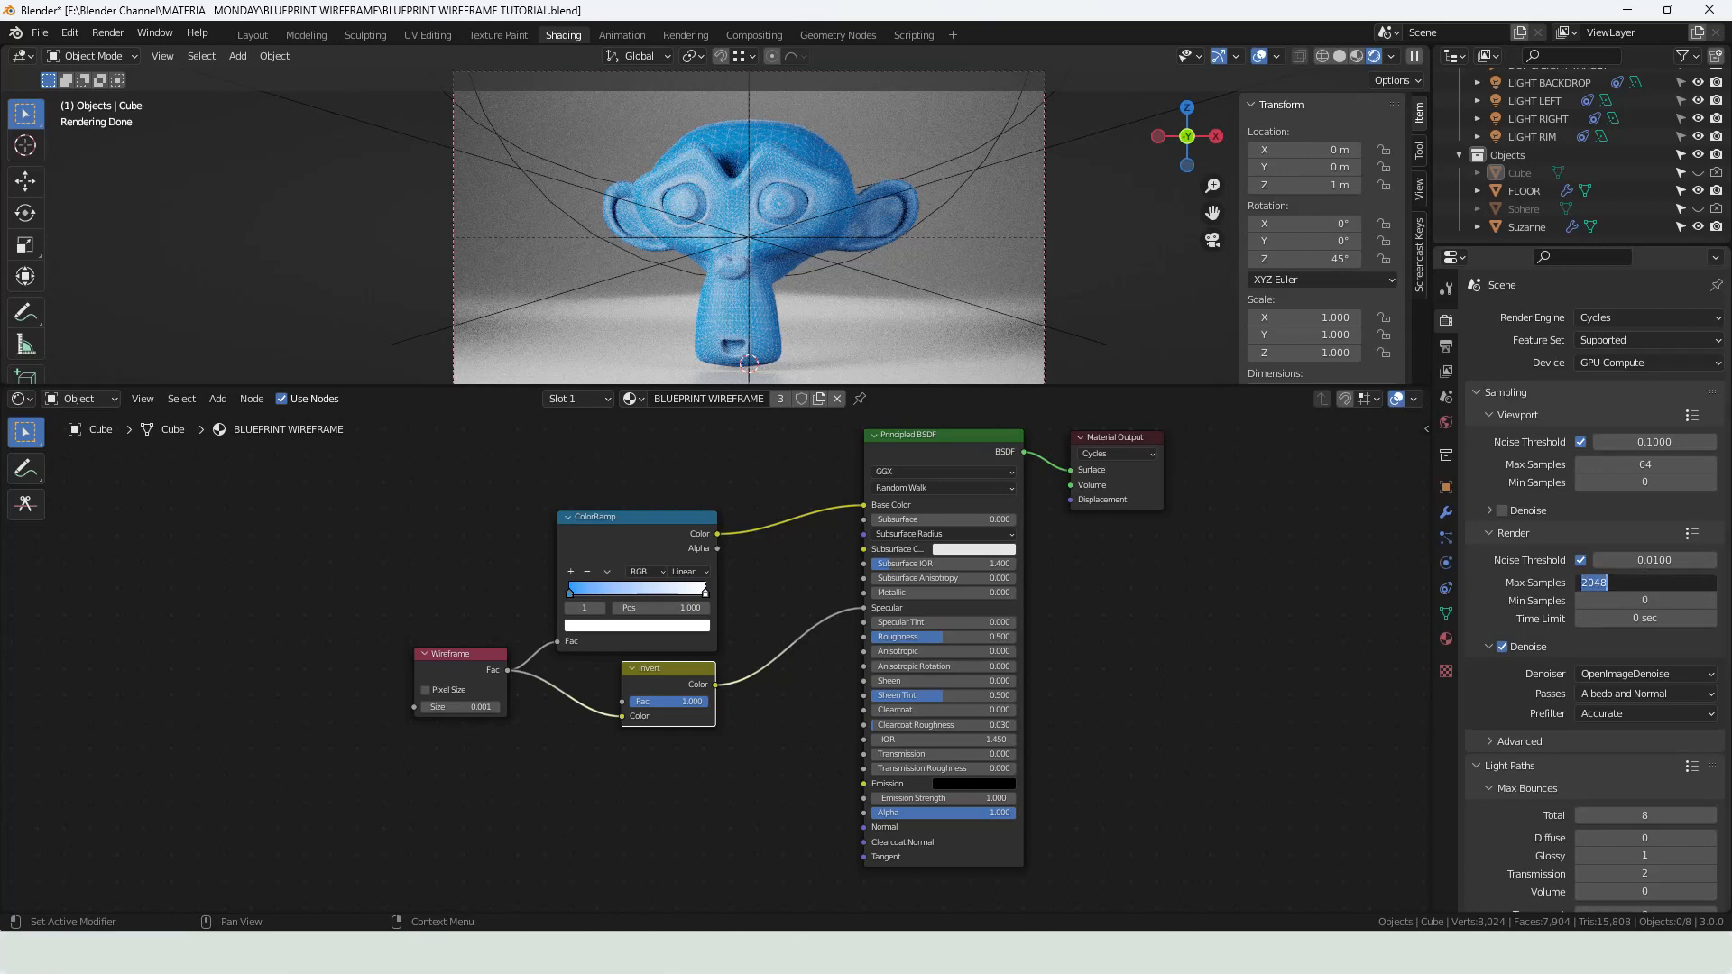
text(/4)
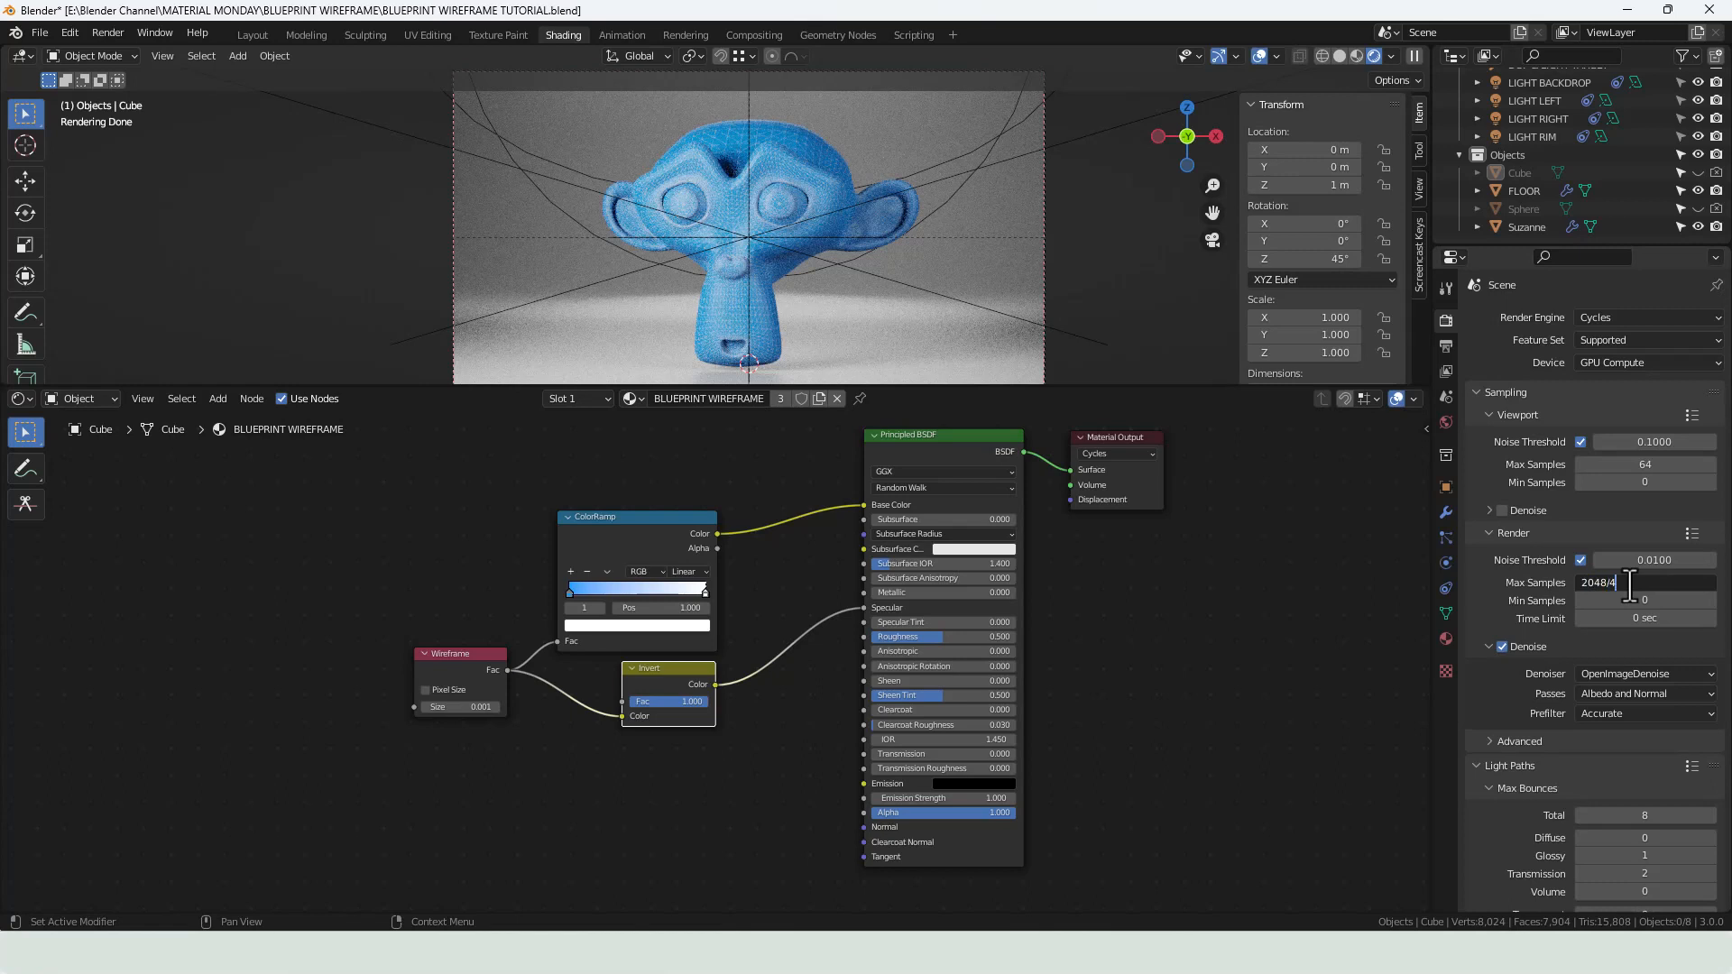
text(512)
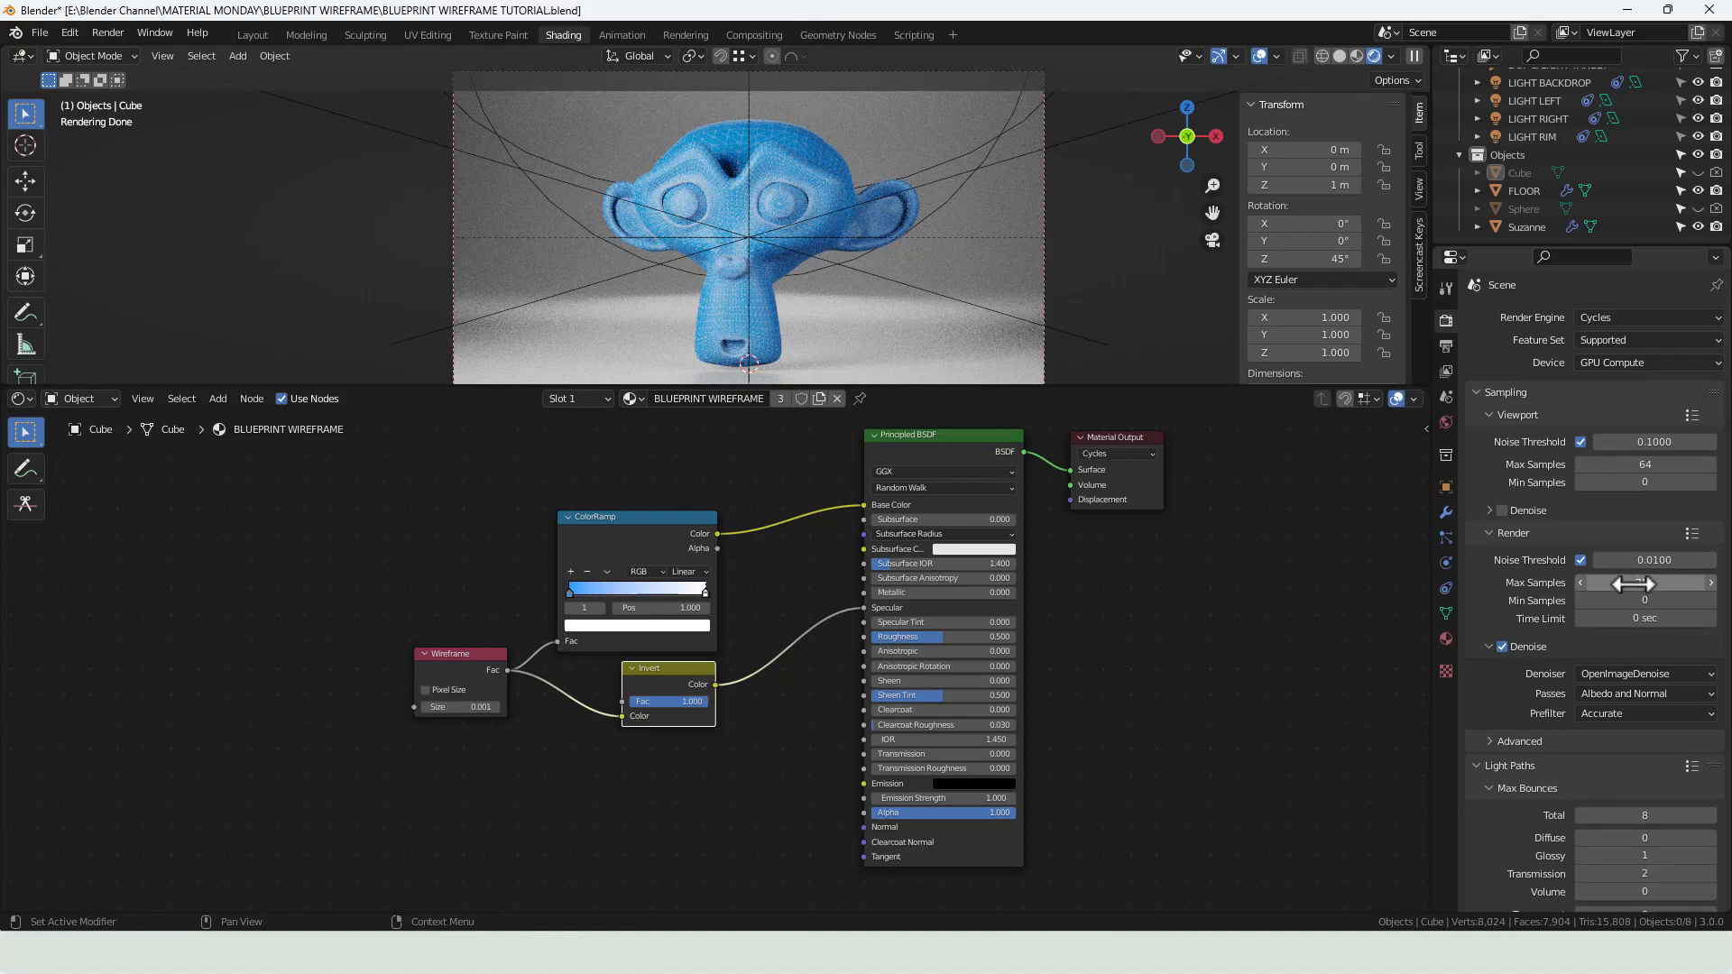
drag(1581, 583, 1646, 583)
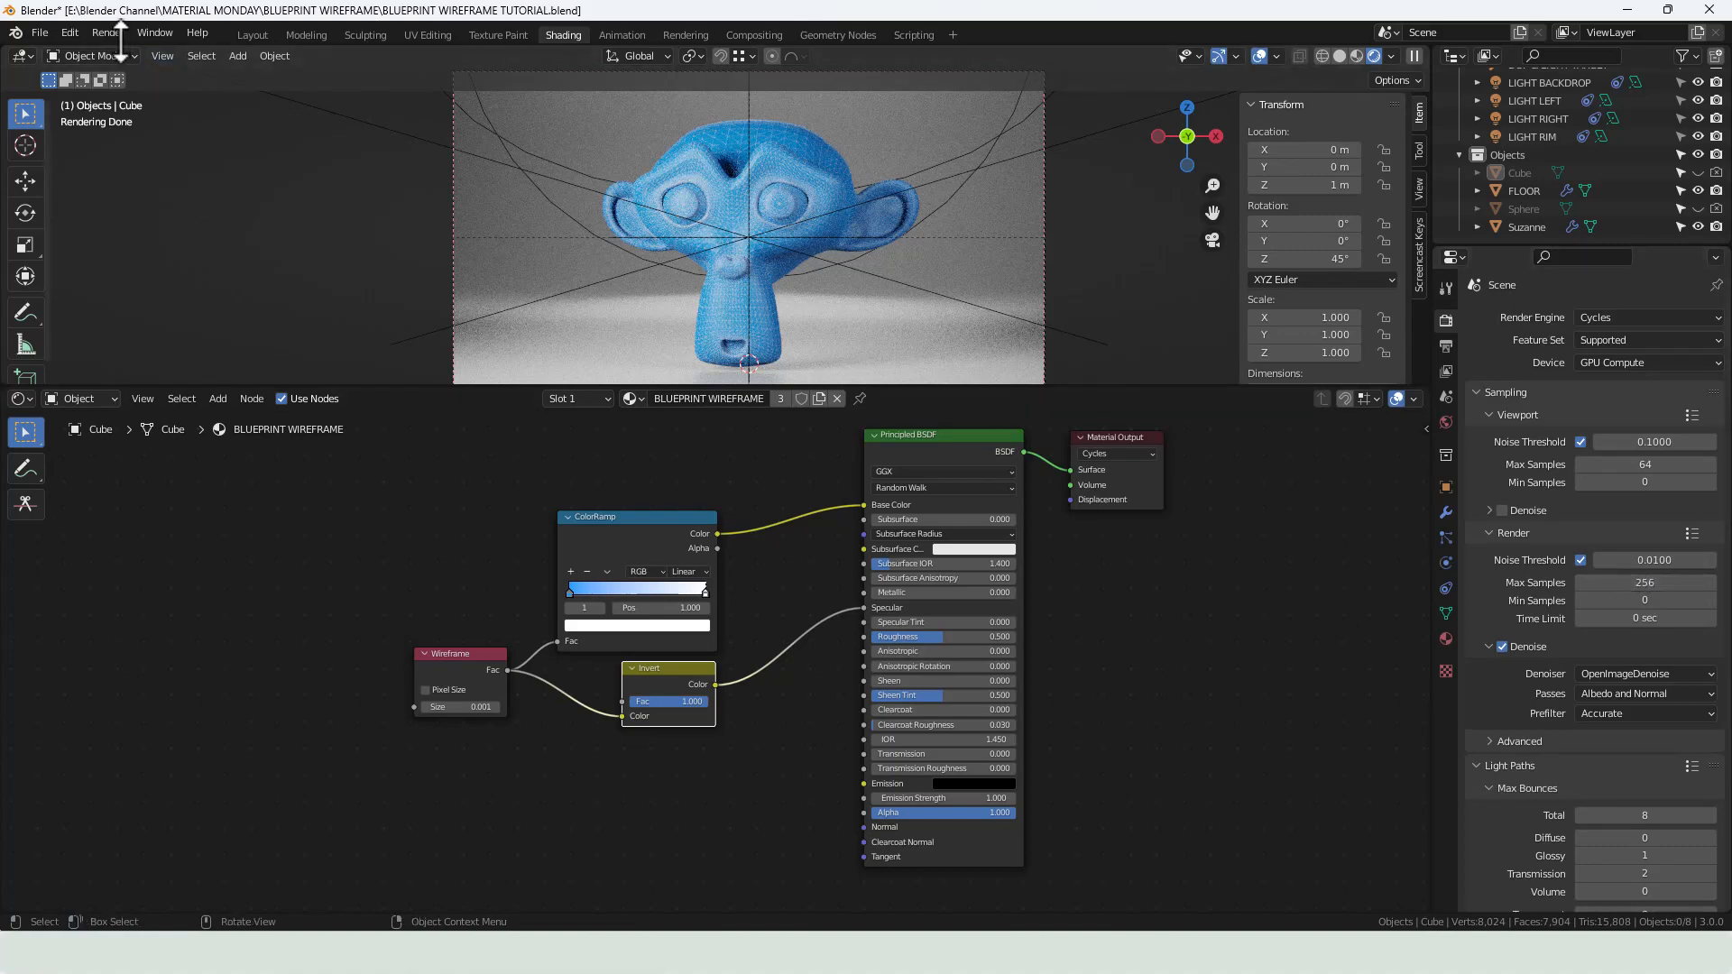
key(F12)
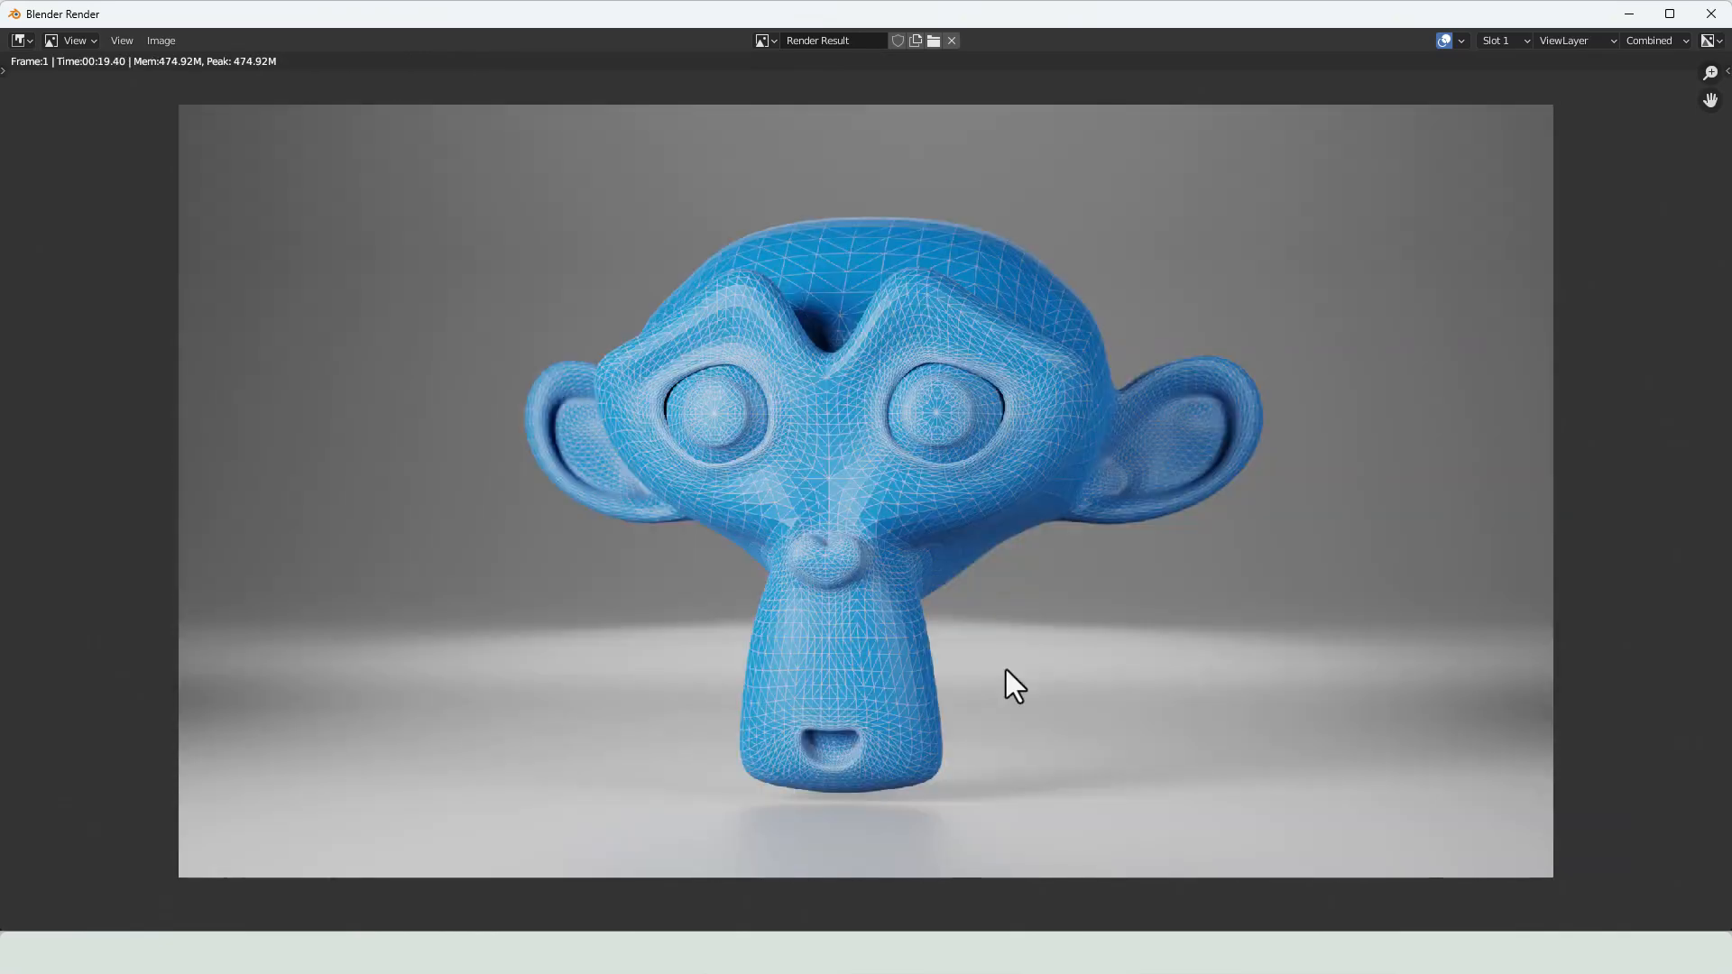
mouse_move(996, 663)
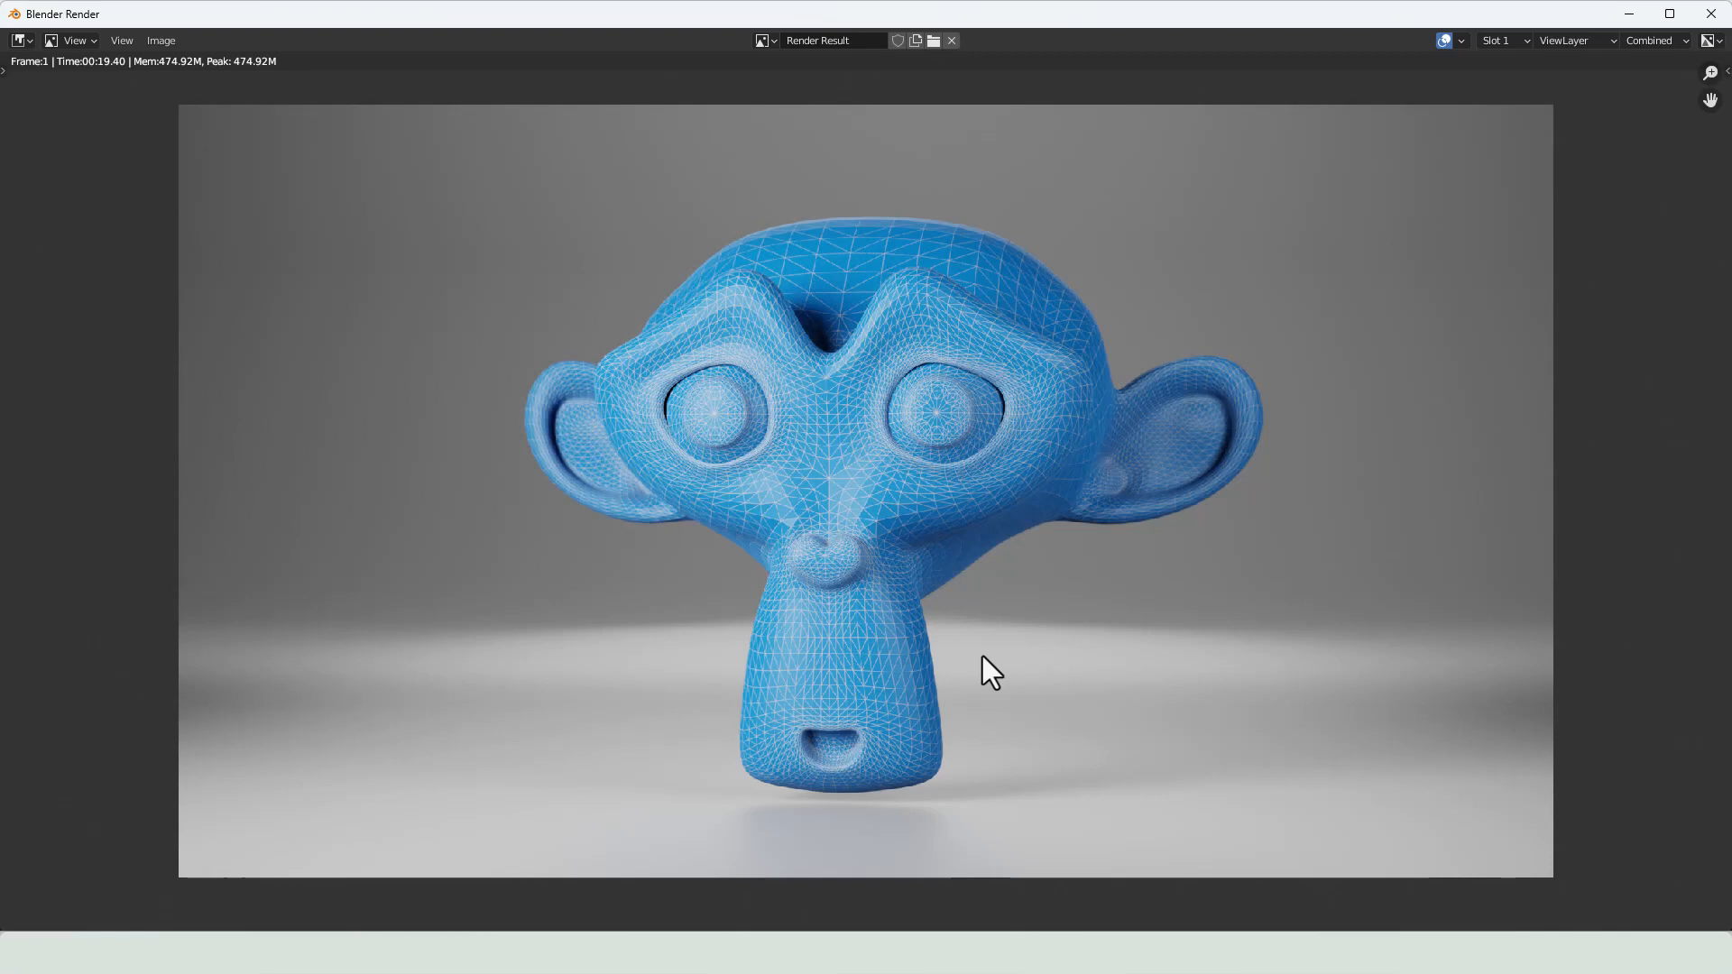
mouse_move(976, 648)
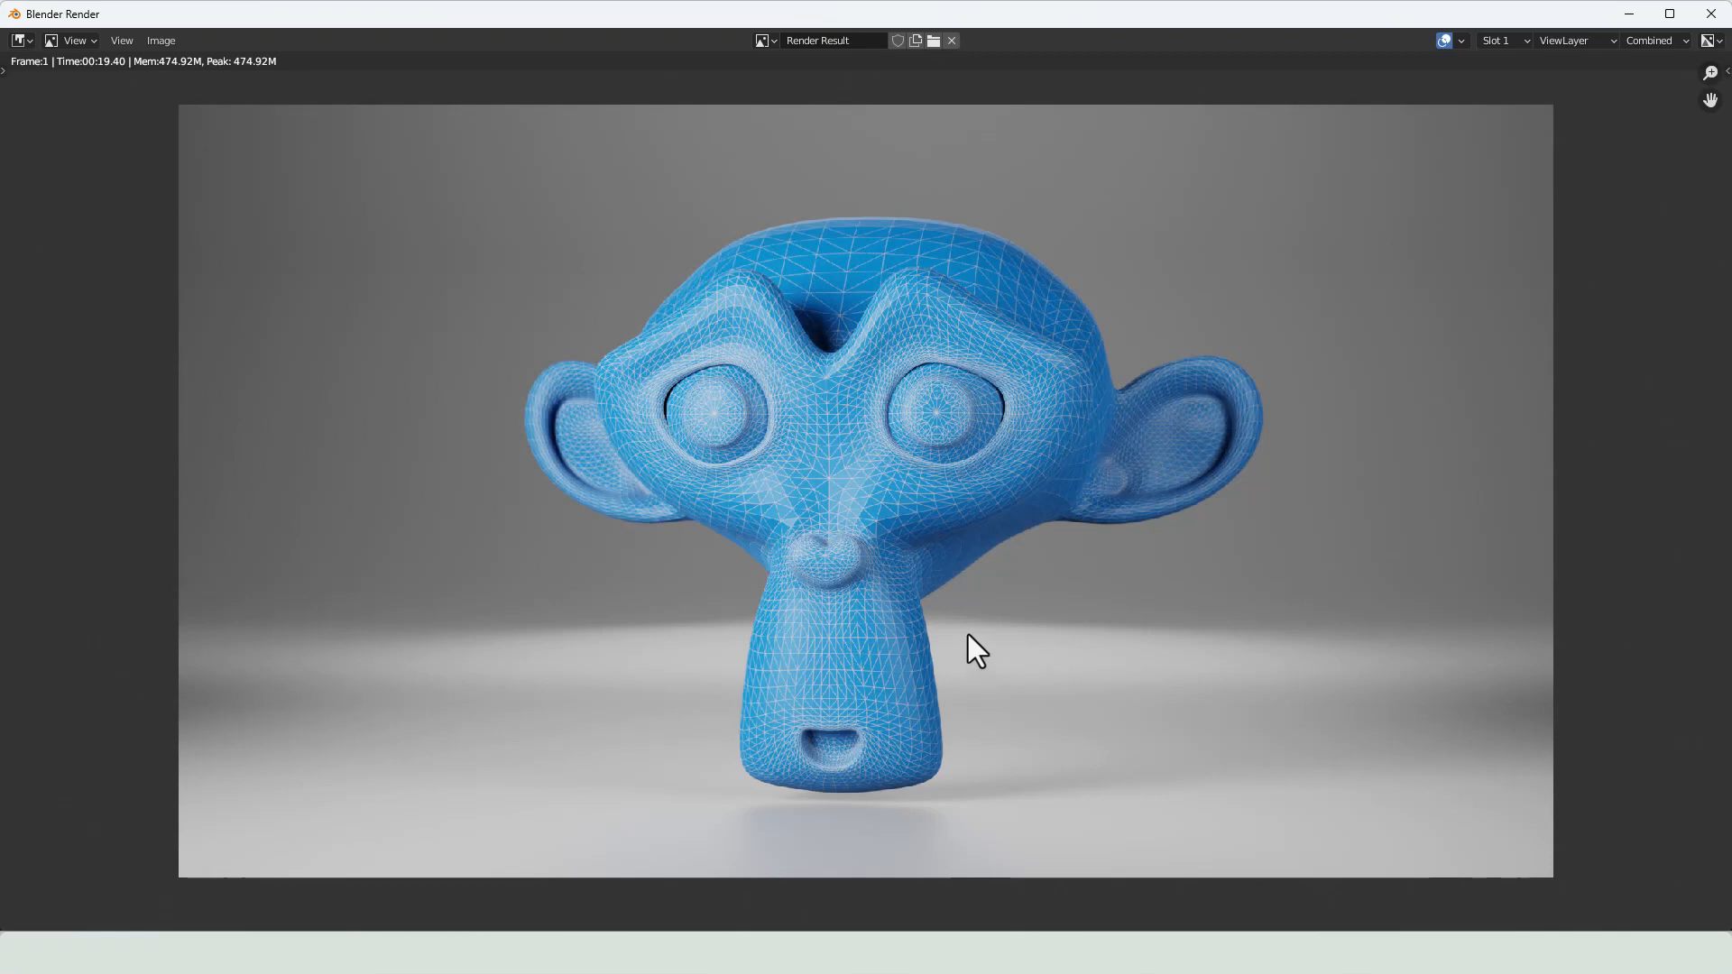